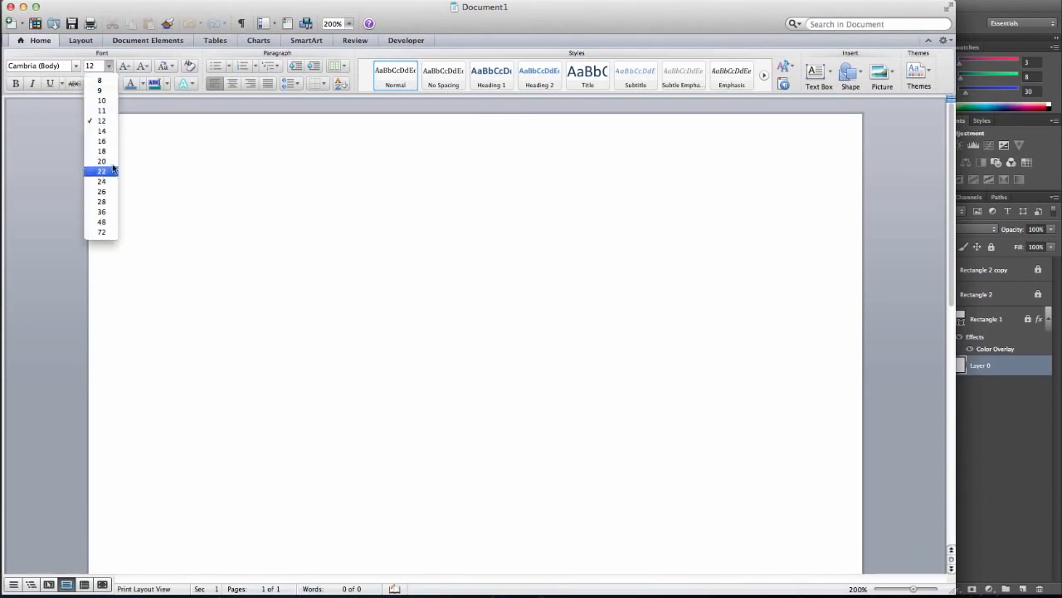
# At 22-point size, type Ready, Aim and Fire lines, then overwrite them with Wireframe.
pyautogui.click(101, 171)
pyautogui.write('Ready')
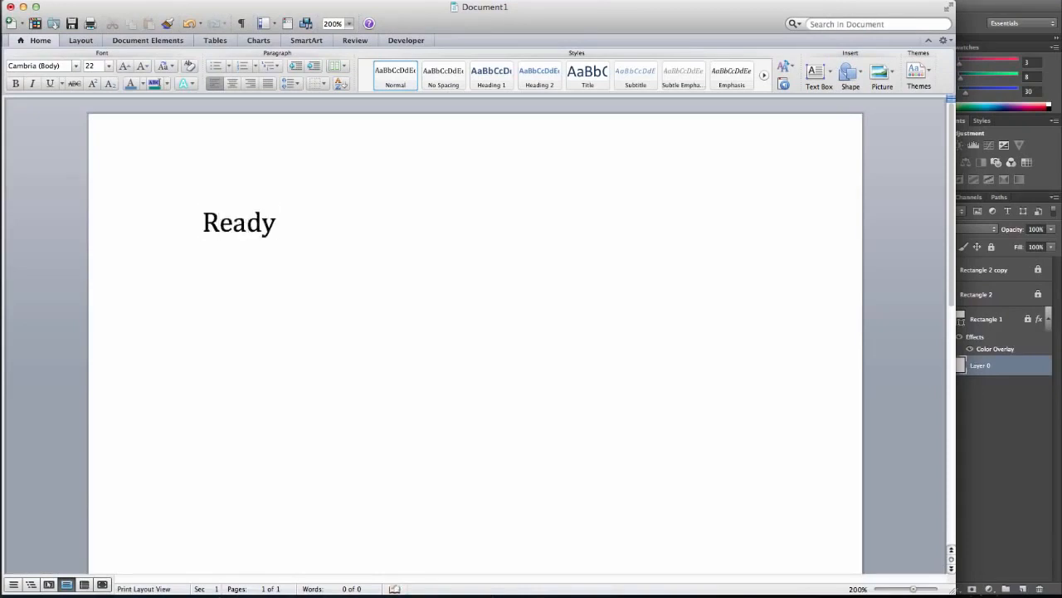
pyautogui.write('AIM')
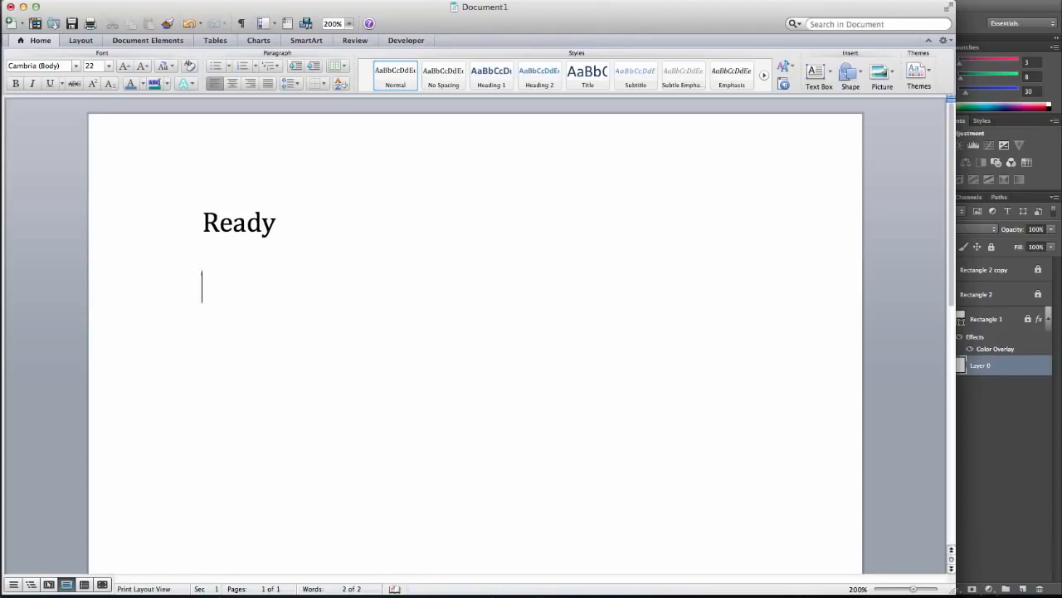
pyautogui.write('Aim')
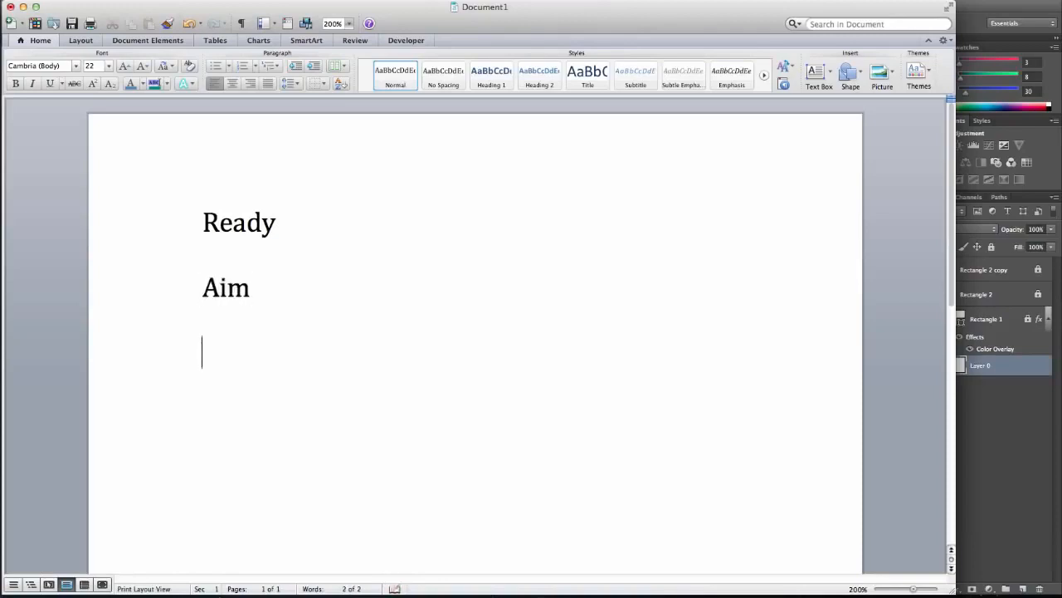
pyautogui.write('Fire')
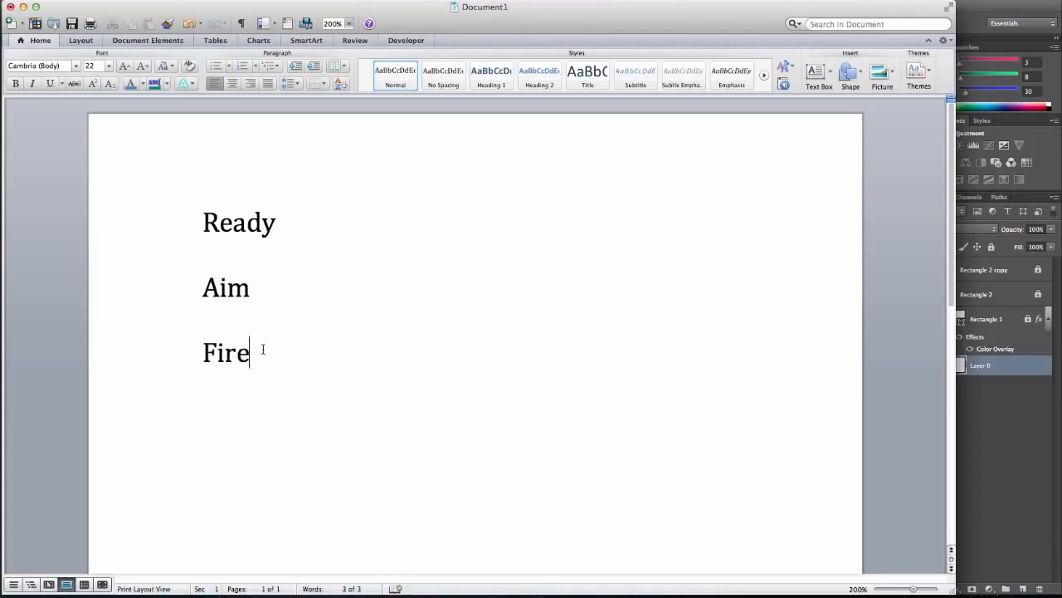
pyautogui.moveTo(260, 351); pyautogui.dragTo(201, 222)
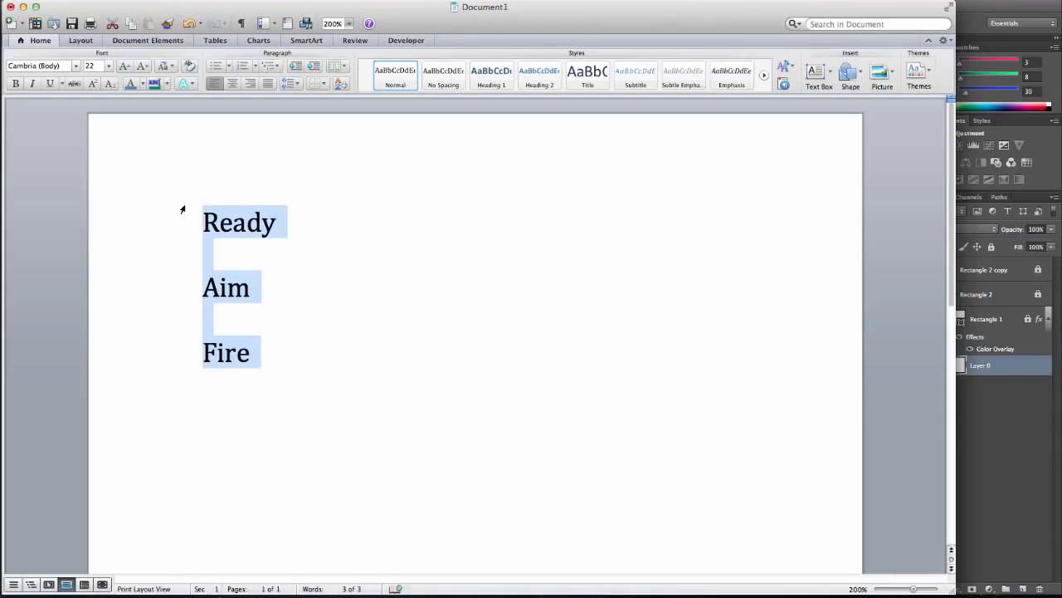
pyautogui.write('wire')
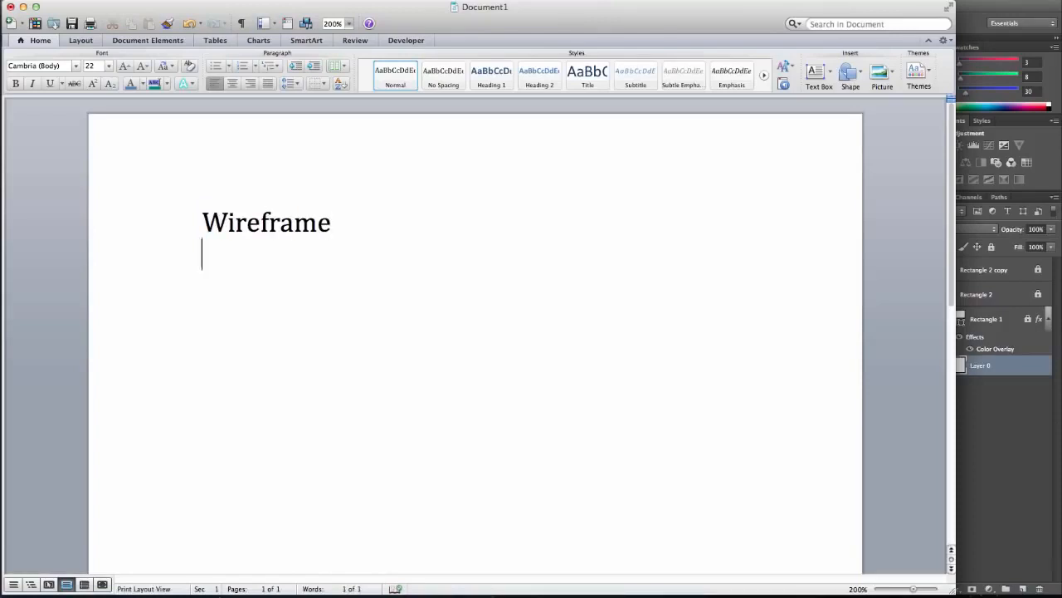
# Type Storyboard with Colors and Graphics indented beneath it.
pyautogui.write('Sto')
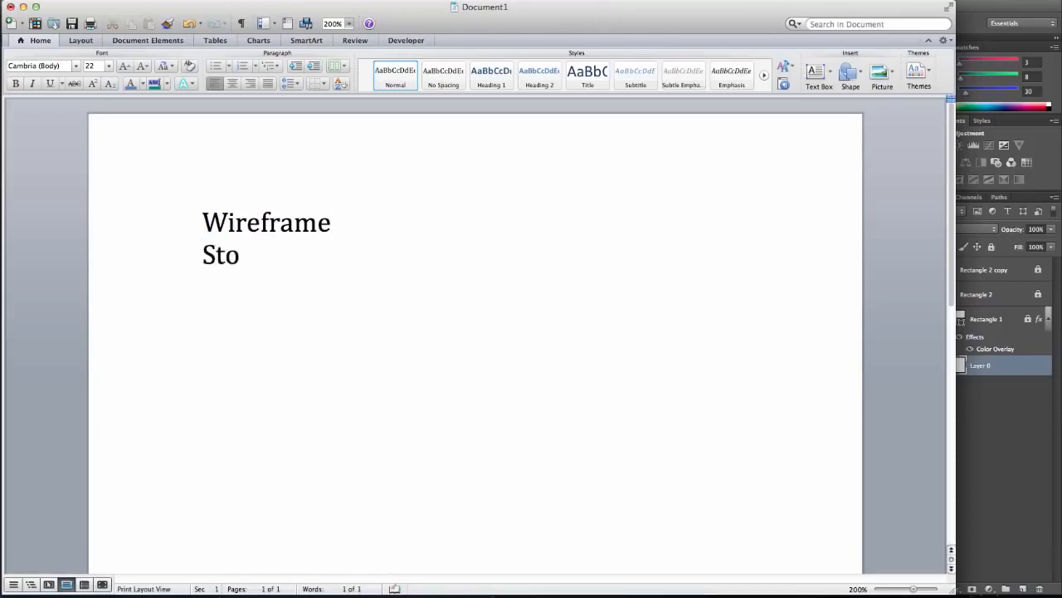
pyautogui.write('ryboard')
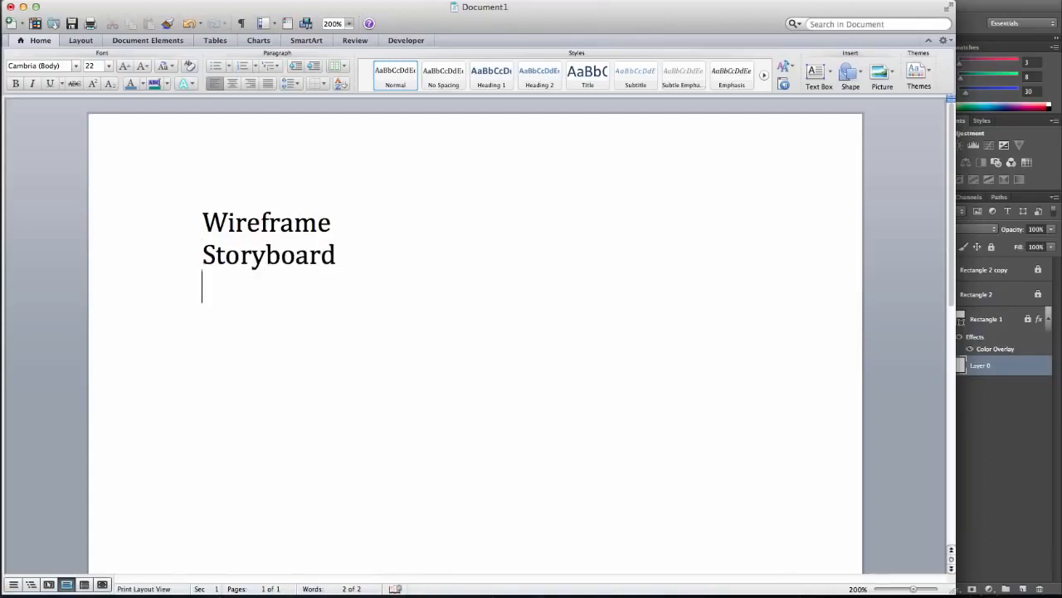
pyautogui.write('c')
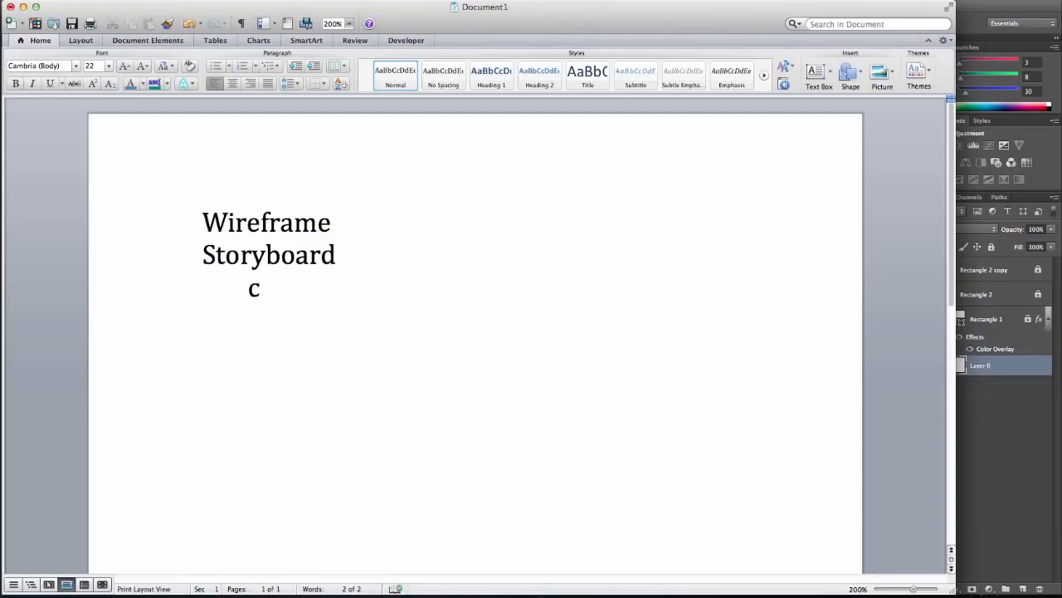
pyautogui.write('olors')
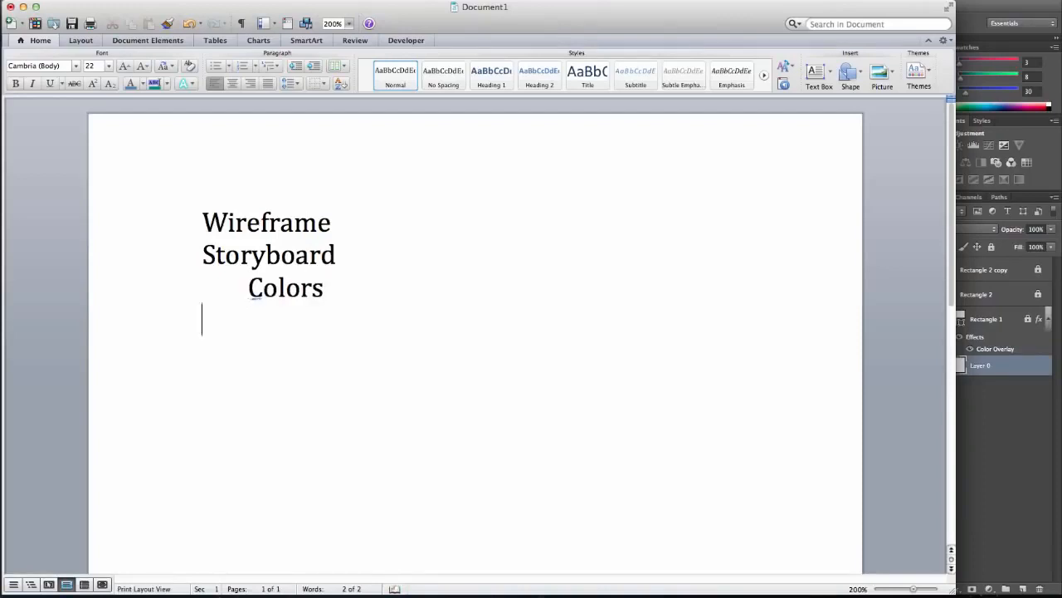
pyautogui.write('grap')
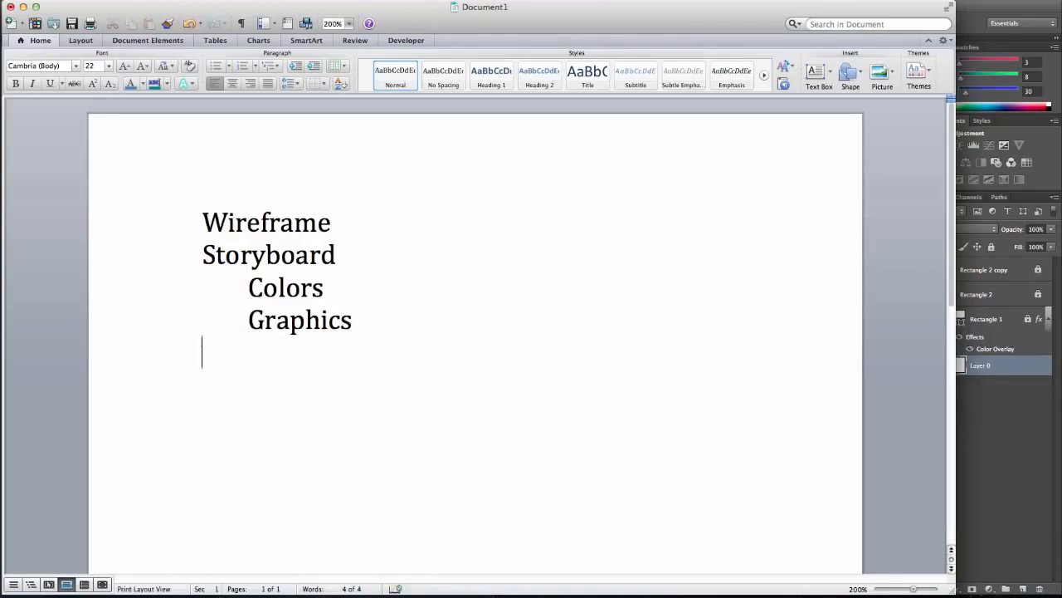
# Add Assets, the indented Images and Copy(text) items, and Create.
pyautogui.write('Assets')
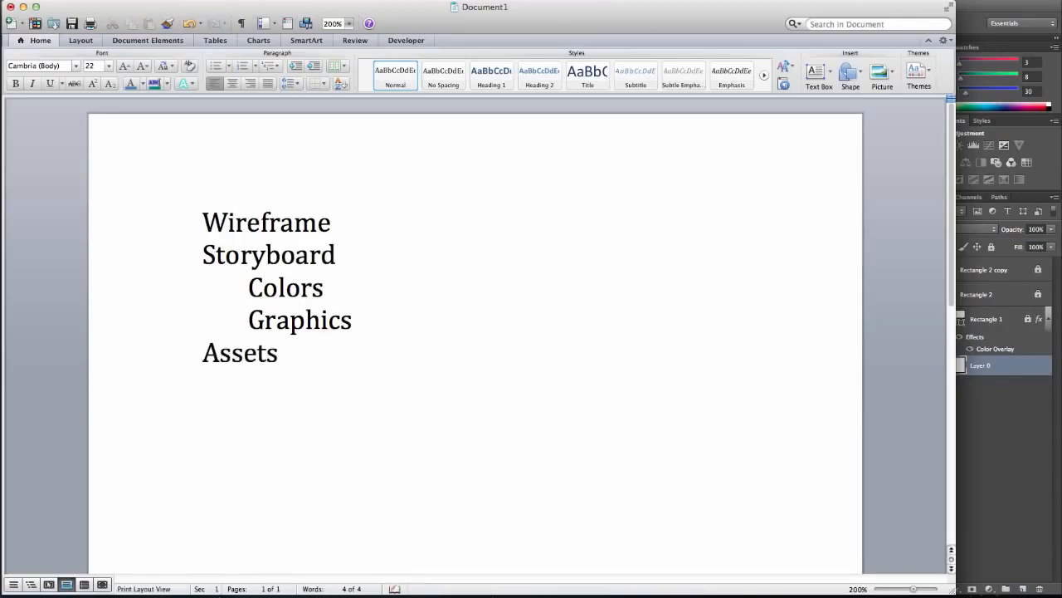
pyautogui.write('ima')
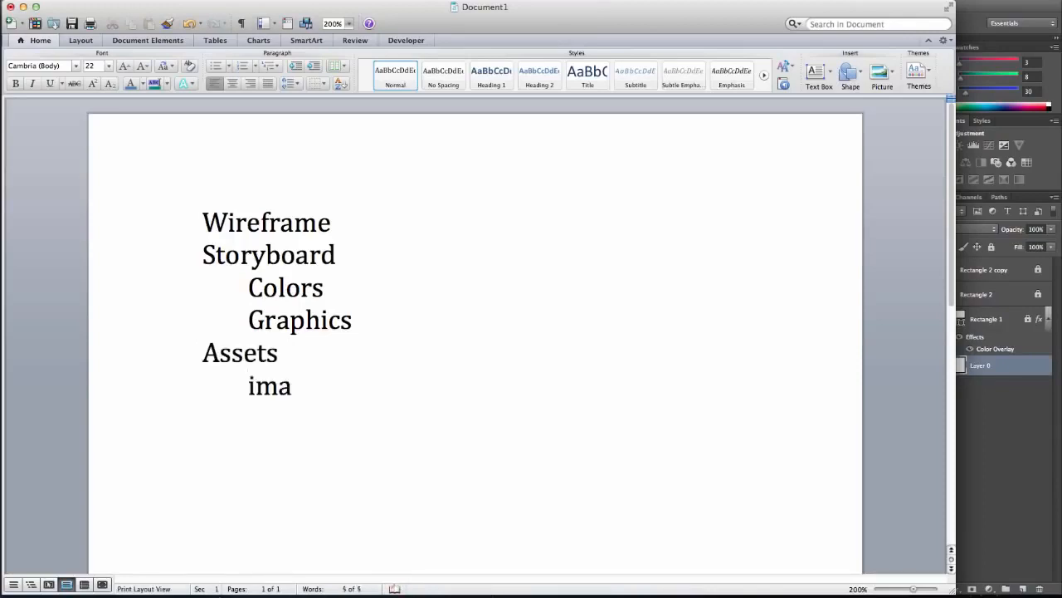
pyautogui.write('ges')
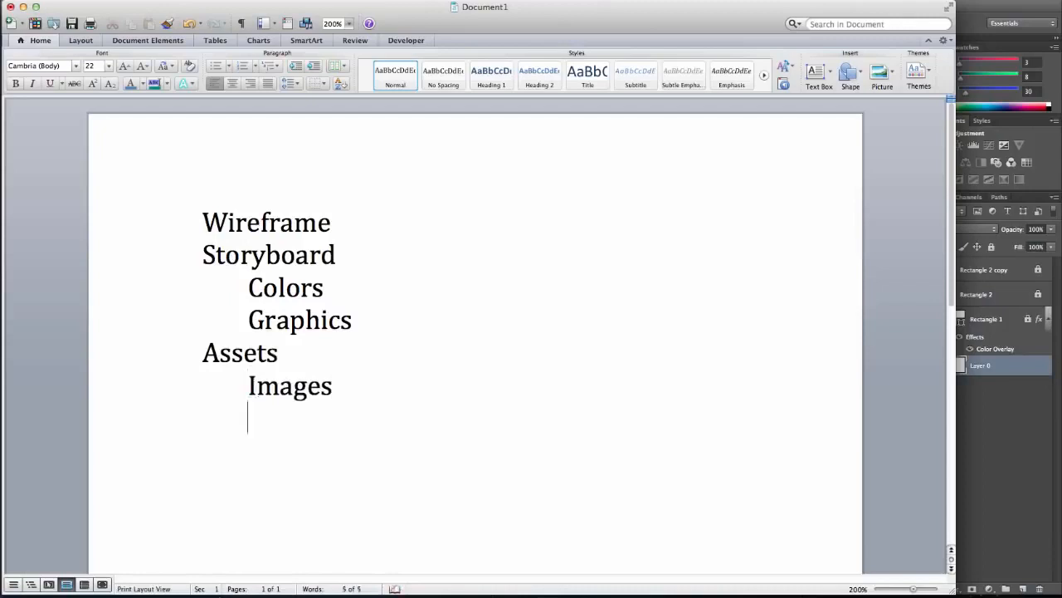
pyautogui.write('Copy(')
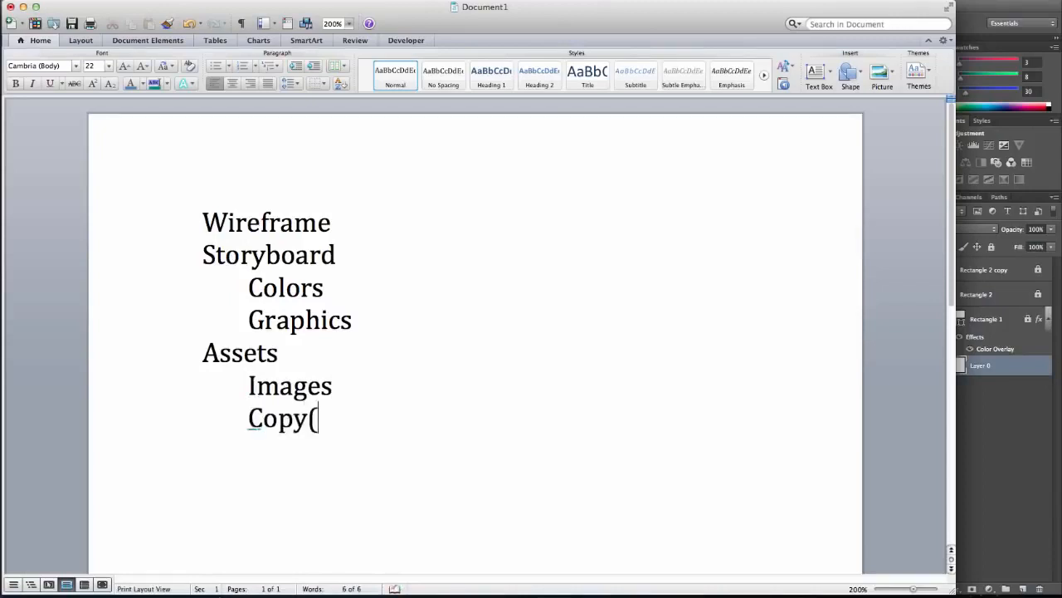
pyautogui.write('text)')
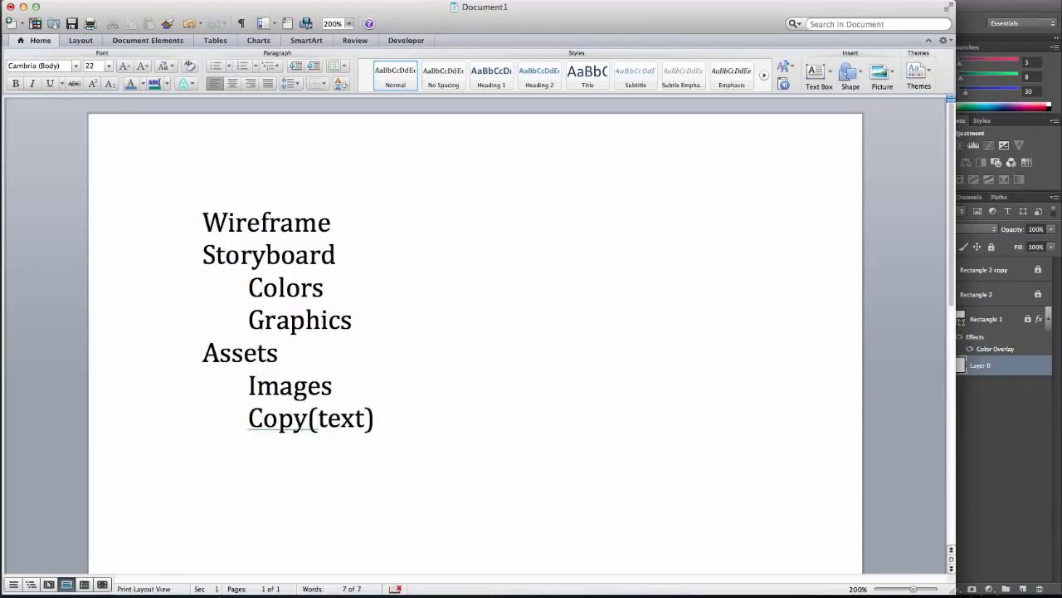
pyautogui.write('Cr')
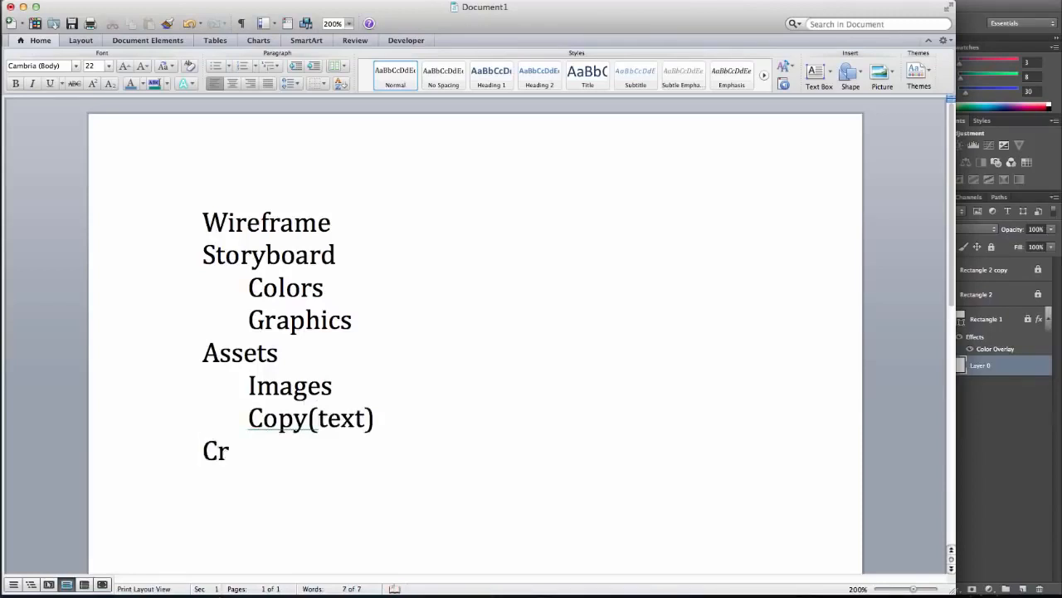
pyautogui.write('eate')
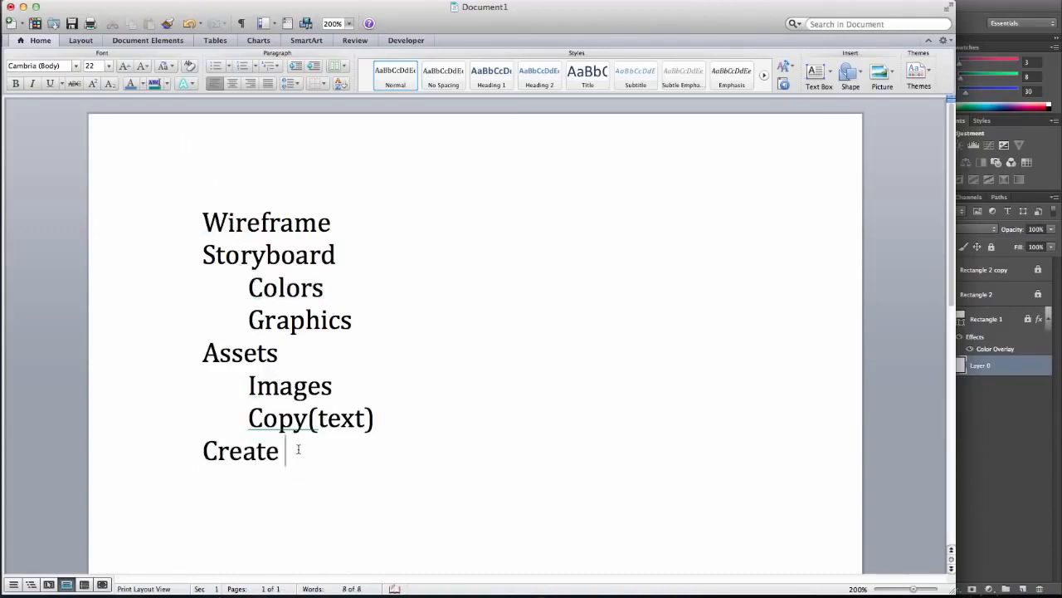
pyautogui.write('Pa')
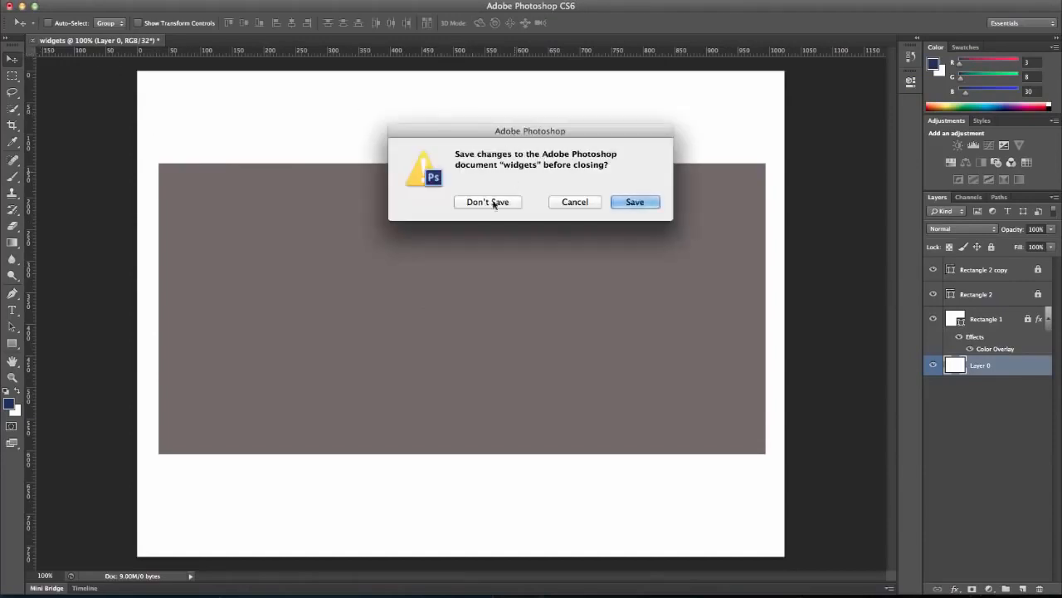
# Discard the widgets document by closing it with Don't Save.
pyautogui.click(488, 202)
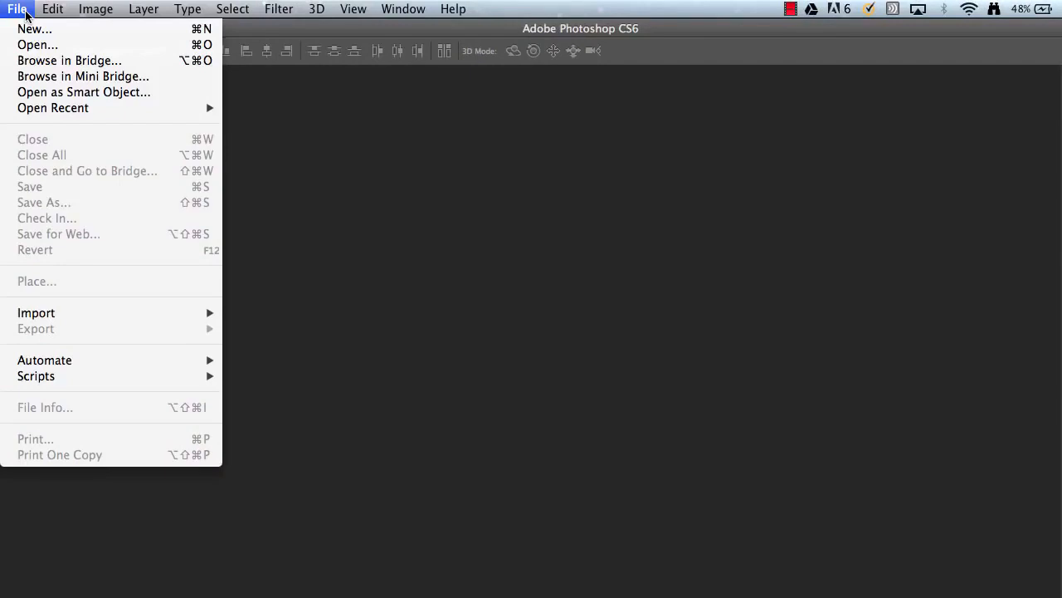
pyautogui.moveTo(35, 29)
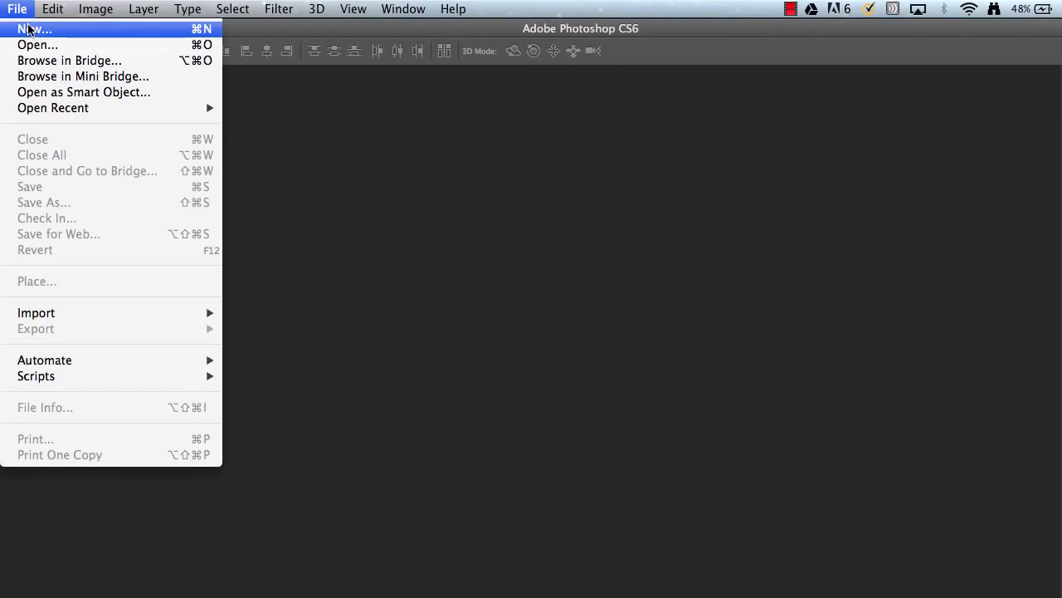
# Create a new 1024 × 768 px document named widgets.
pyautogui.click(34, 29)
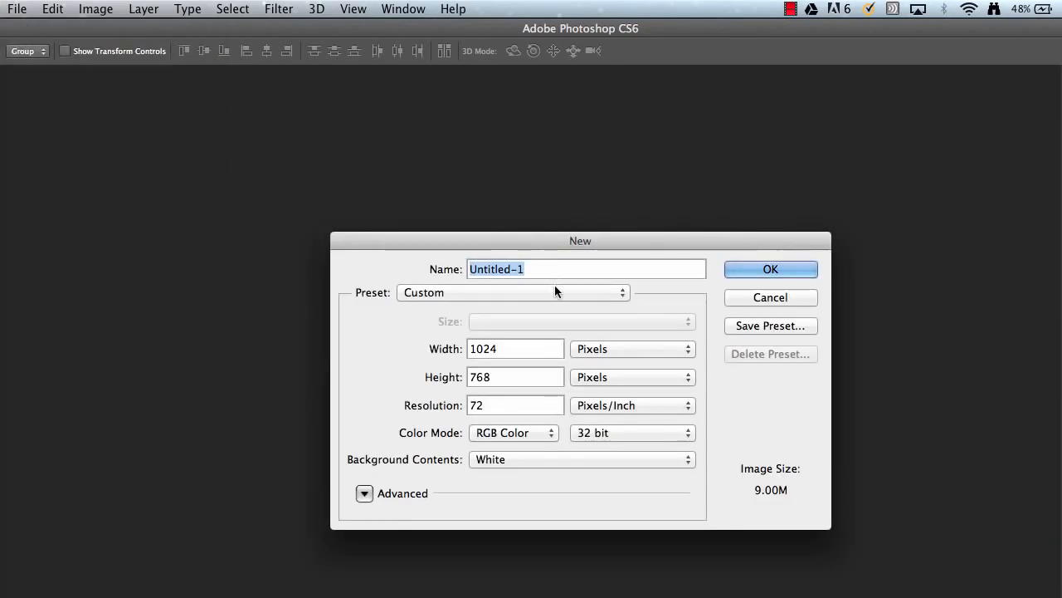
pyautogui.write('w')
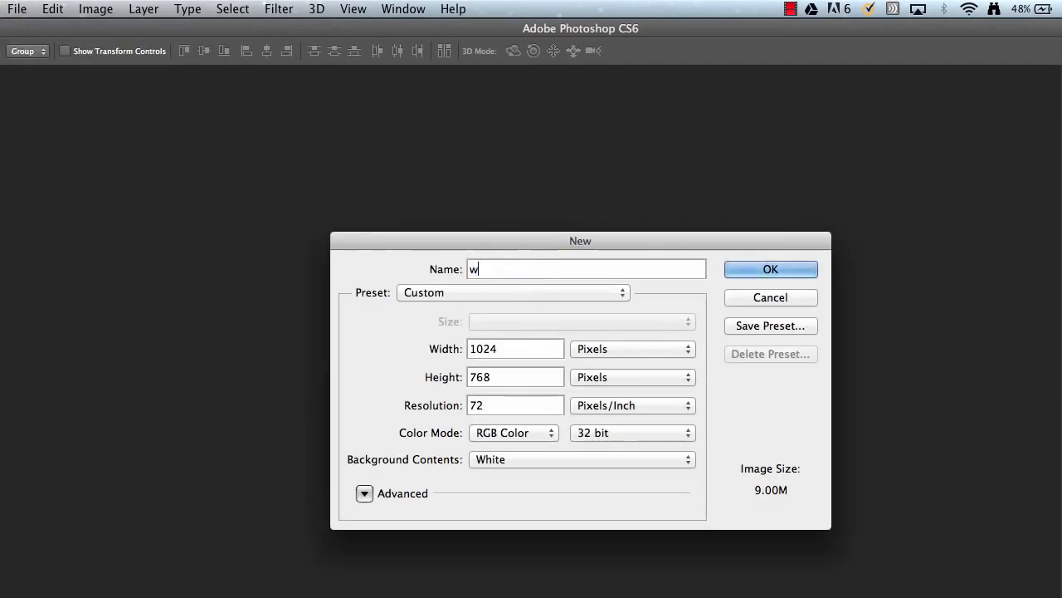
pyautogui.write('idgets')
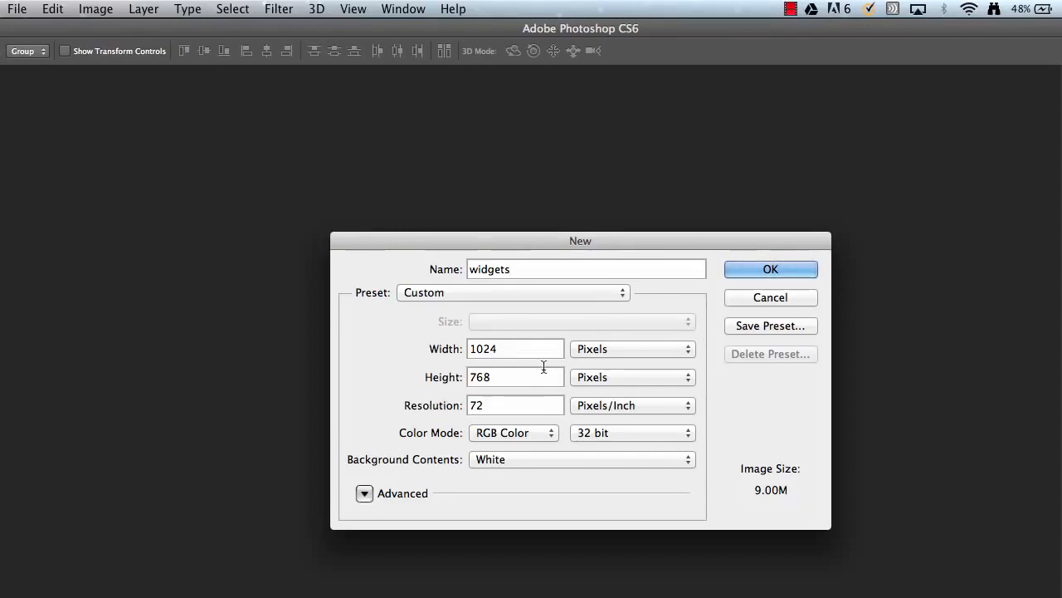
pyautogui.click(769, 269)
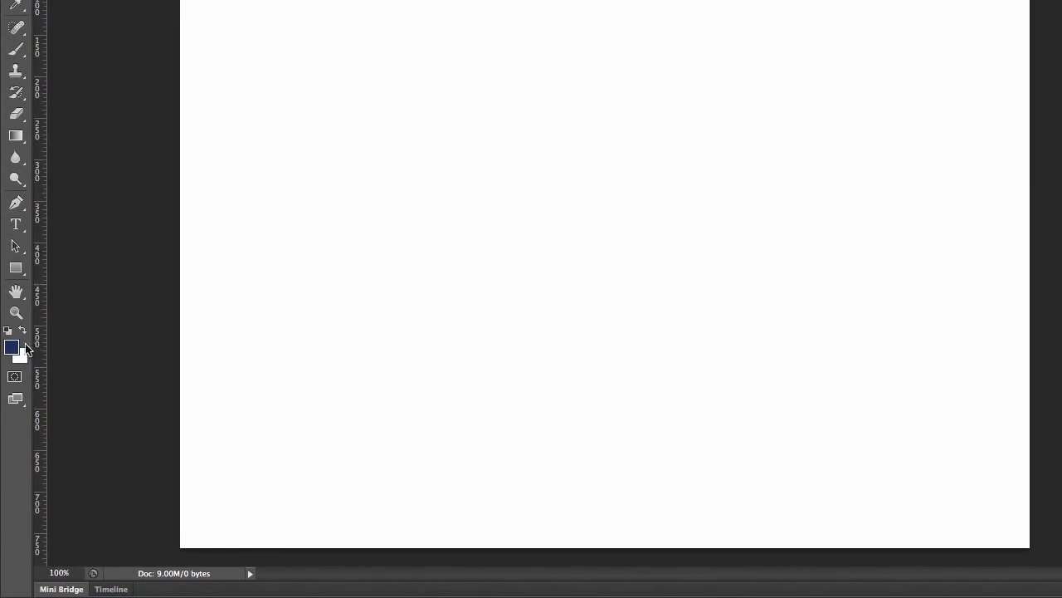
# Set the foreground colour to a dark gray.
pyautogui.click(11, 347)
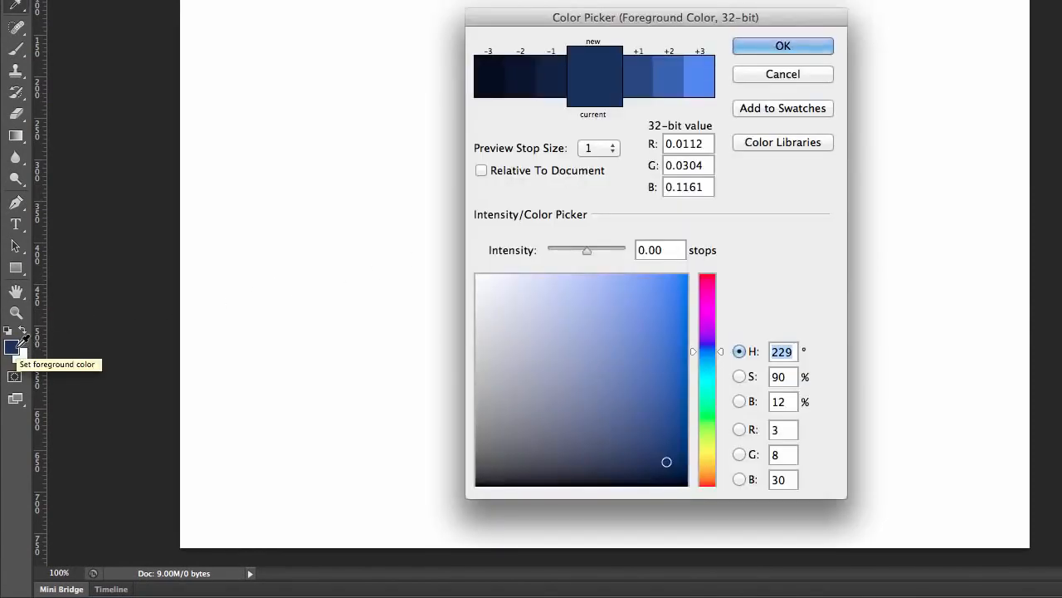
pyautogui.click(494, 432)
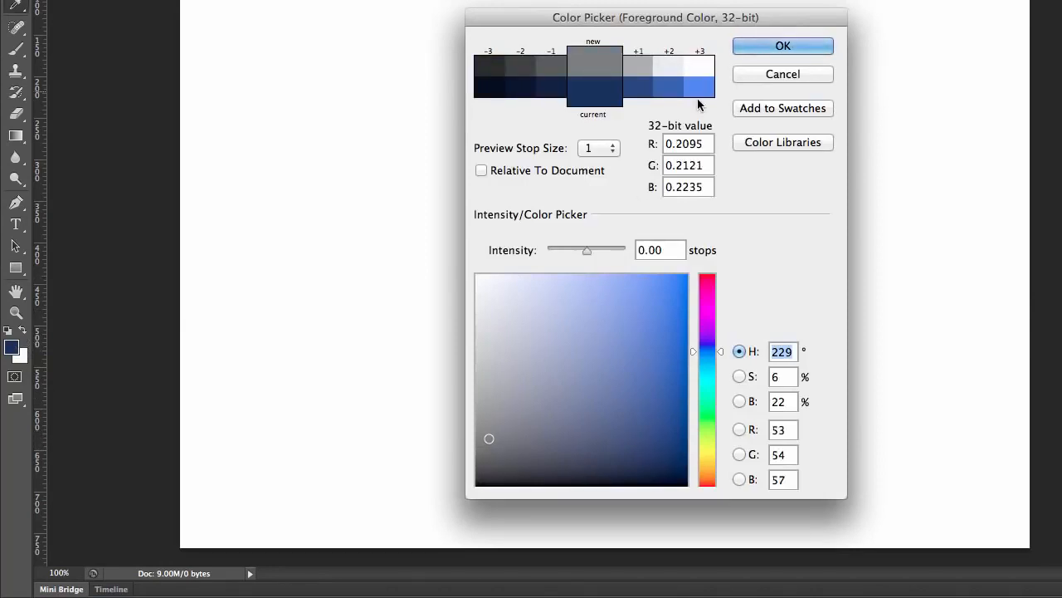
pyautogui.click(782, 46)
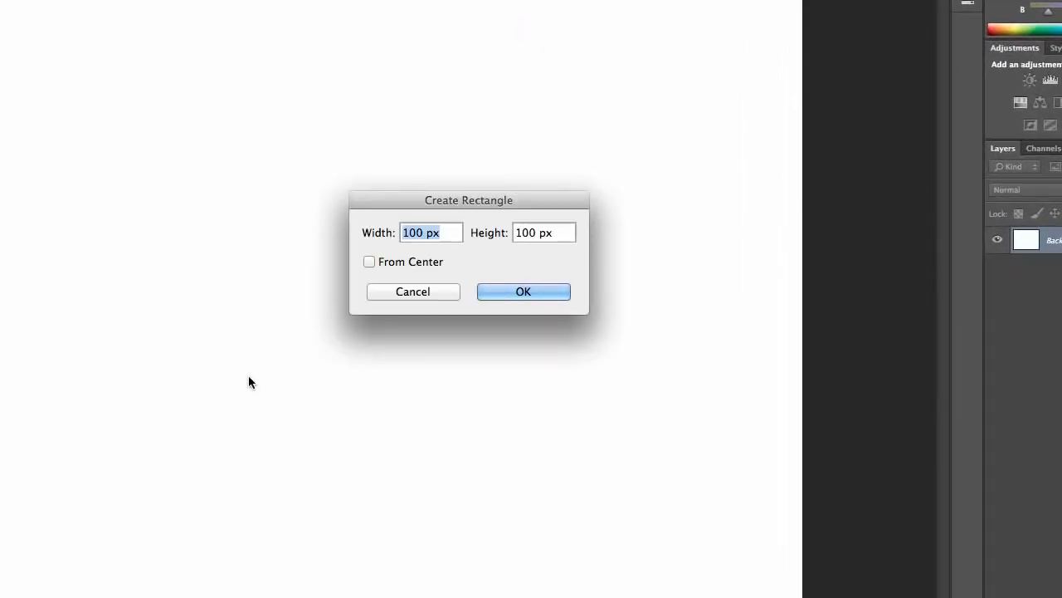
# Draw a 960 × 750 px gray rectangle and align it inside the canvas.
pyautogui.write('960')
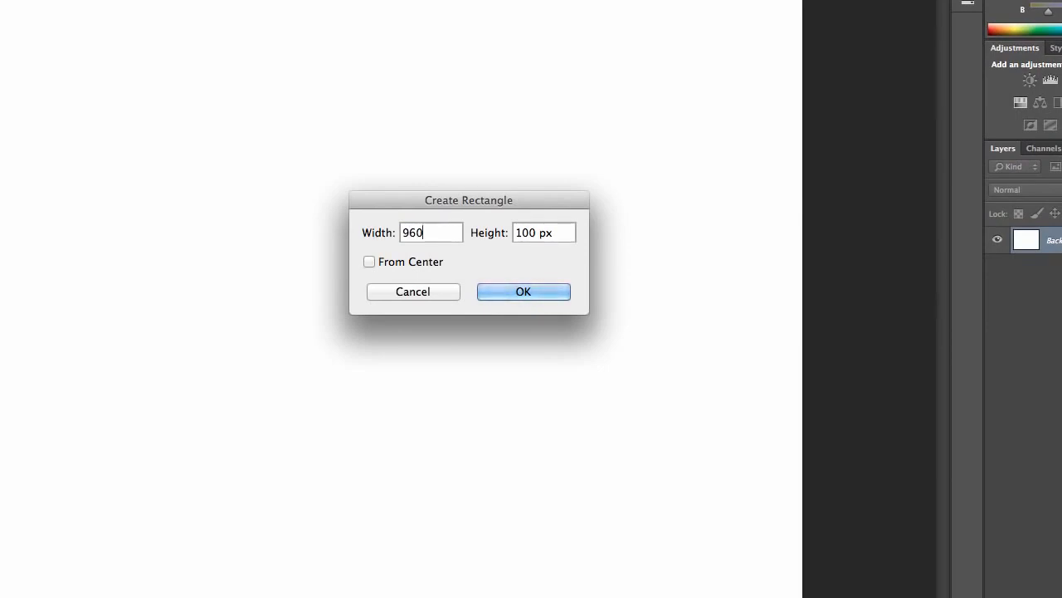
pyautogui.press('Tab')
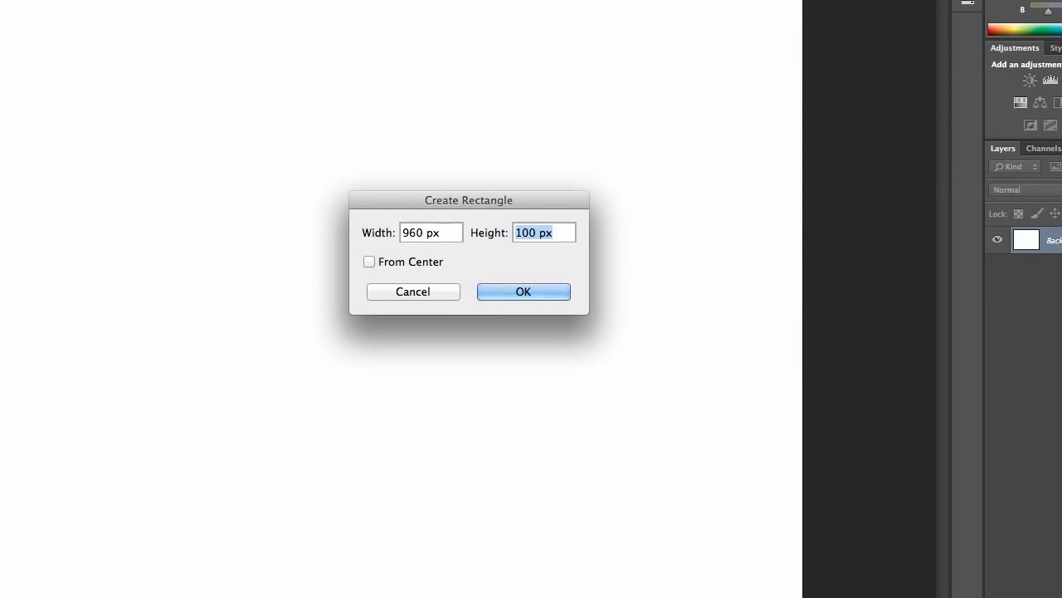
pyautogui.write('7')
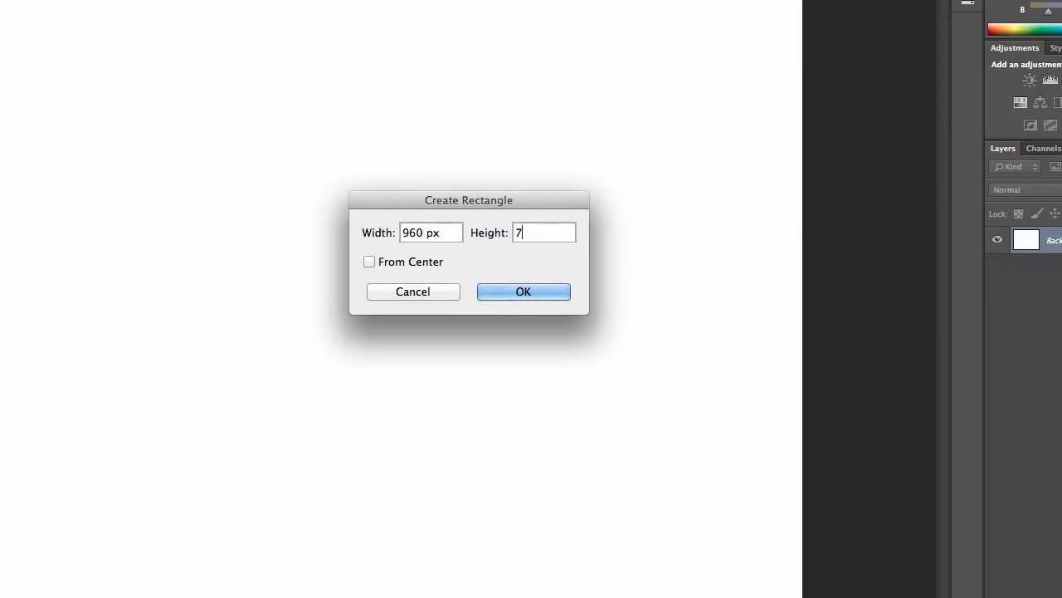
pyautogui.write('50')
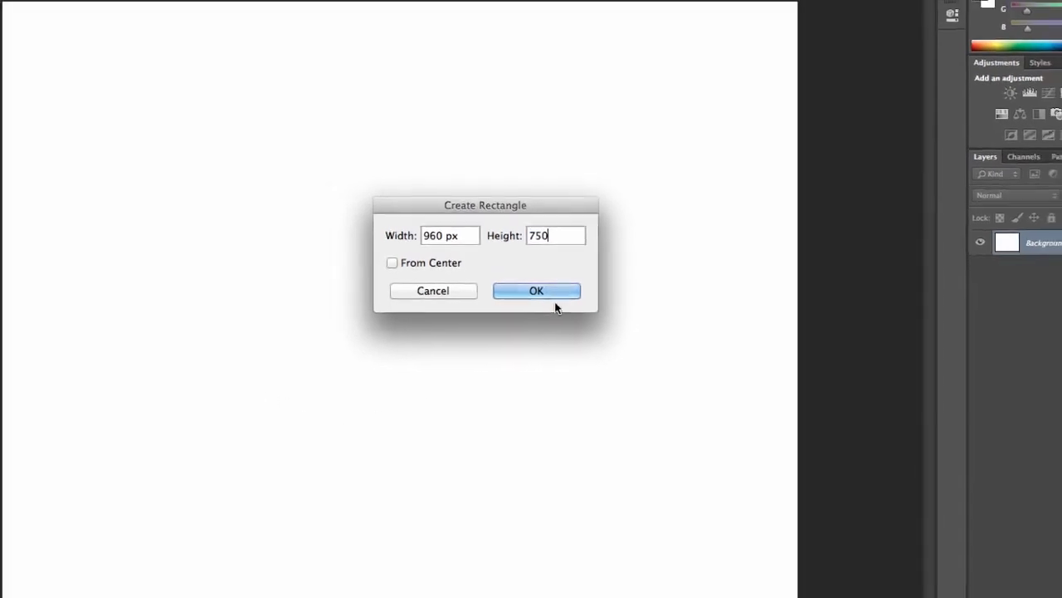
pyautogui.click(537, 290)
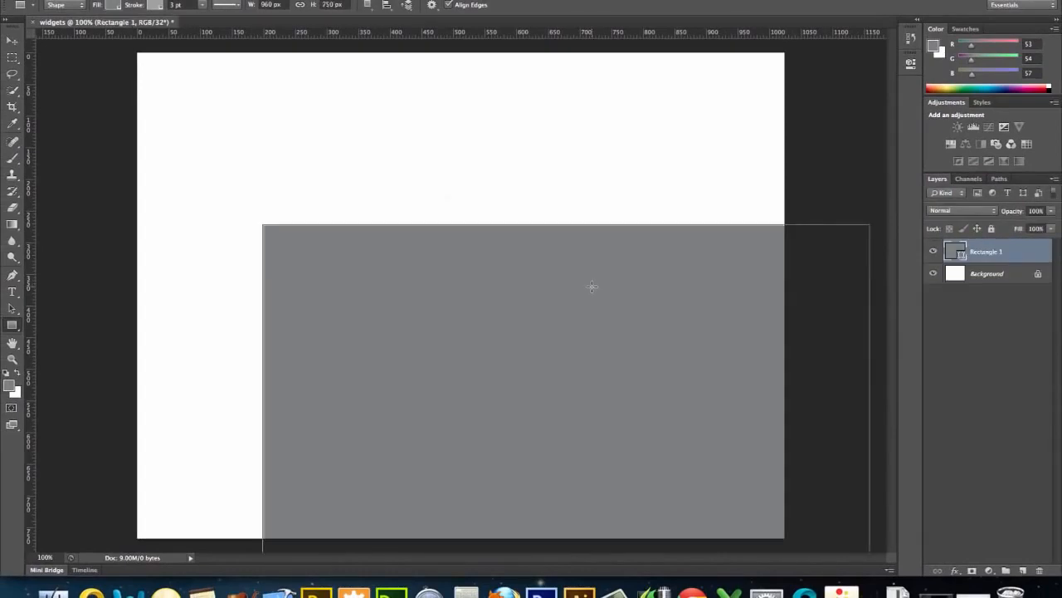
pyautogui.moveTo(543, 274); pyautogui.dragTo(591, 289)
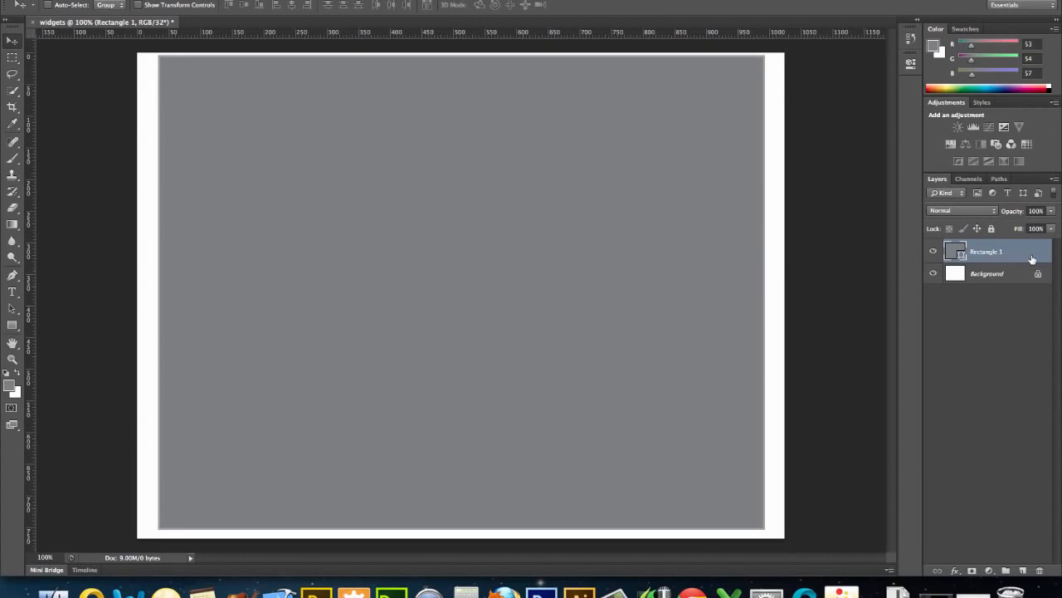
# Rename the gray rectangle layer to Container and lock it.
pyautogui.doubleClick(987, 251)
pyautogui.write('Container')
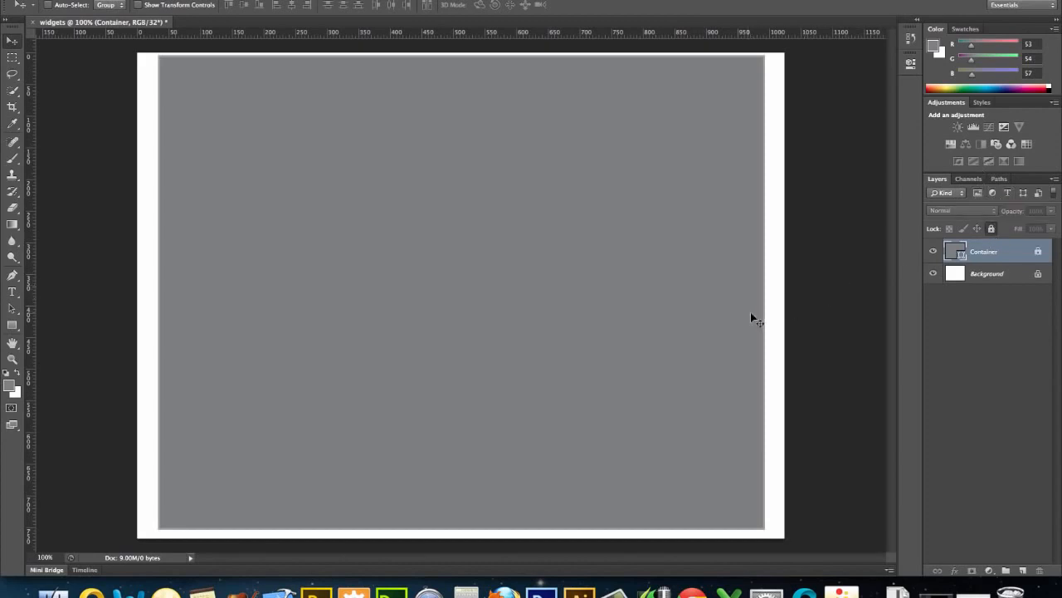
pyautogui.moveTo(750, 278)
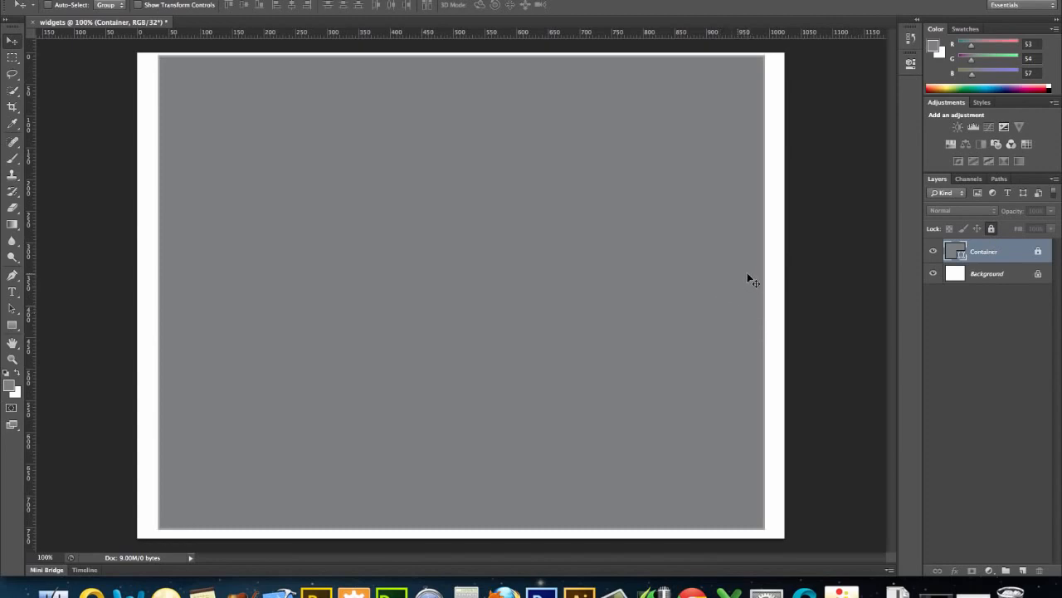
pyautogui.moveTo(484, 115)
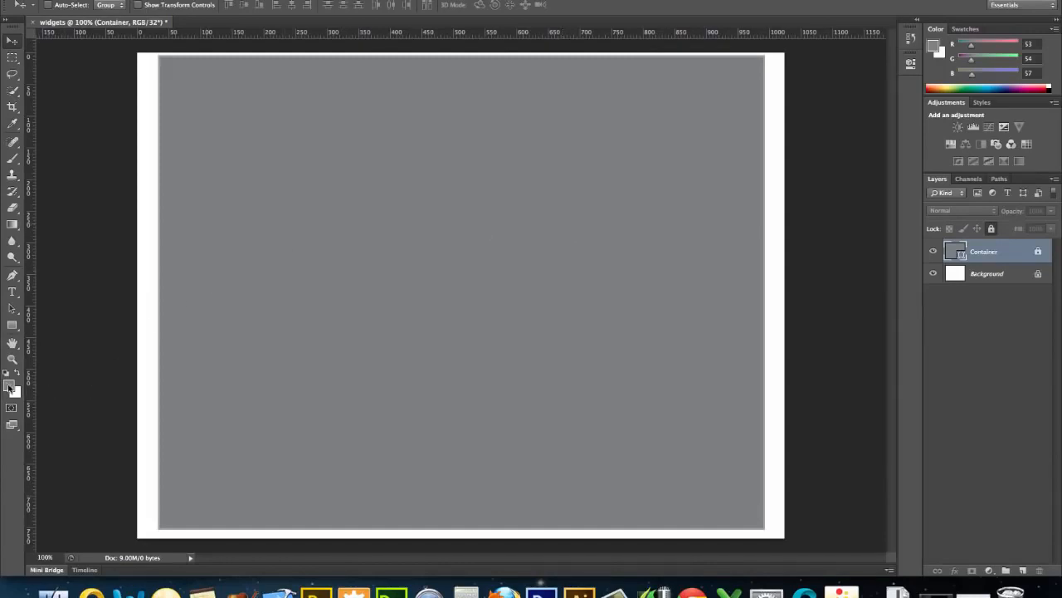
# Pick white as the foreground colour in the Color Picker.
pyautogui.click(11, 386)
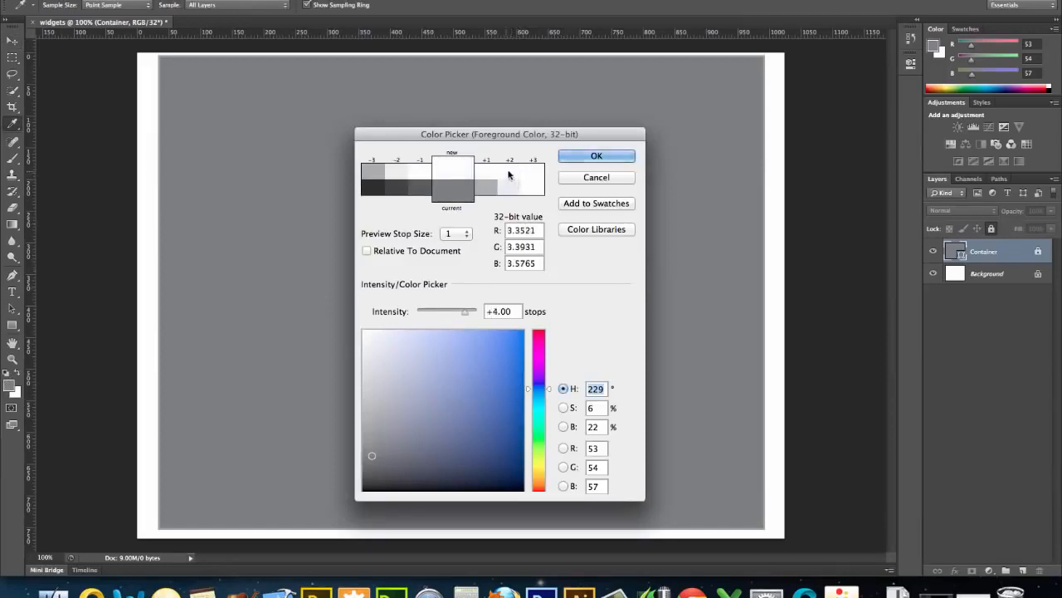
pyautogui.moveTo(465, 311); pyautogui.dragTo(456, 310)
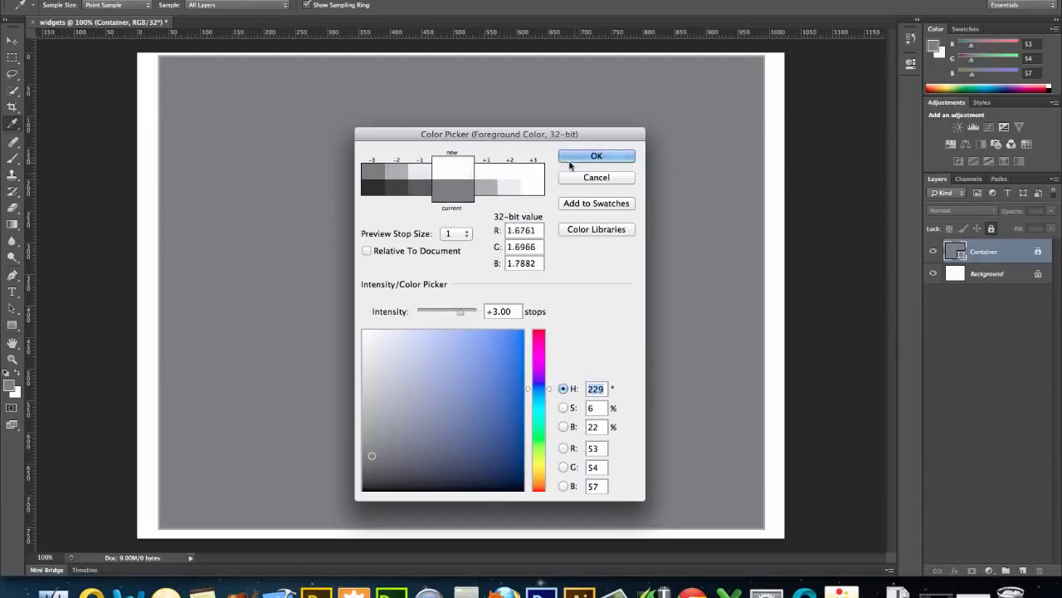
pyautogui.click(596, 156)
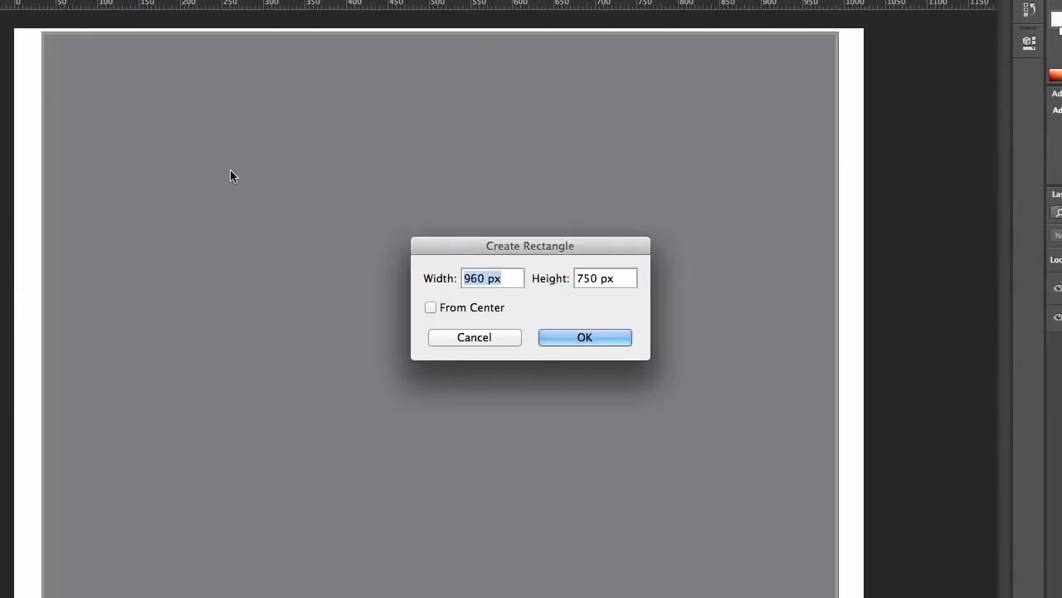
# Create a 950 × 120 px bar and move it to the container's top.
pyautogui.write('950')
pyautogui.click(605, 278)
pyautogui.write('120')
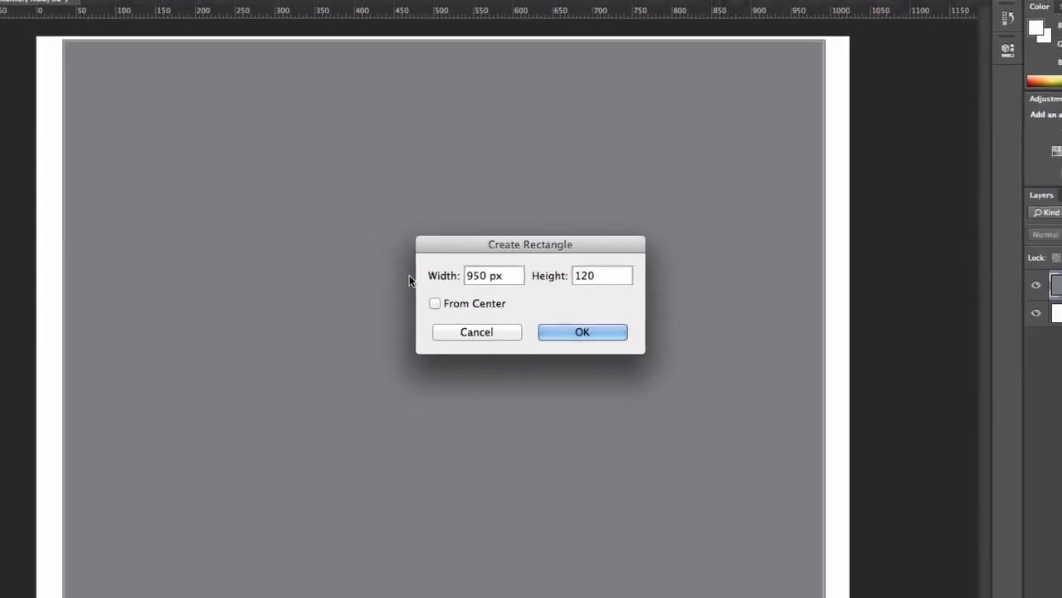
pyautogui.click(581, 331)
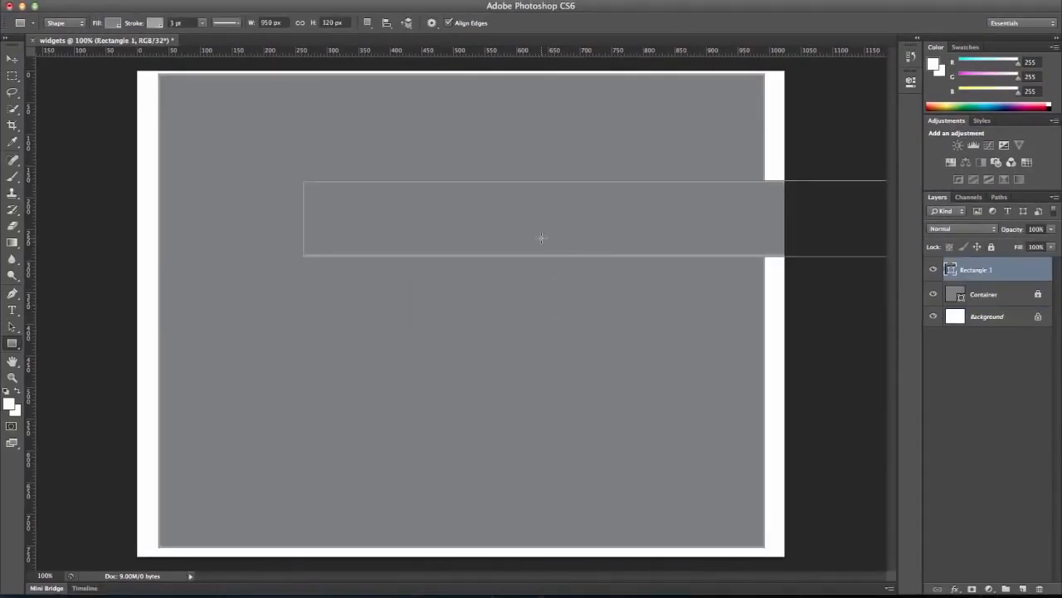
pyautogui.moveTo(564, 249)
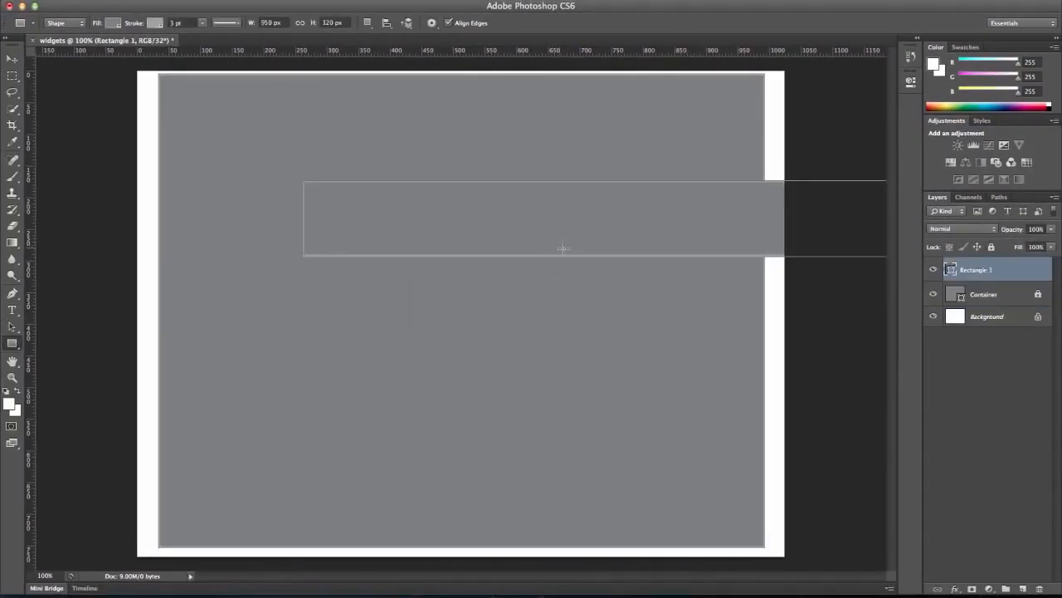
pyautogui.click(114, 22)
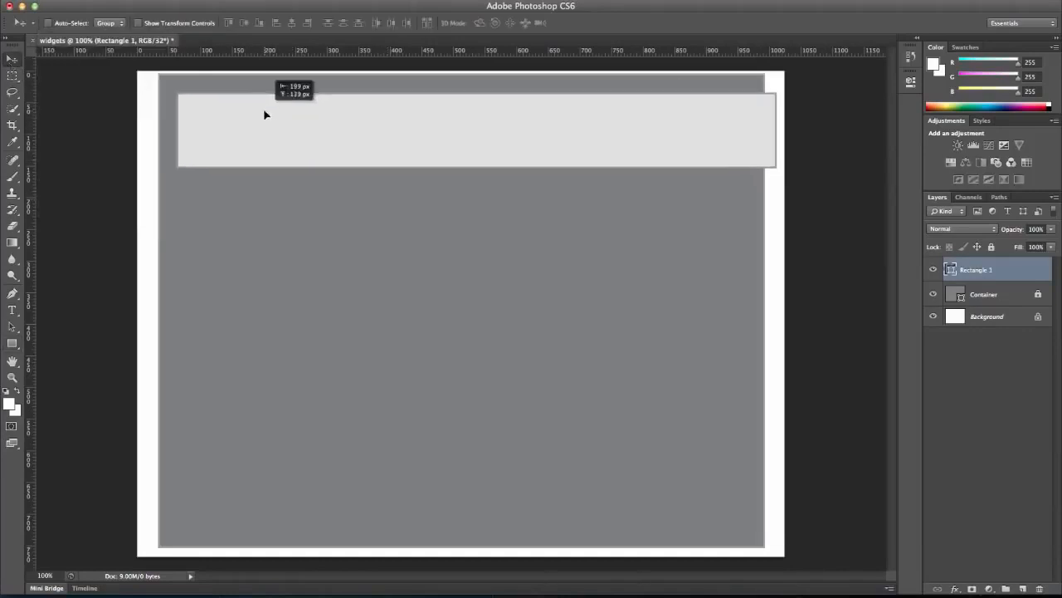
pyautogui.moveTo(266, 114); pyautogui.dragTo(247, 103)
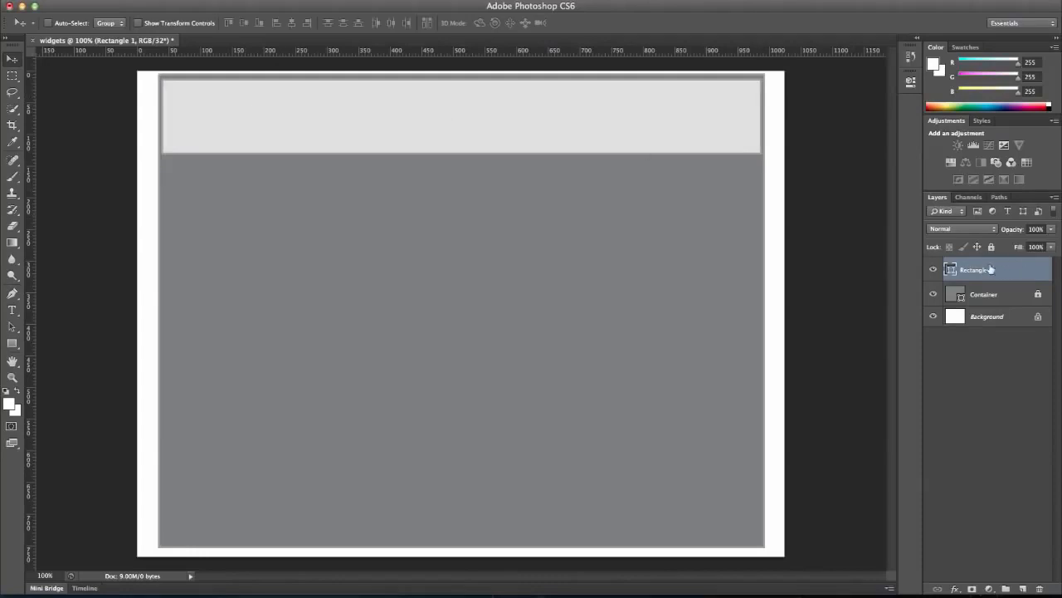
# Rename the top bar layer to Header and lock it.
pyautogui.doubleClick(977, 269)
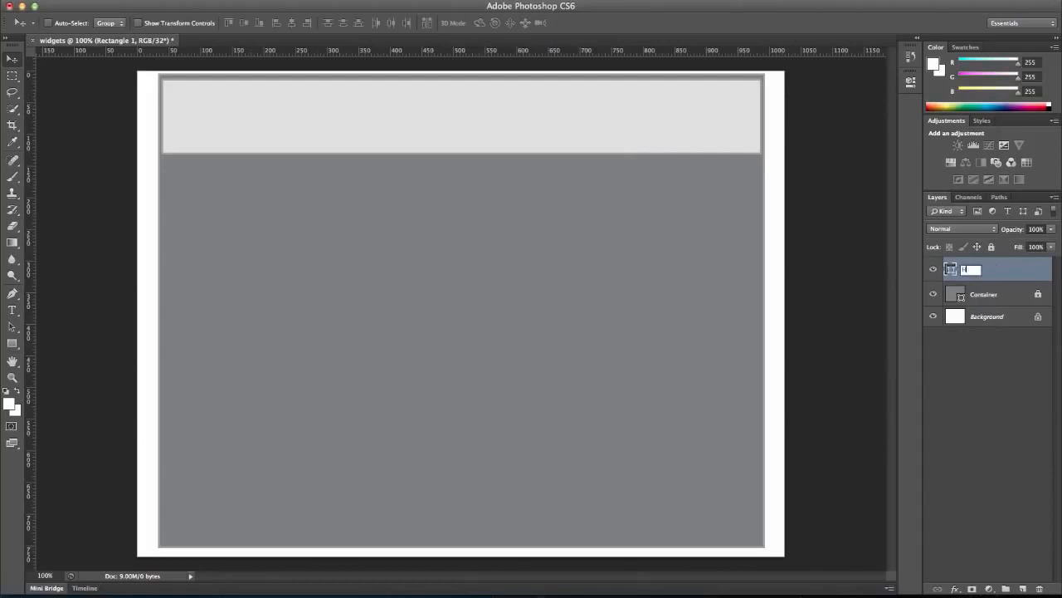
pyautogui.write('Header')
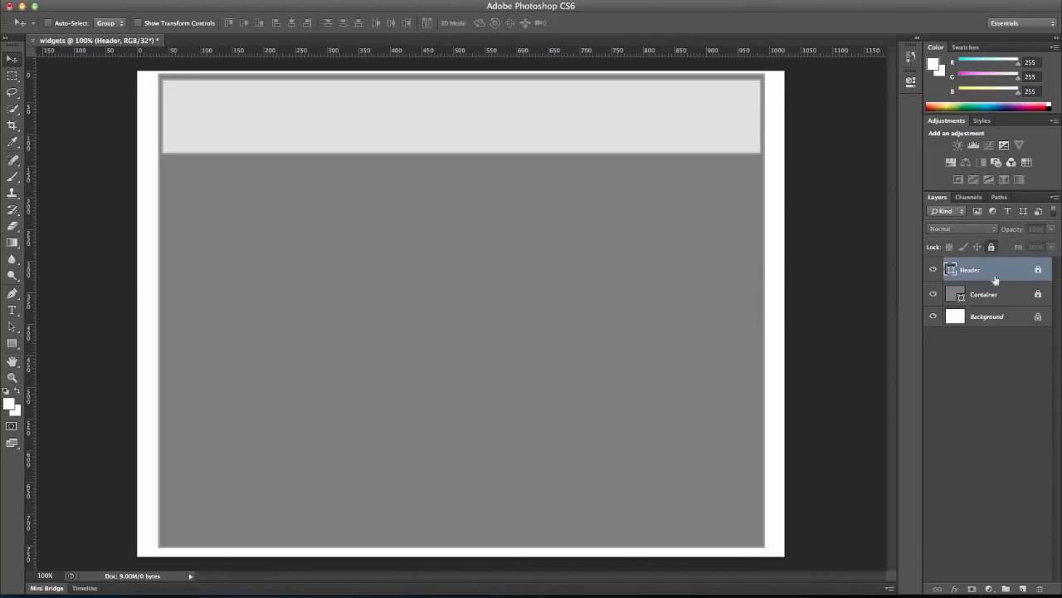
pyautogui.moveTo(93, 196)
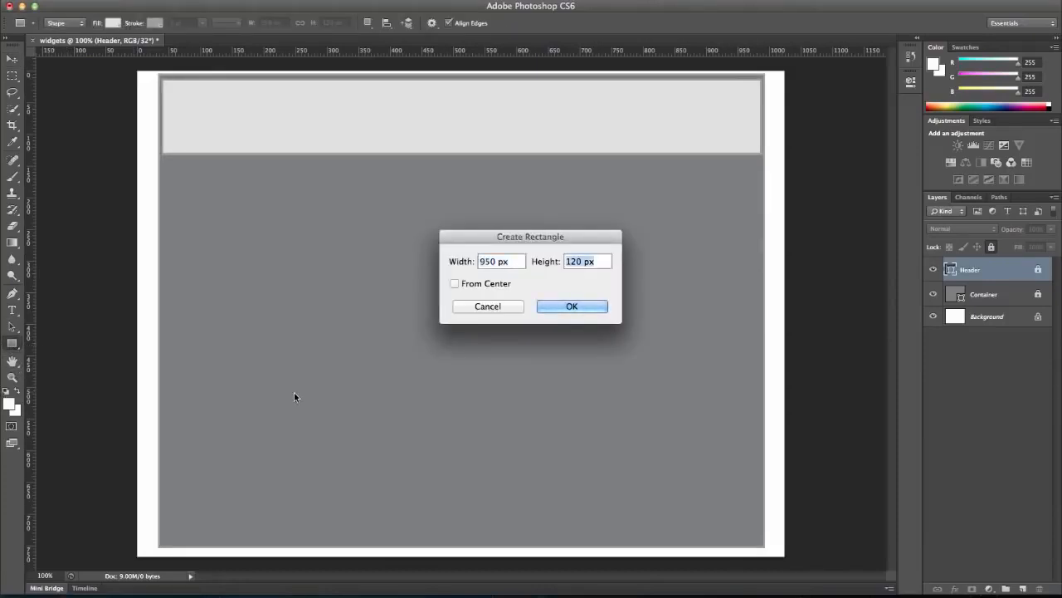
# Create a light 950 × 90 px rectangle along the container's bottom edge.
pyautogui.write('9')
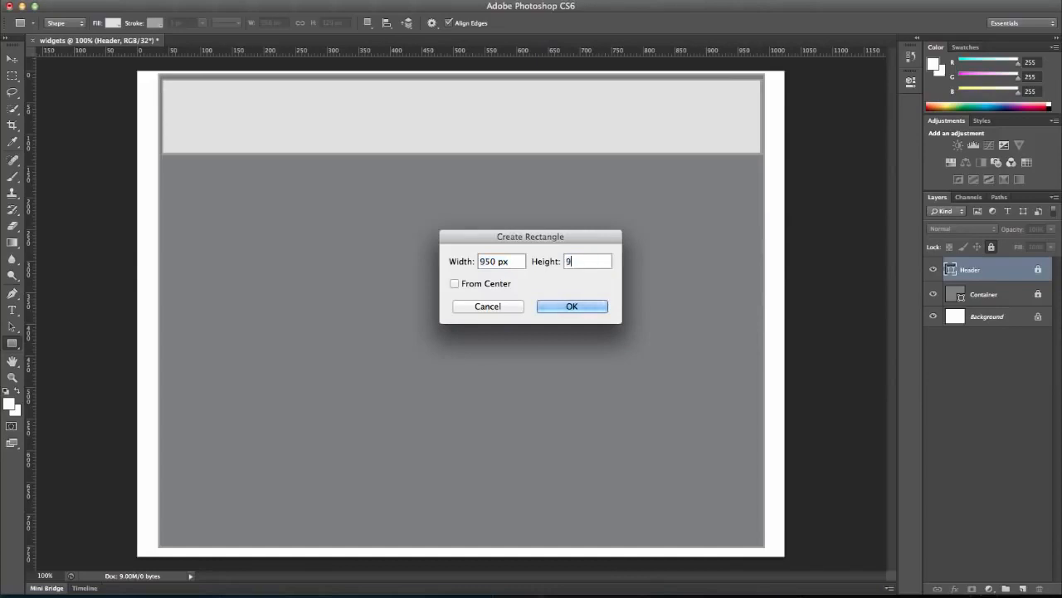
pyautogui.write('0')
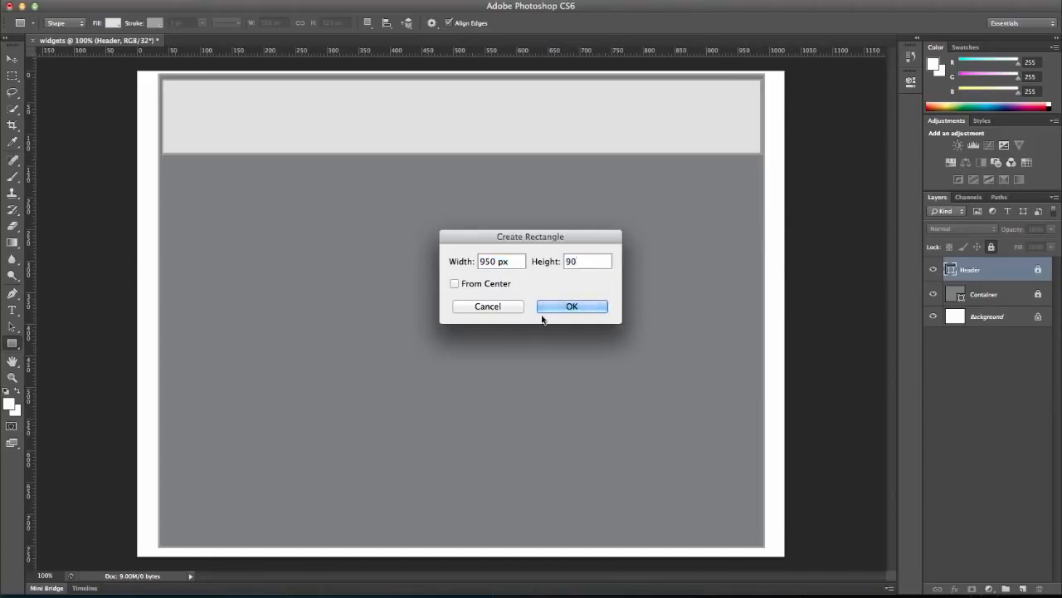
pyautogui.click(571, 306)
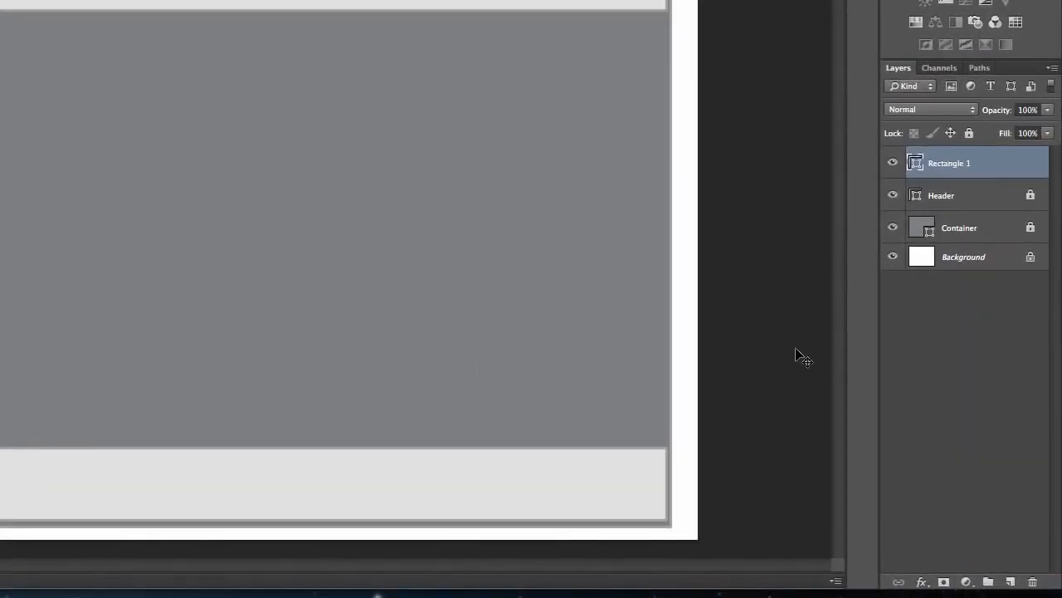
# Rename the Rectangle 1 layer to 'footer'.
pyautogui.doubleClick(949, 163)
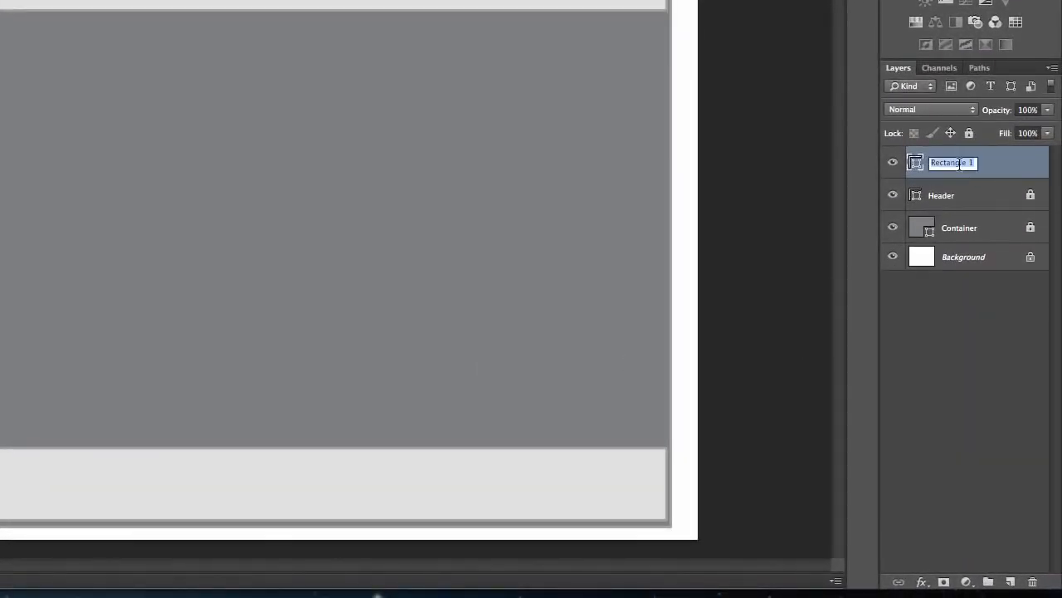
pyautogui.write('footer')
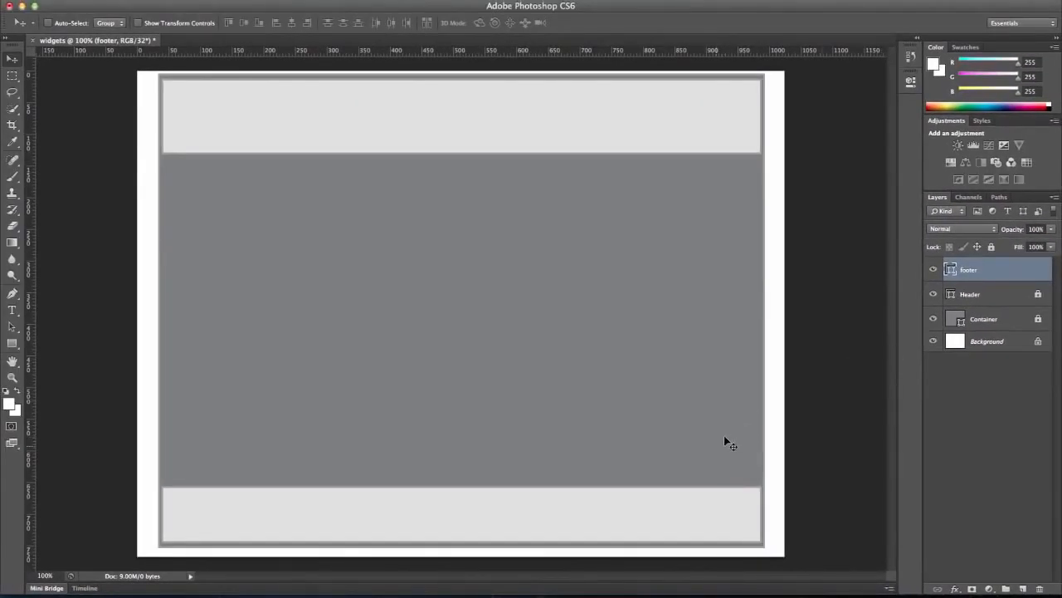
pyautogui.moveTo(699, 515)
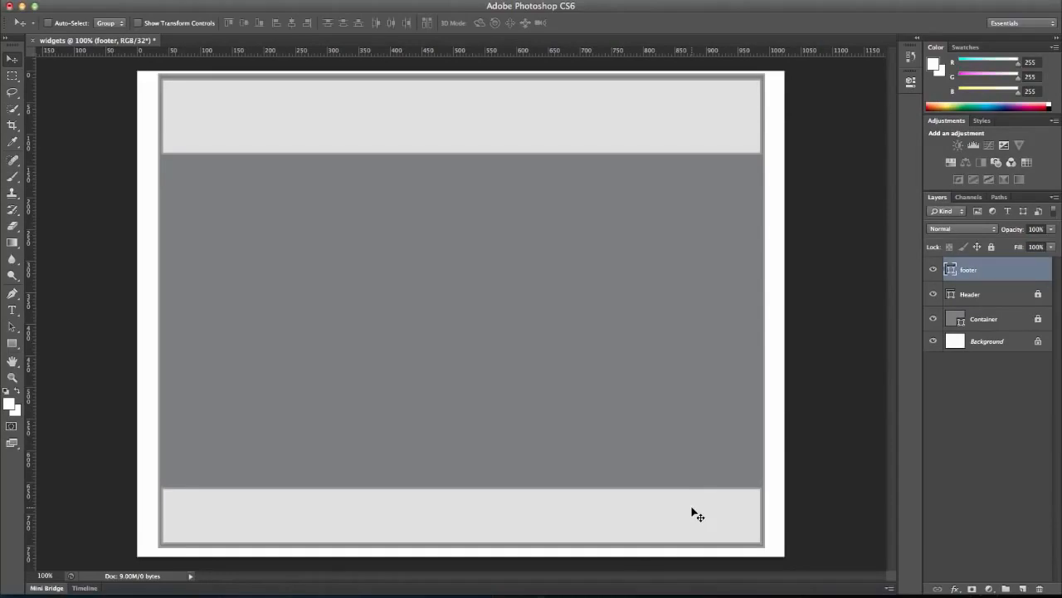
pyautogui.moveTo(575, 346)
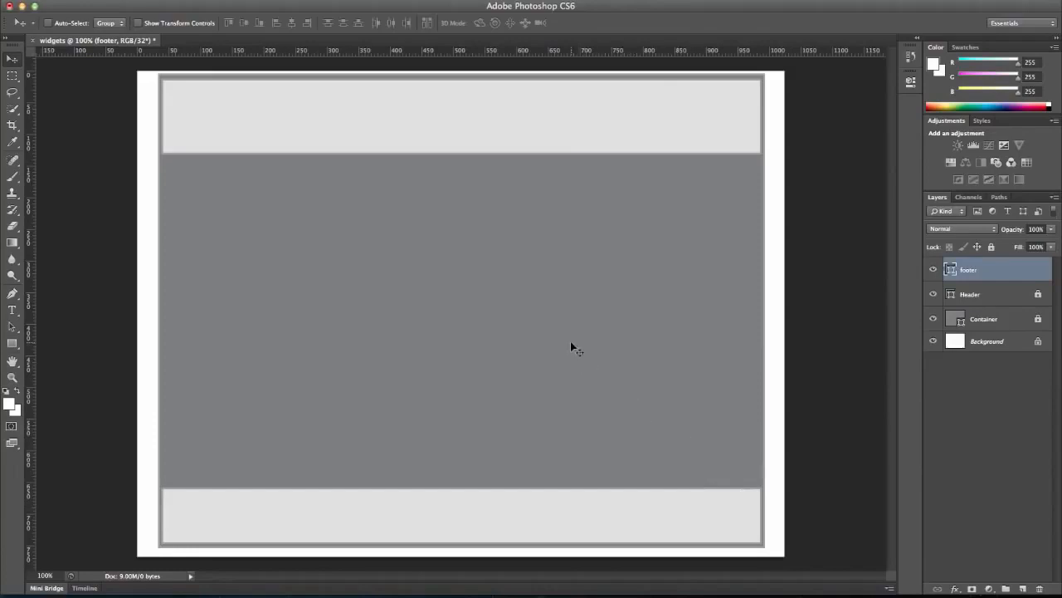
pyautogui.moveTo(481, 348)
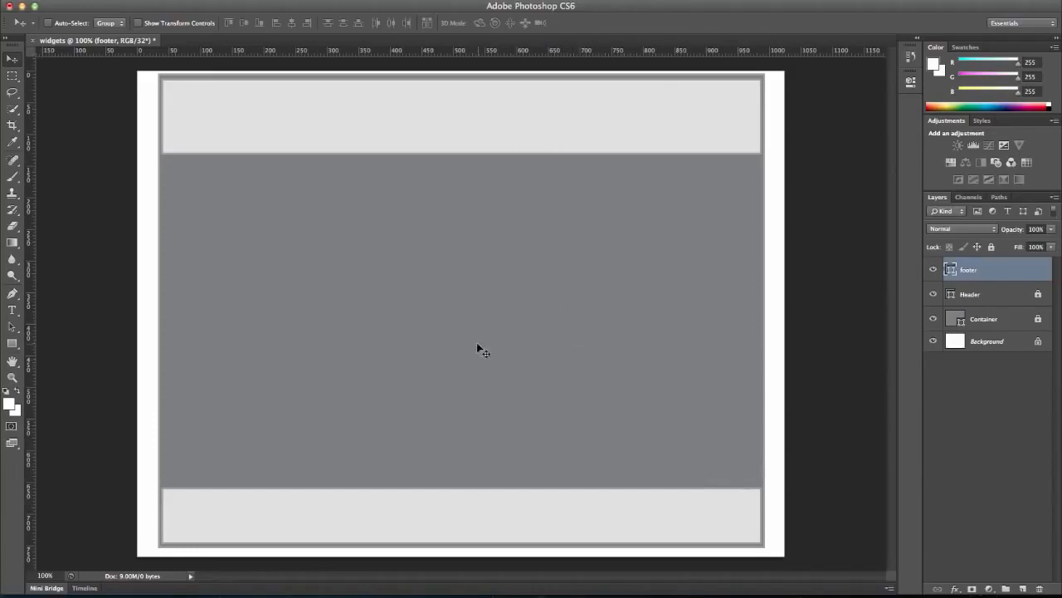
pyautogui.moveTo(57, 296)
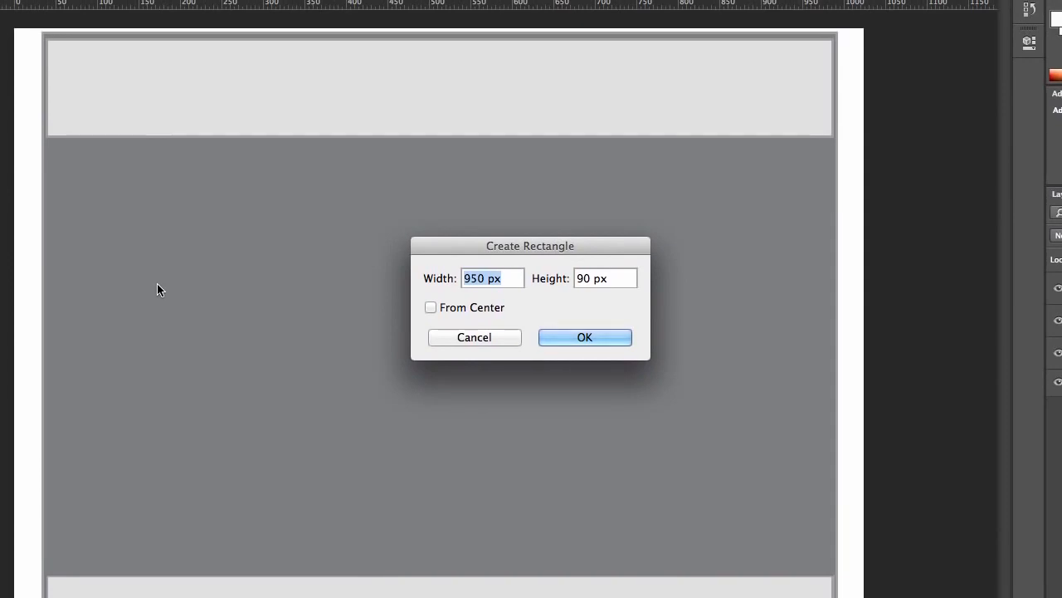
# Create a 160 × 600 px rectangle and move it to the container's left edge under the header.
pyautogui.write('16')
pyautogui.click(605, 278)
pyautogui.write('600')
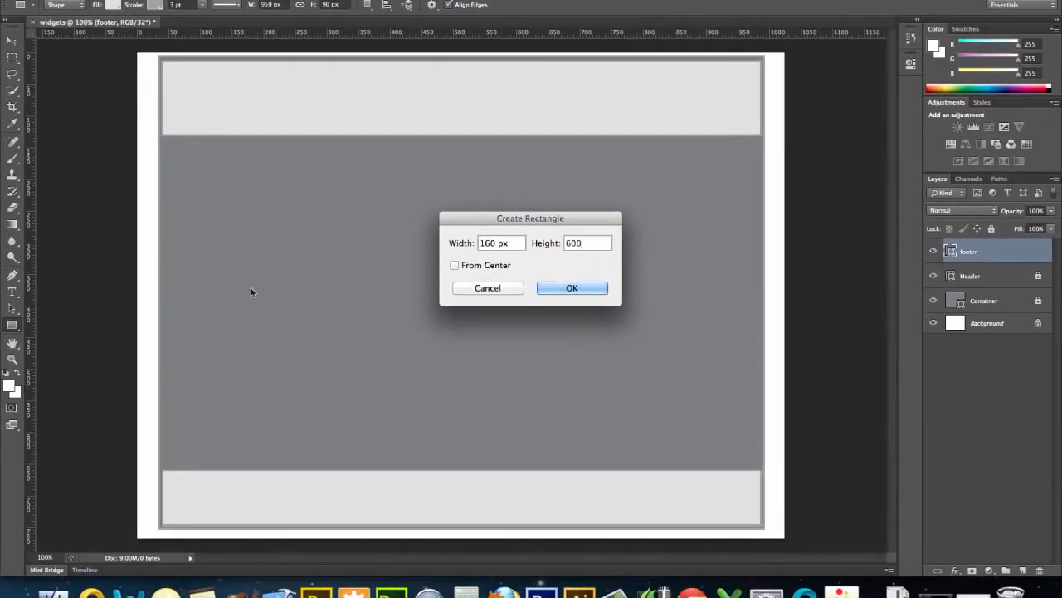
pyautogui.click(572, 288)
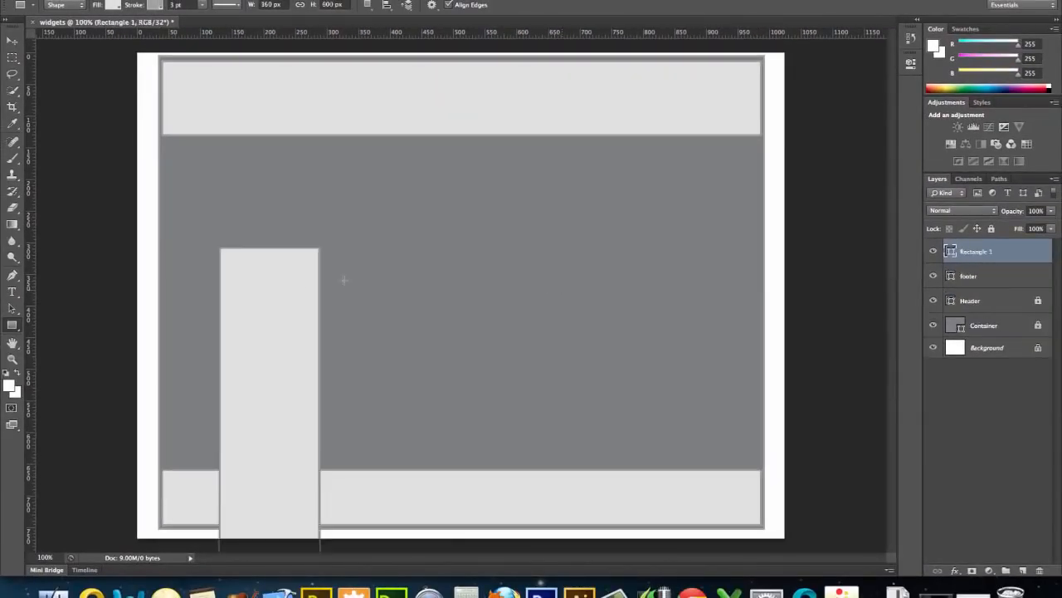
pyautogui.click(12, 41)
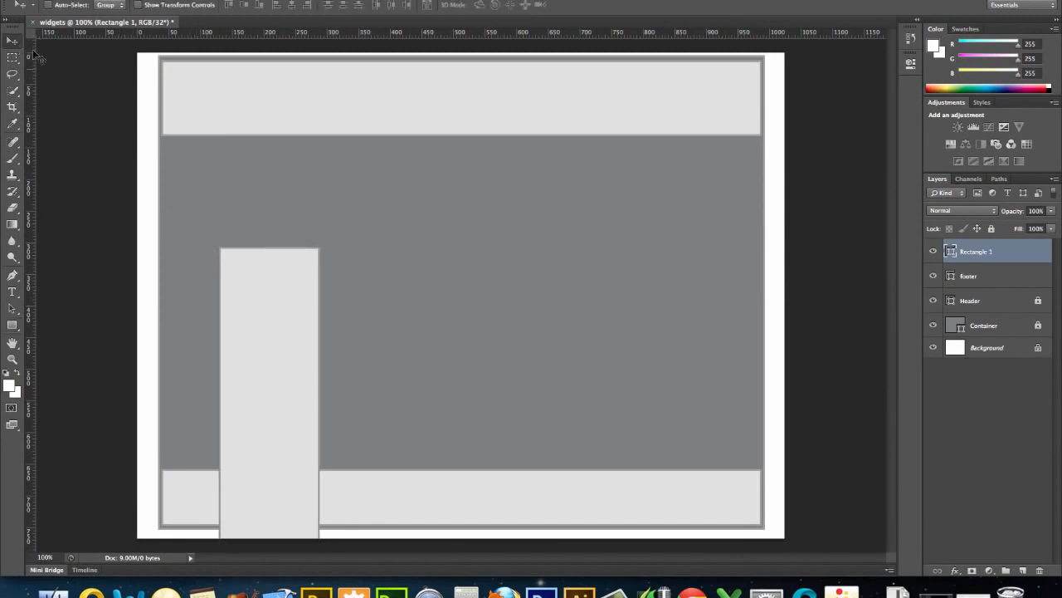
pyautogui.moveTo(268, 390); pyautogui.dragTo(226, 340)
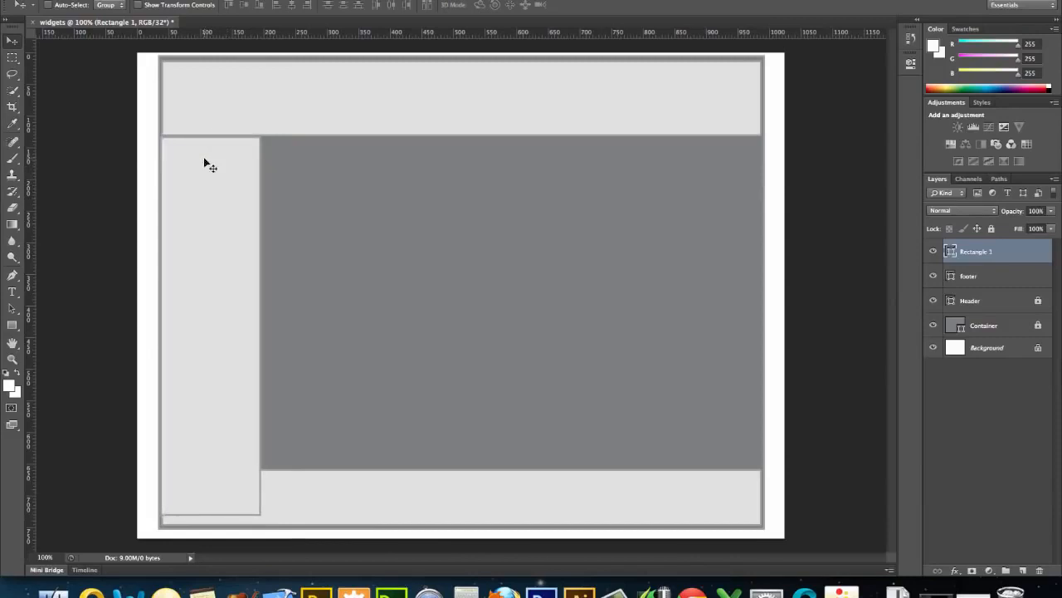
pyautogui.moveTo(224, 314)
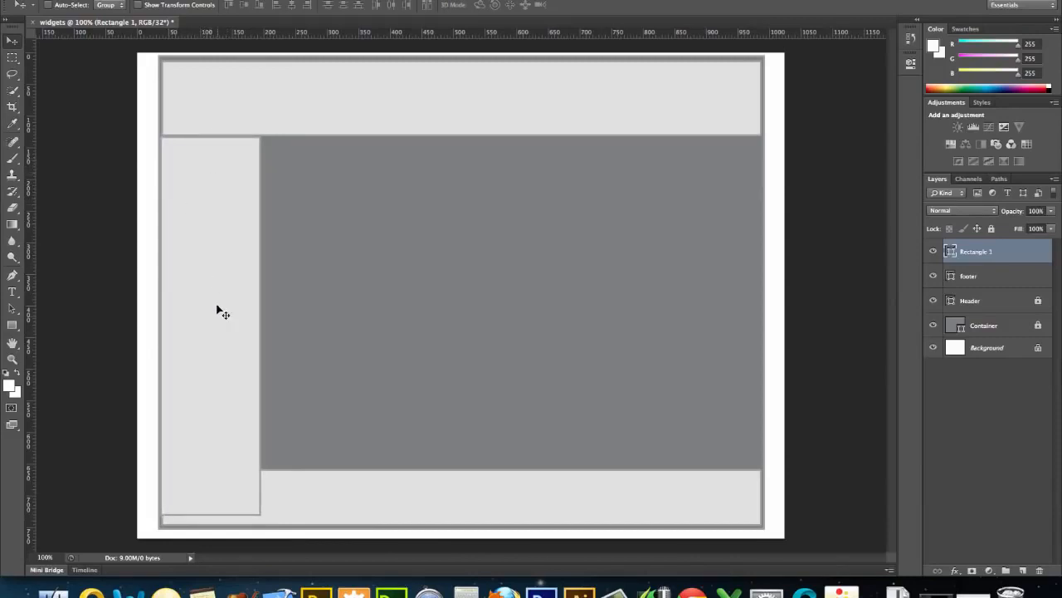
pyautogui.moveTo(241, 286)
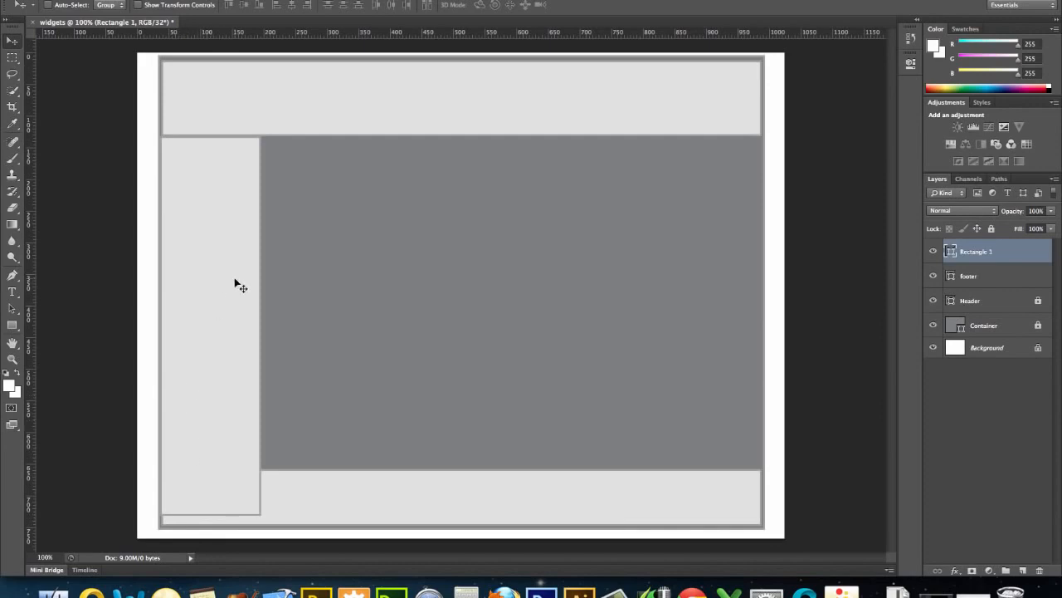
# Shorten the left rectangle to about 526 px tall so it ends at the footer's top.
pyautogui.click(139, 5)
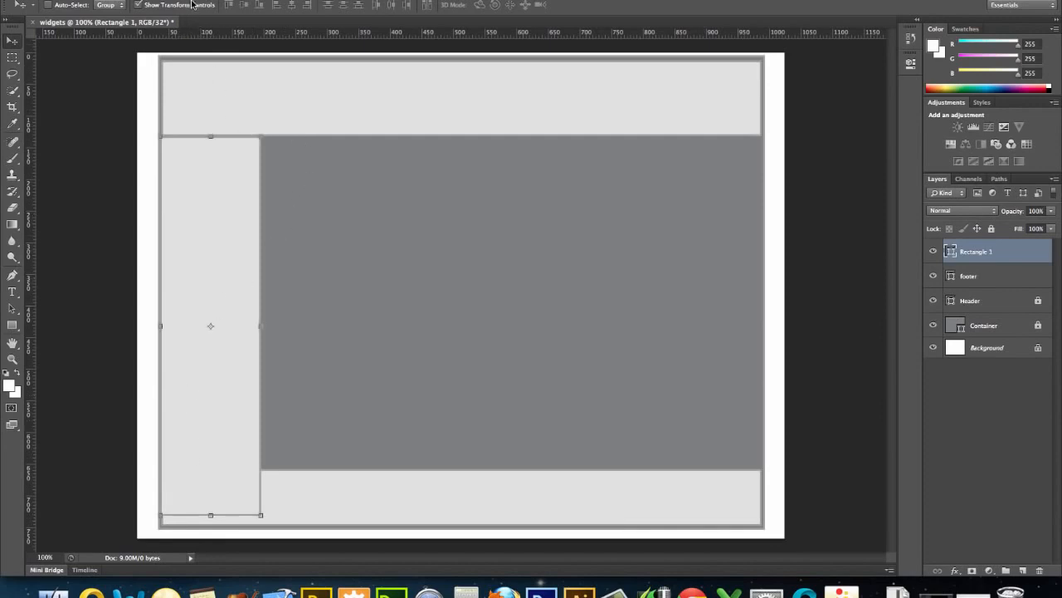
pyautogui.moveTo(211, 514)
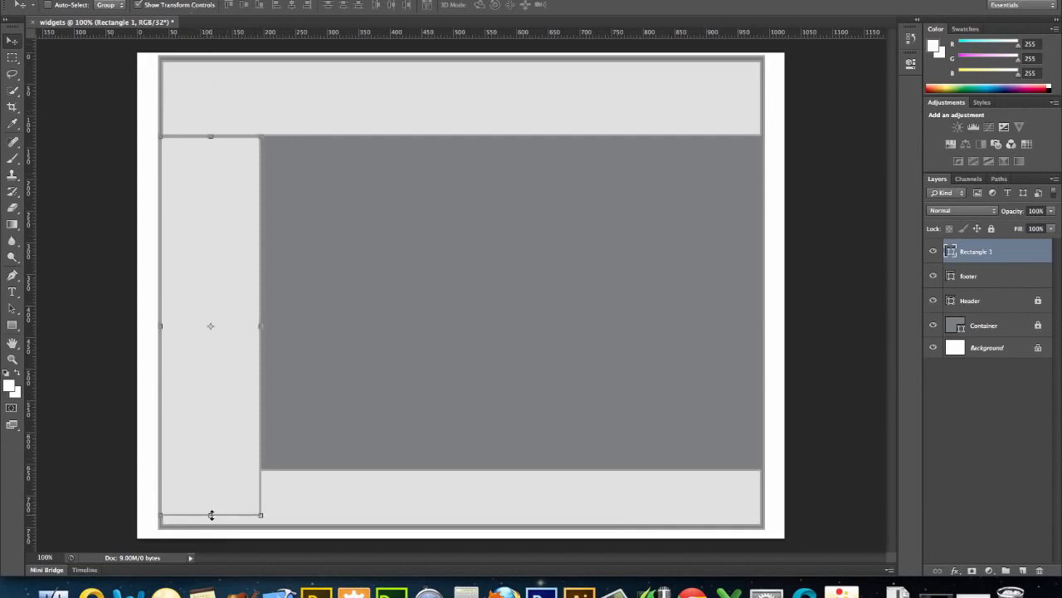
pyautogui.moveTo(210, 515); pyautogui.dragTo(210, 469)
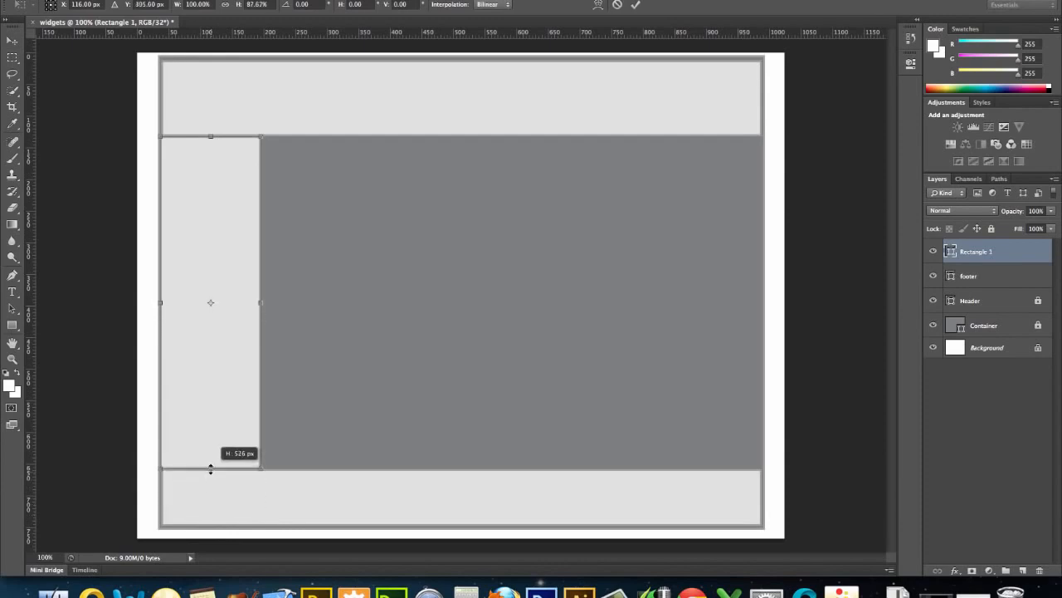
pyautogui.moveTo(210, 465)
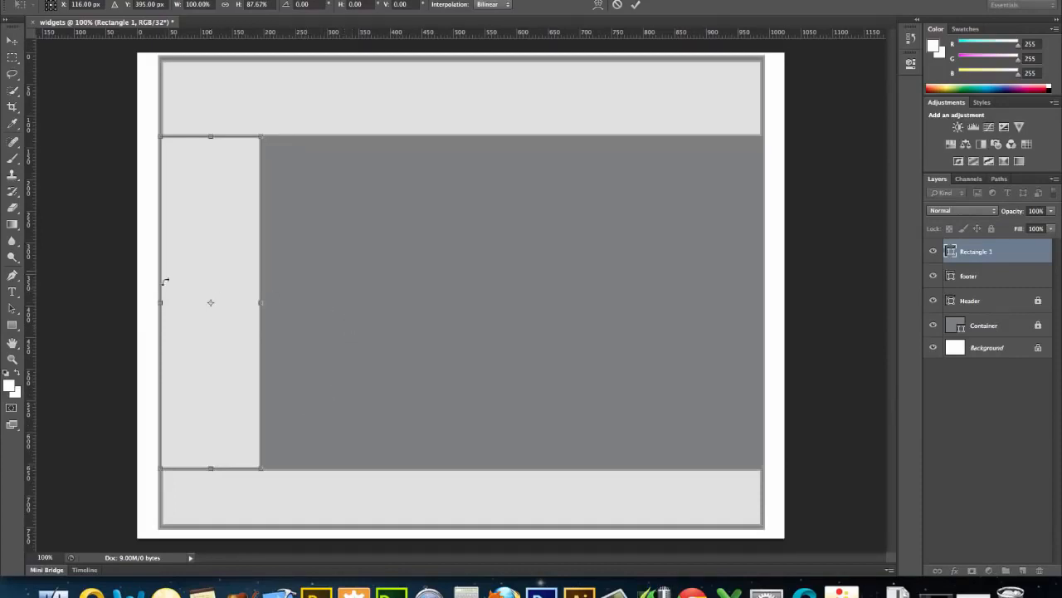
pyautogui.moveTo(235, 223)
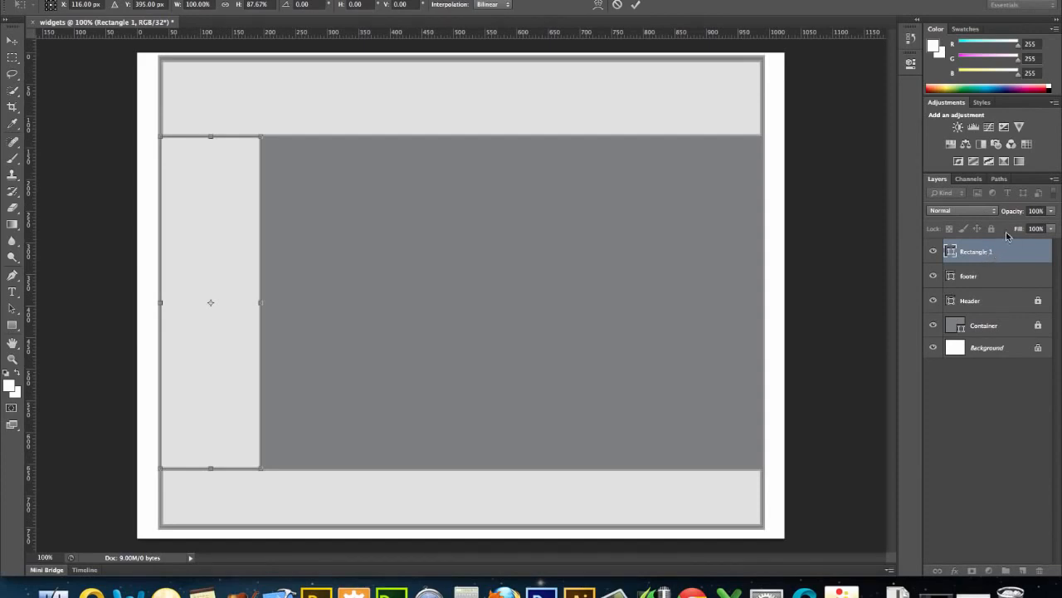
pyautogui.moveTo(971, 257)
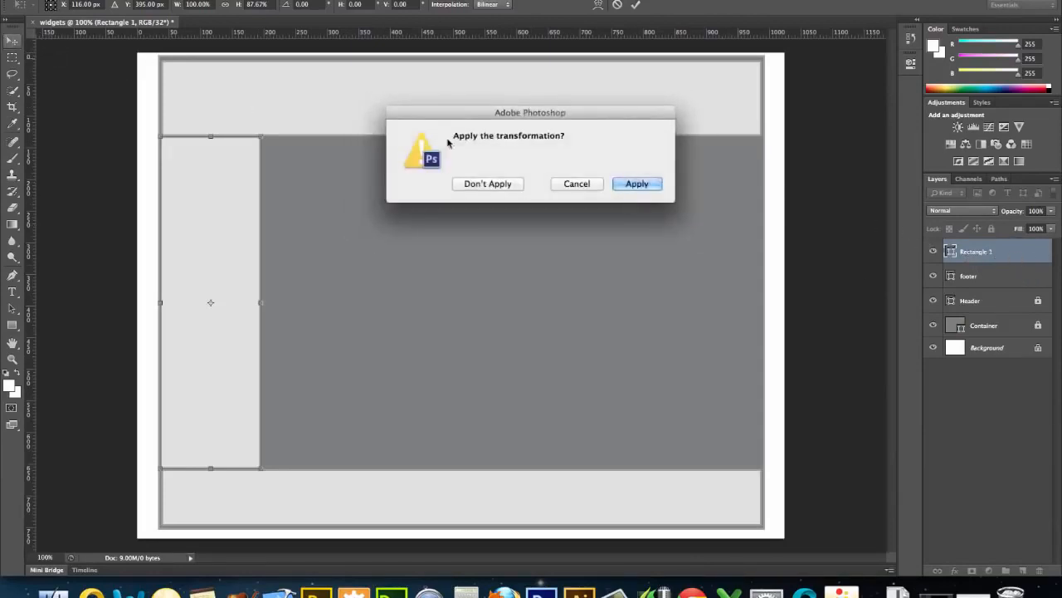
pyautogui.click(636, 184)
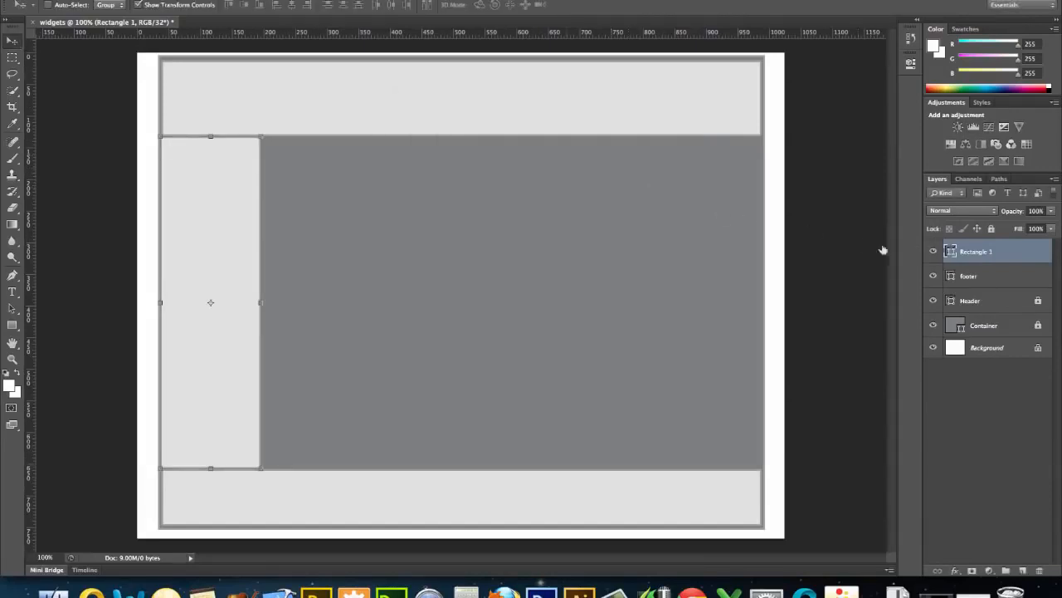
# Rename the left rectangle's layer to 'sidebar' and lock it.
pyautogui.doubleClick(976, 250)
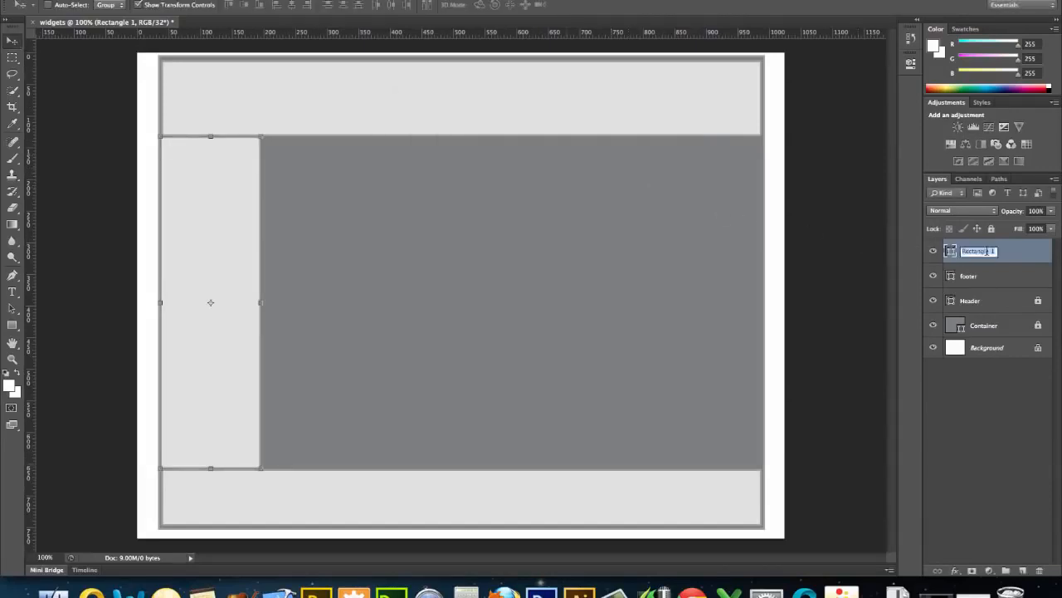
pyautogui.write('sidebar')
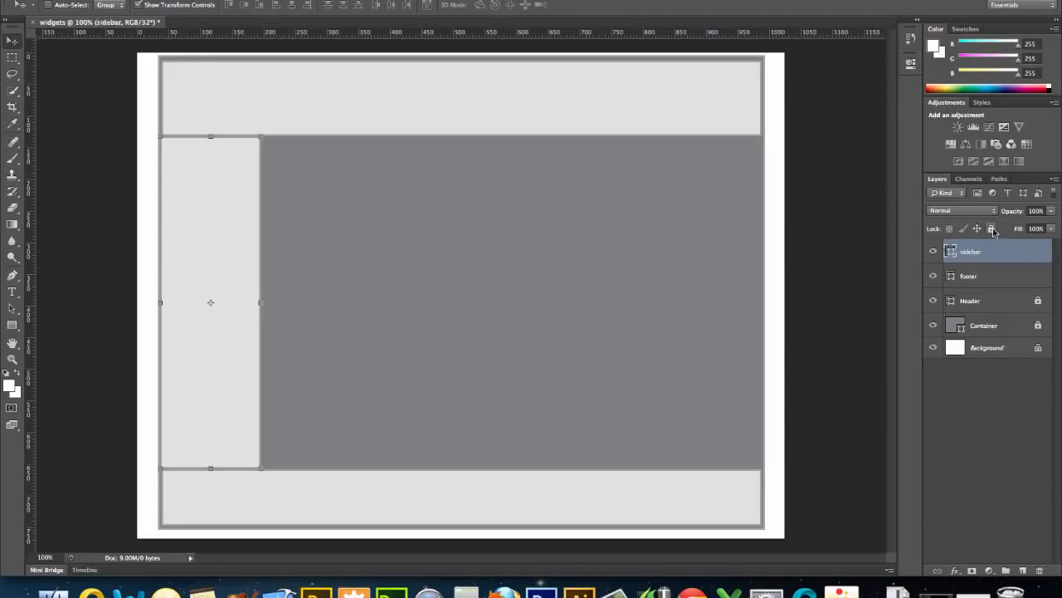
pyautogui.click(968, 276)
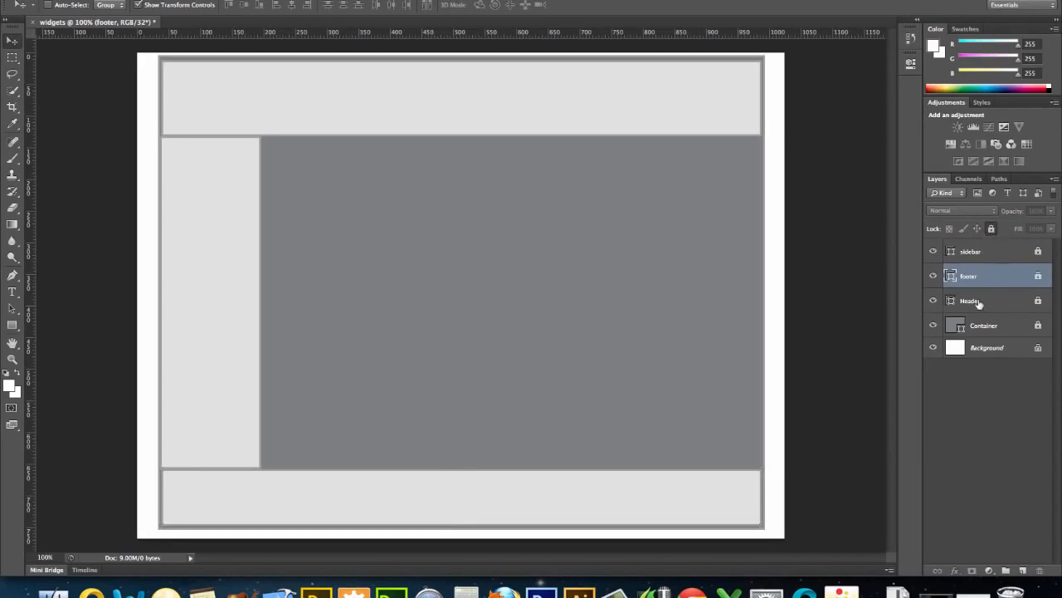
pyautogui.moveTo(371, 231)
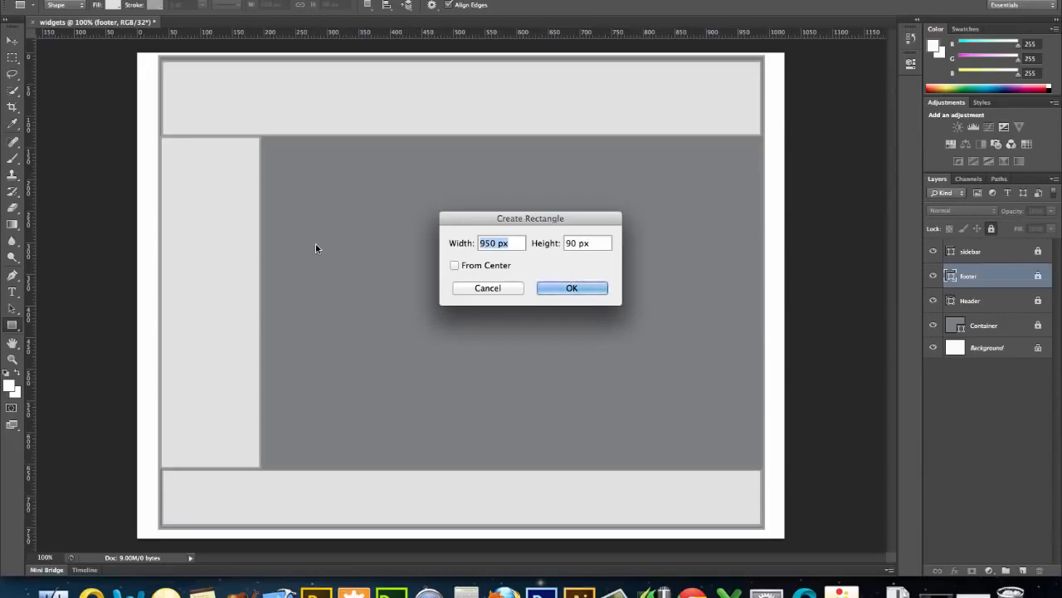
# Create an 820 px wide rectangle and stretch it between sidebar, header and footer.
pyautogui.write('820')
pyautogui.click(588, 243)
pyautogui.write('5')
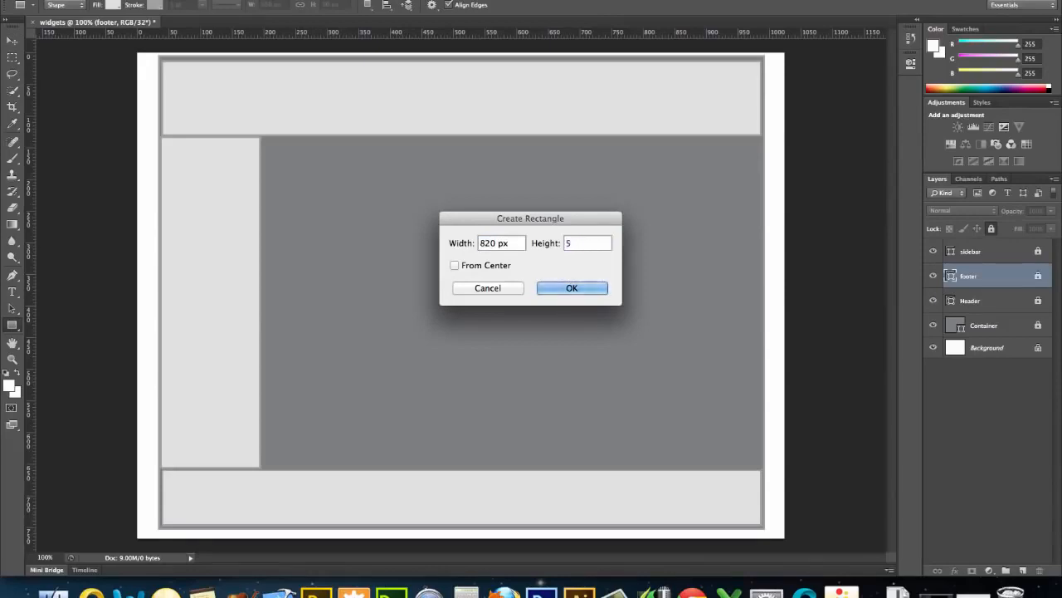
pyautogui.click(572, 288)
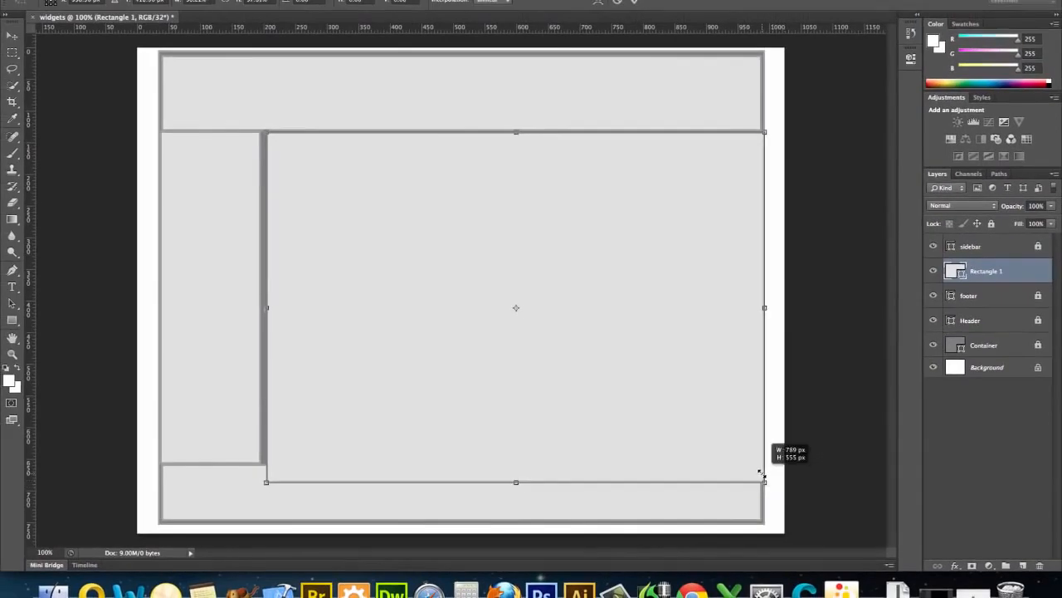
pyautogui.moveTo(765, 482); pyautogui.dragTo(756, 473)
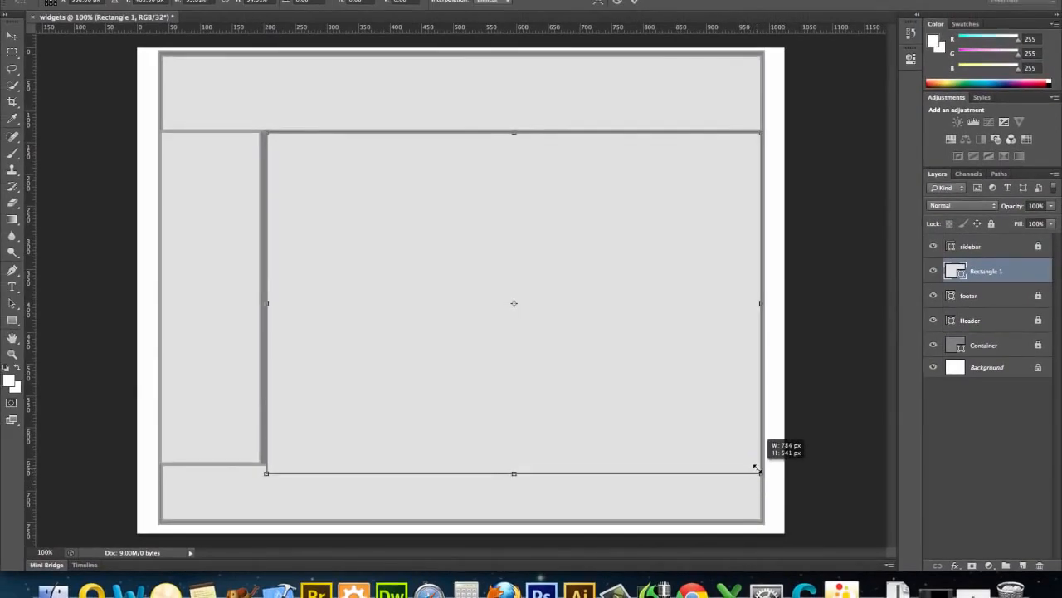
pyautogui.moveTo(755, 473); pyautogui.dragTo(755, 462)
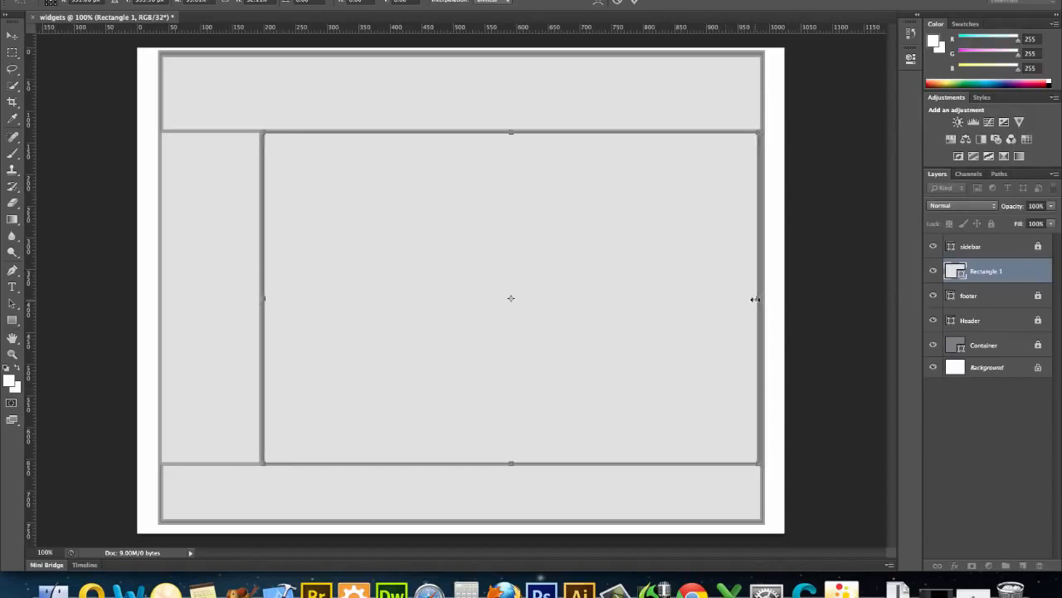
pyautogui.moveTo(755, 299); pyautogui.dragTo(763, 299)
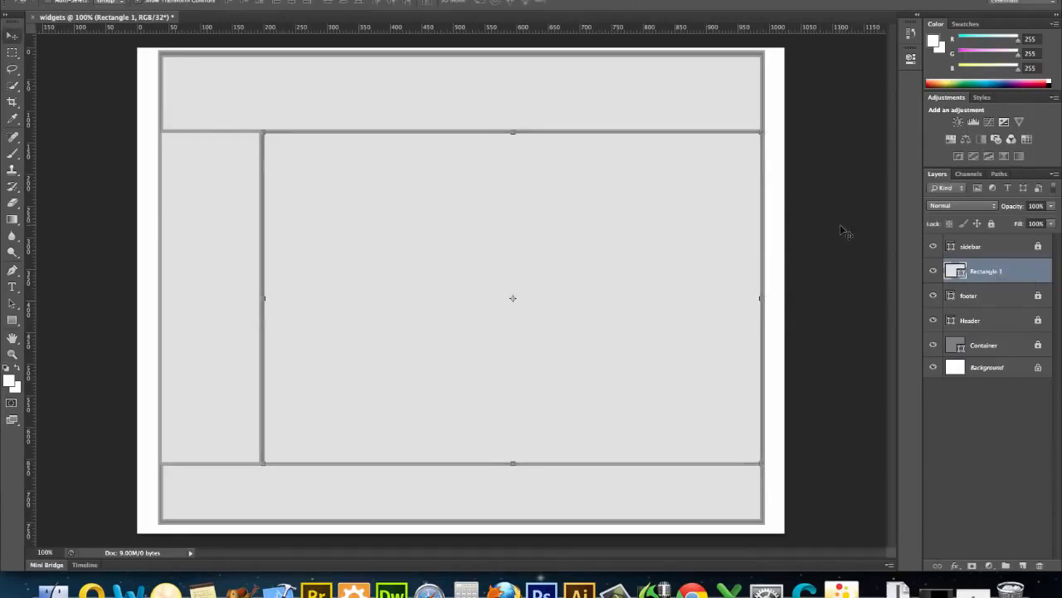
pyautogui.moveTo(748, 237)
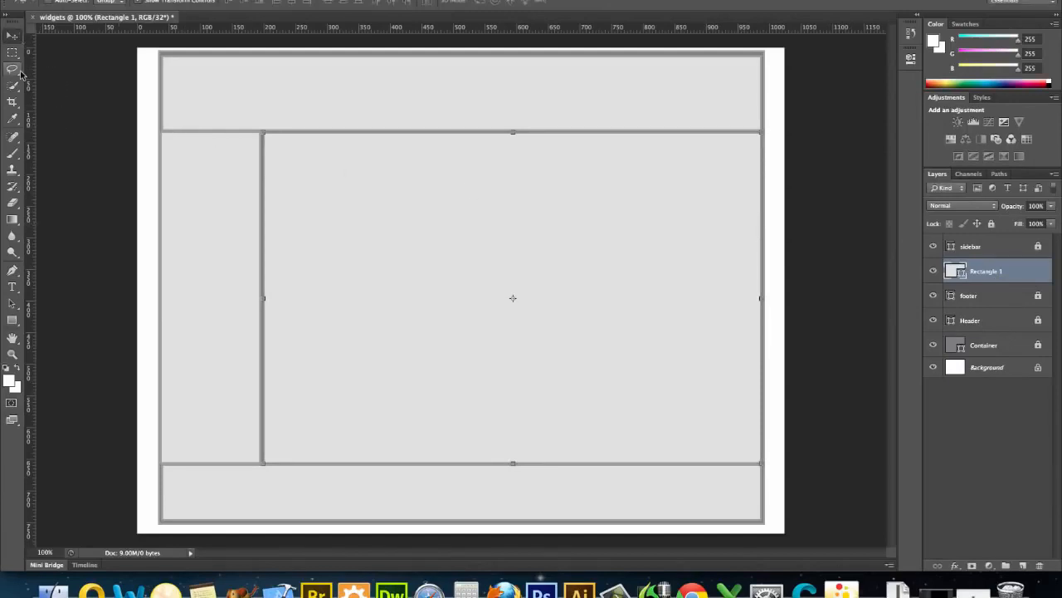
pyautogui.moveTo(315, 106)
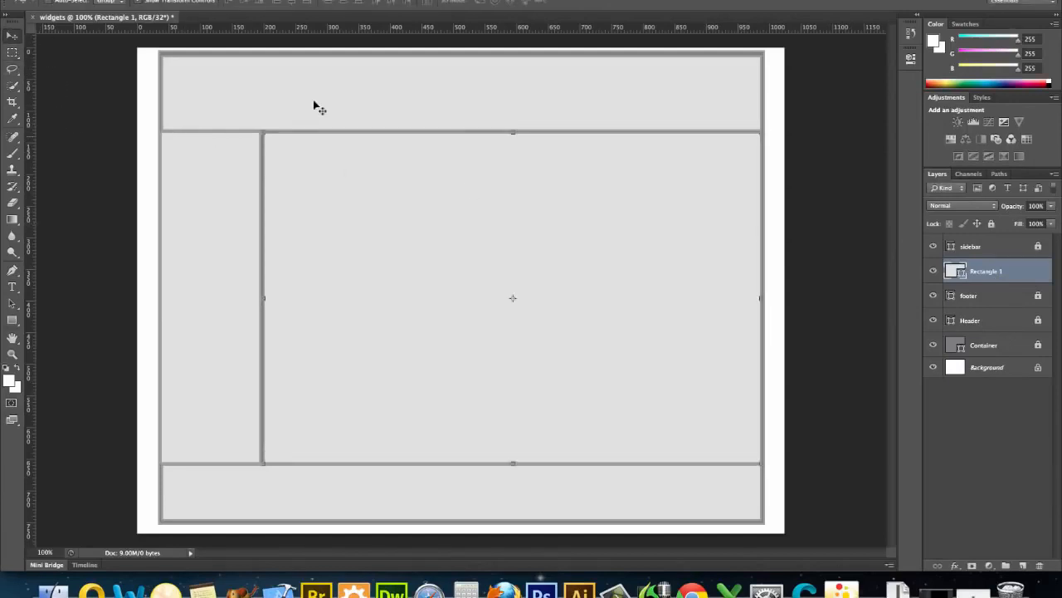
# Name the content rectangle's layer 'main' and briefly hide the sidebar to check it.
pyautogui.doubleClick(986, 271)
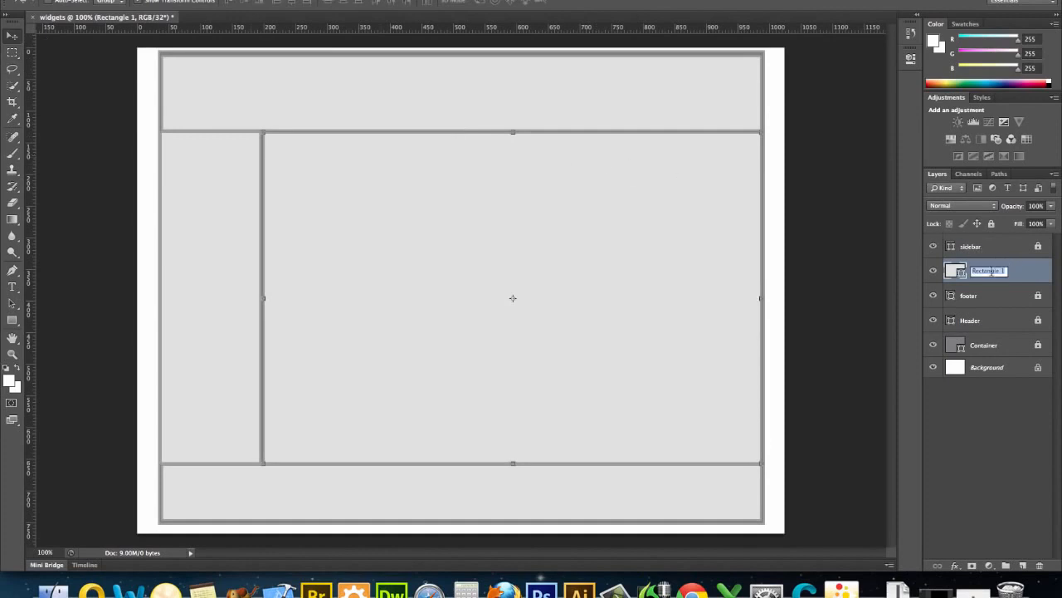
pyautogui.write('main')
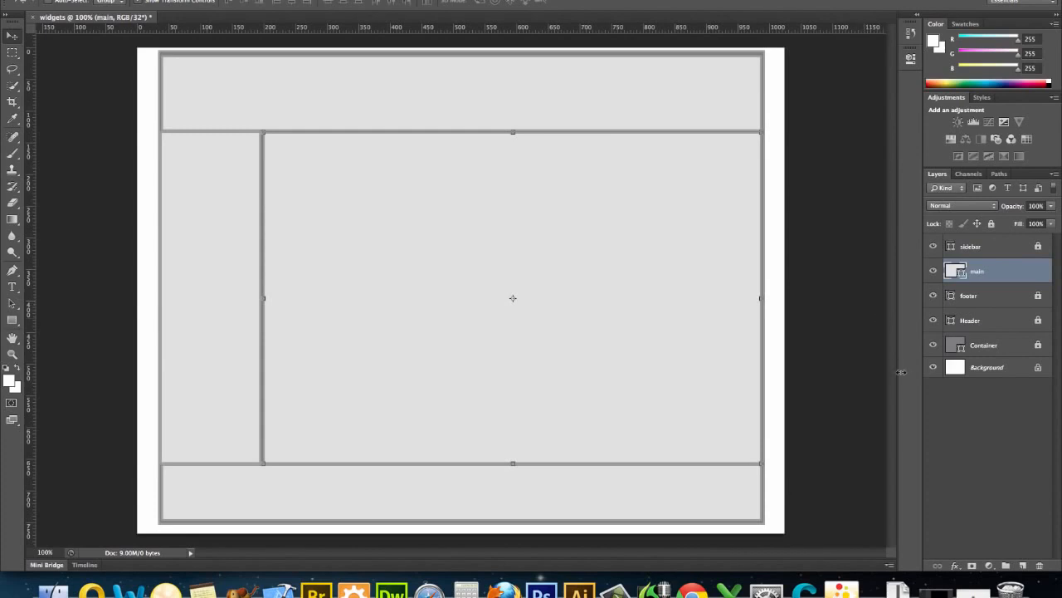
pyautogui.moveTo(949, 239)
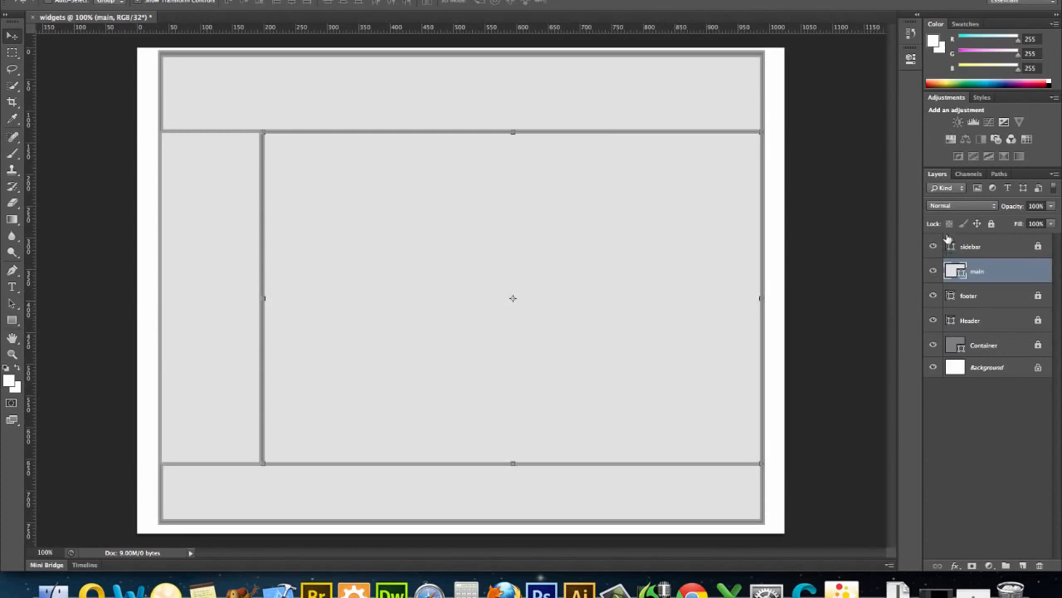
pyautogui.click(934, 246)
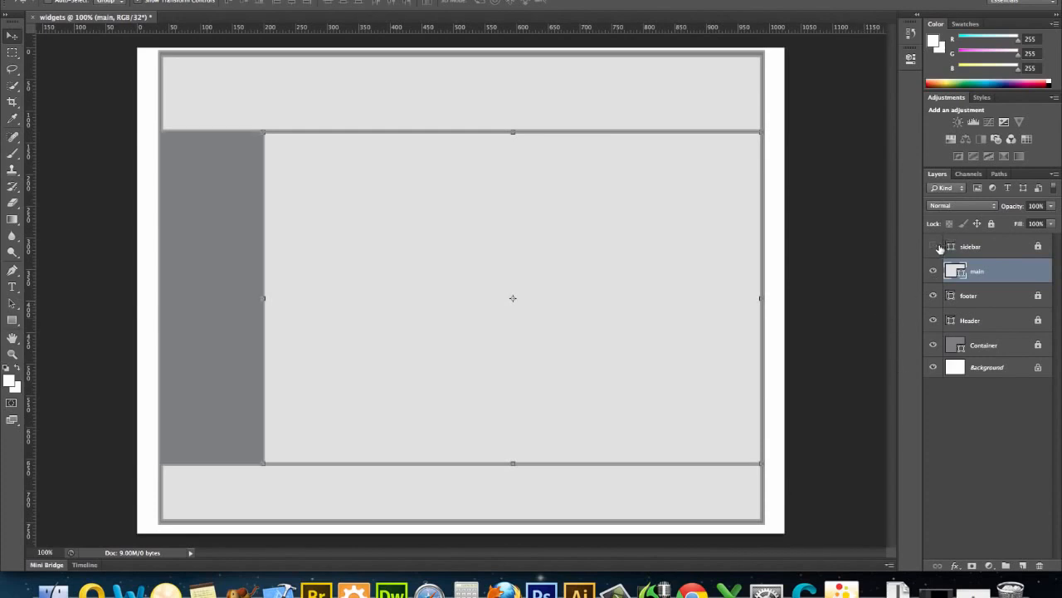
# Group the sidebar, main, footer, Header and Container layers into a group named 'divs'.
pyautogui.click(970, 245)
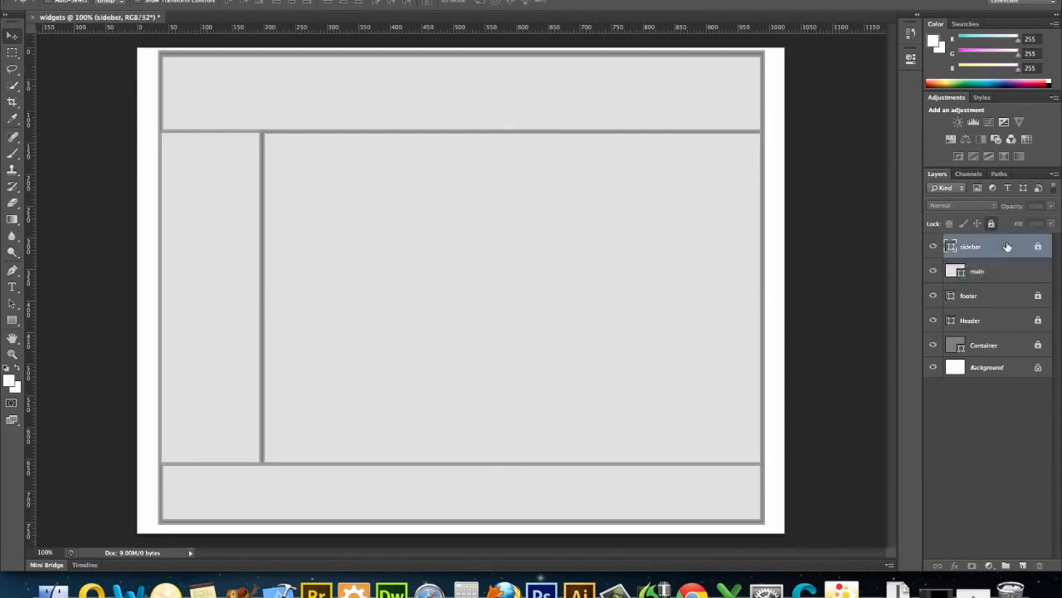
pyautogui.moveTo(1011, 278)
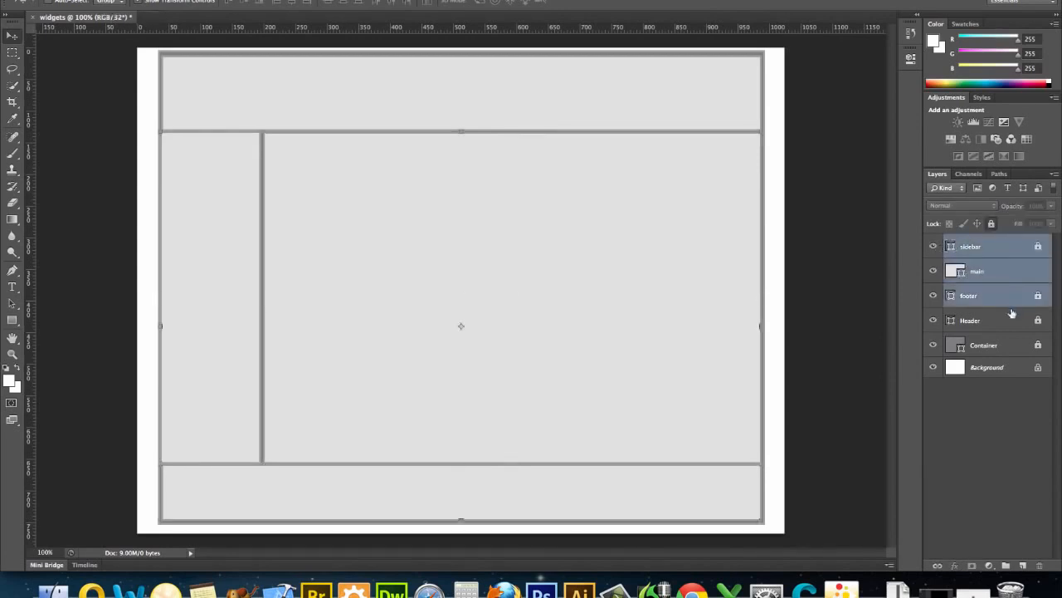
pyautogui.click(969, 319)
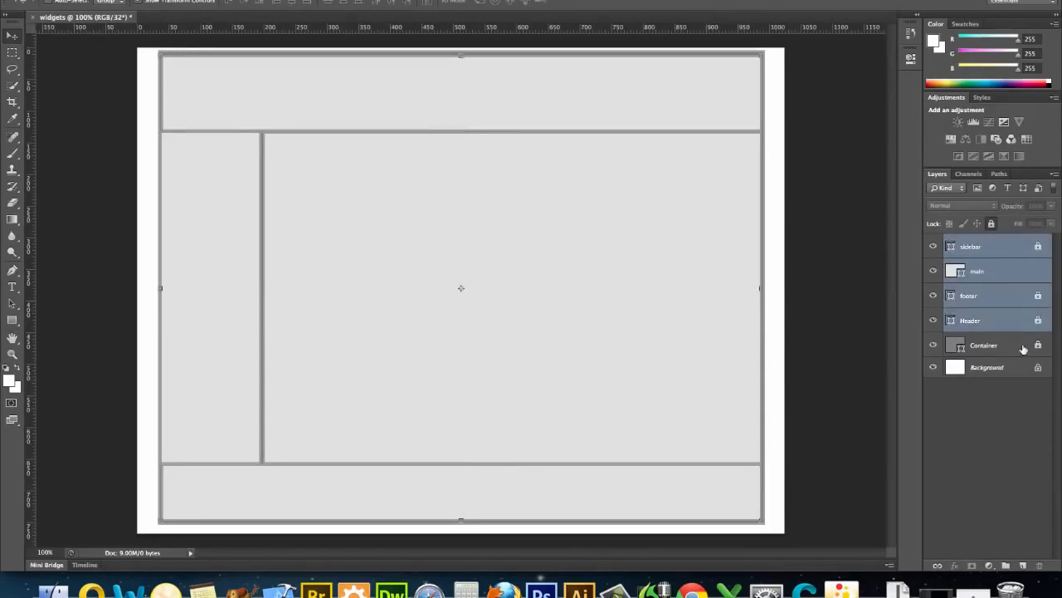
pyautogui.click(983, 344)
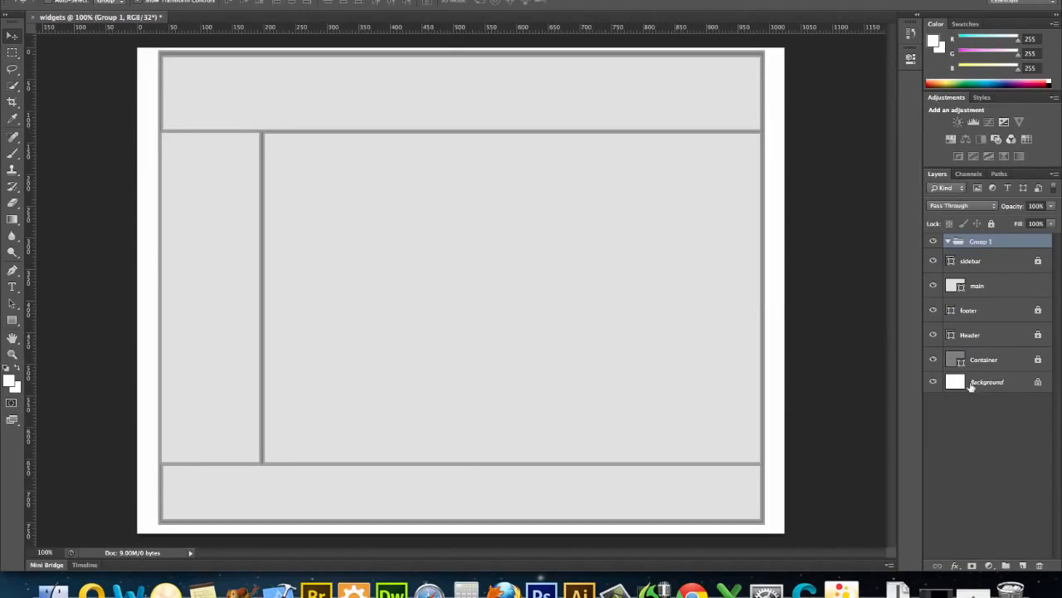
pyautogui.click(979, 260)
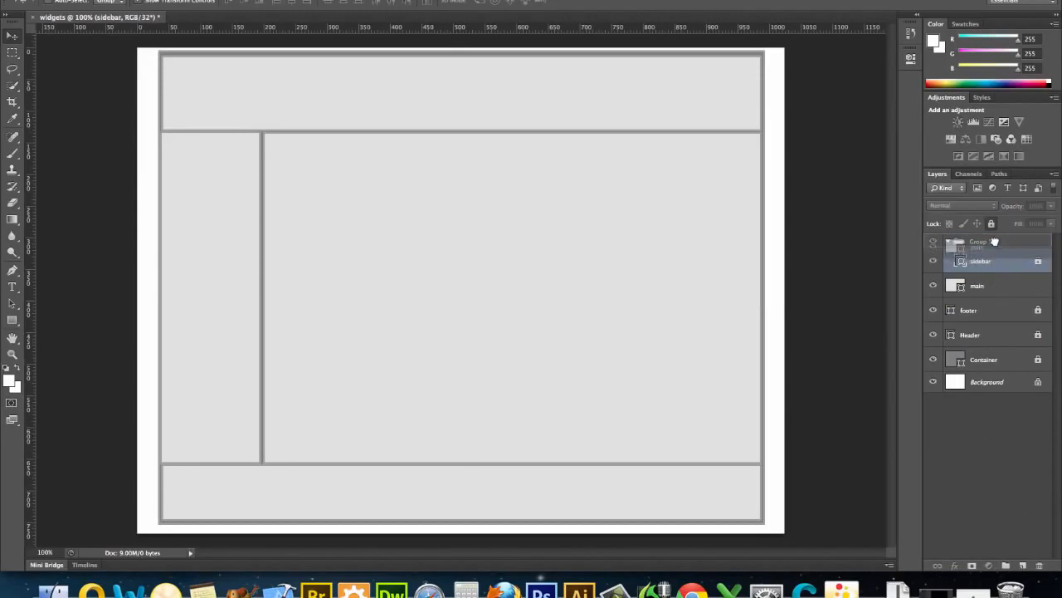
pyautogui.click(978, 284)
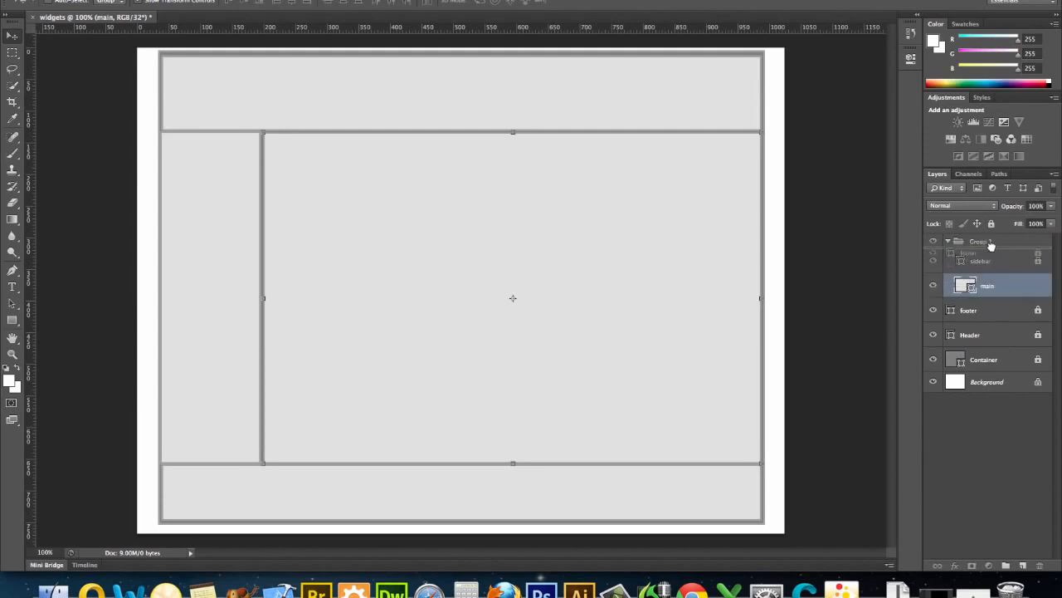
pyautogui.click(980, 309)
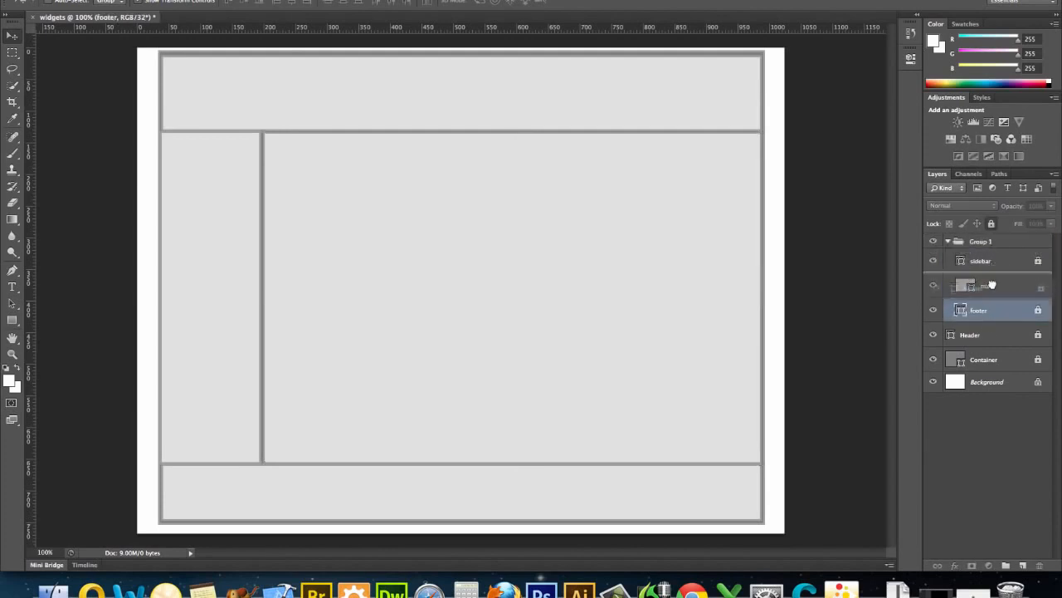
pyautogui.click(979, 335)
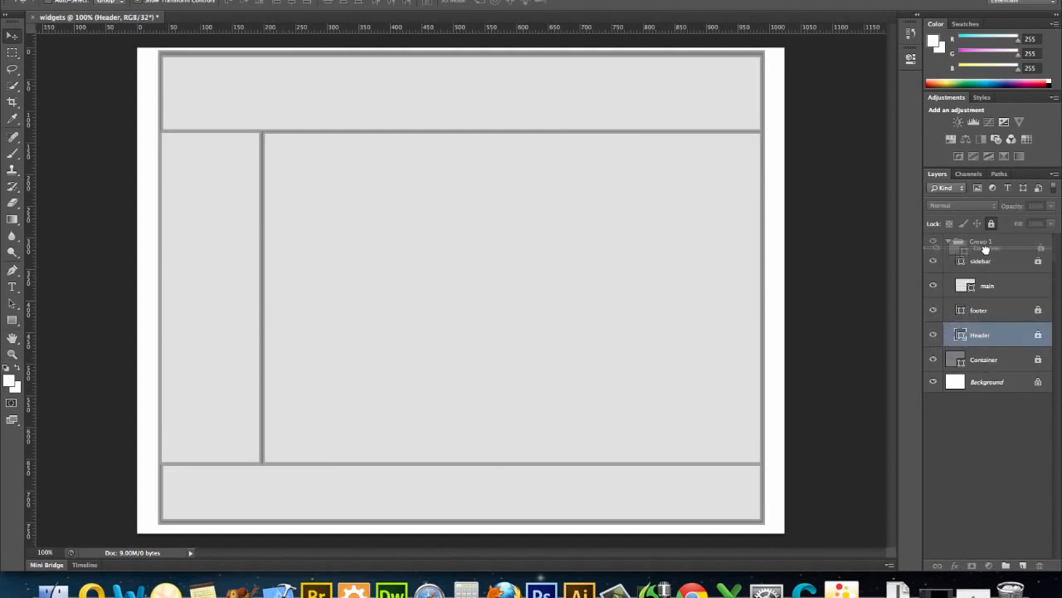
pyautogui.doubleClick(981, 241)
pyautogui.write('divs')
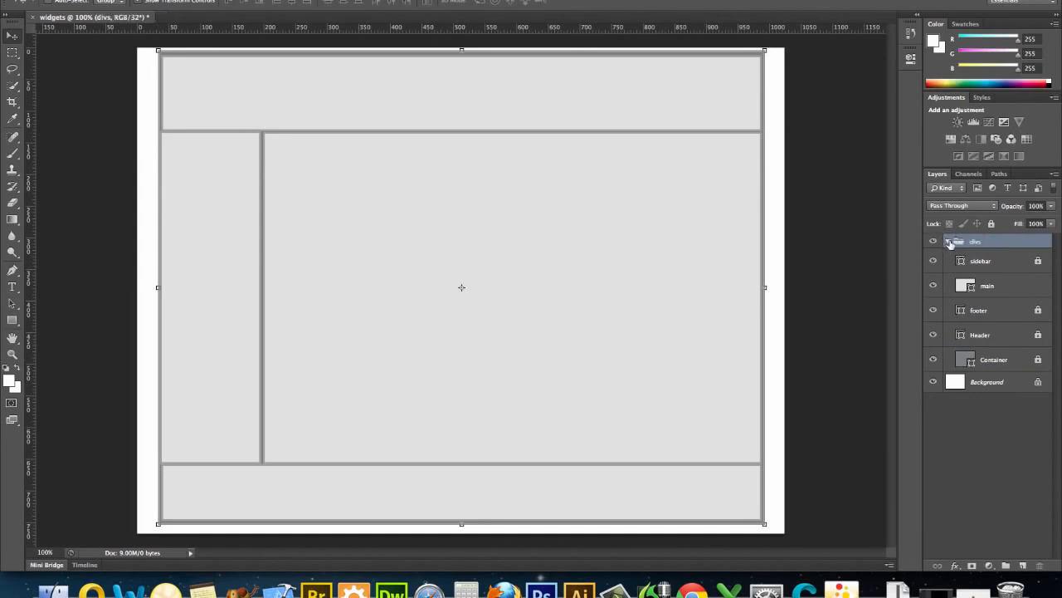
# Collapse the divs group and switch to the Line tool.
pyautogui.click(948, 240)
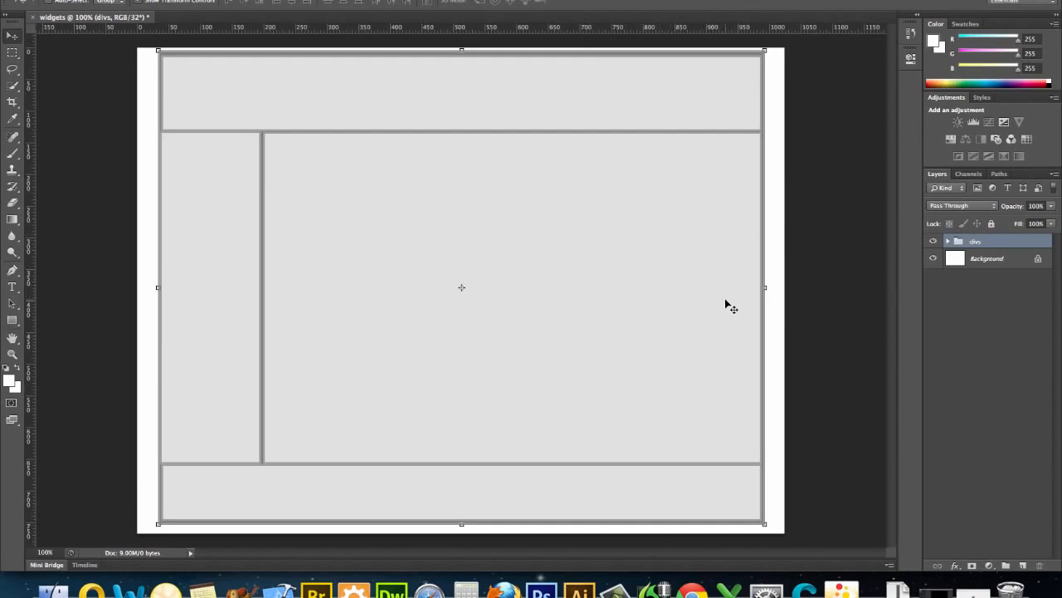
pyautogui.moveTo(564, 237)
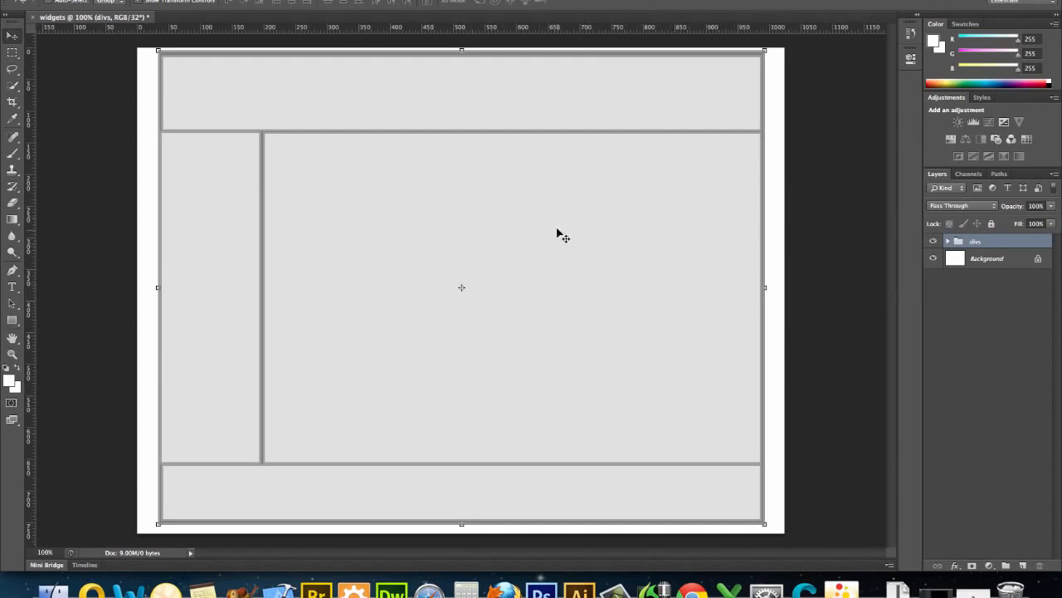
pyautogui.moveTo(530, 216)
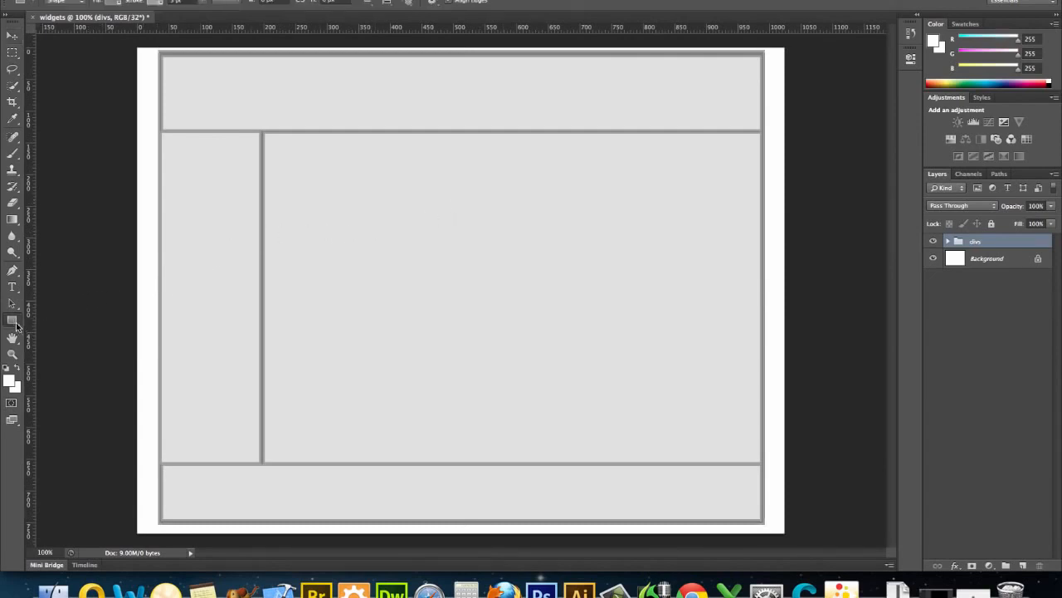
pyautogui.click(12, 320)
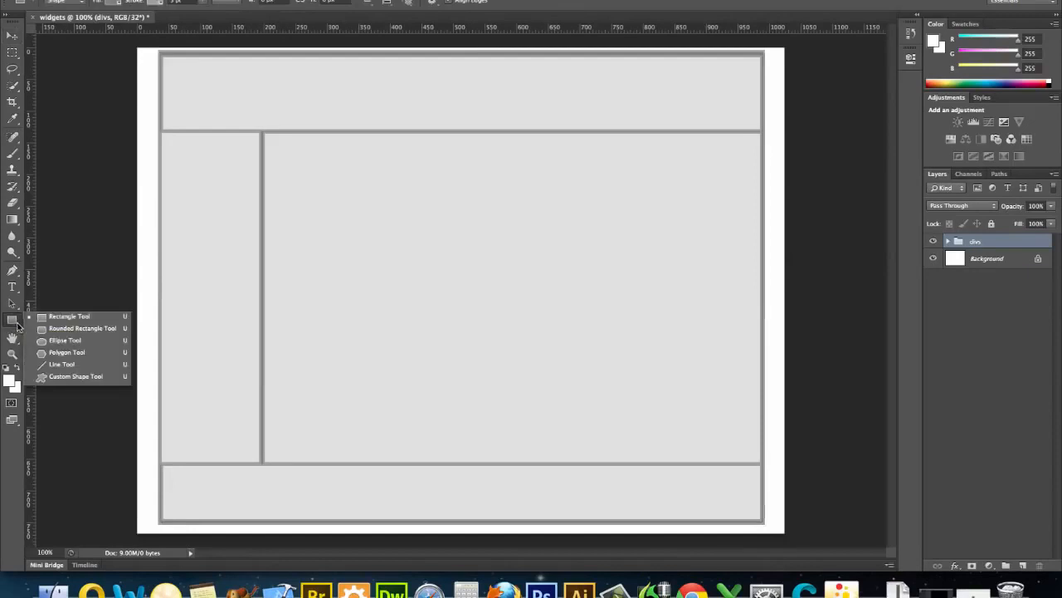
pyautogui.moveTo(61, 364)
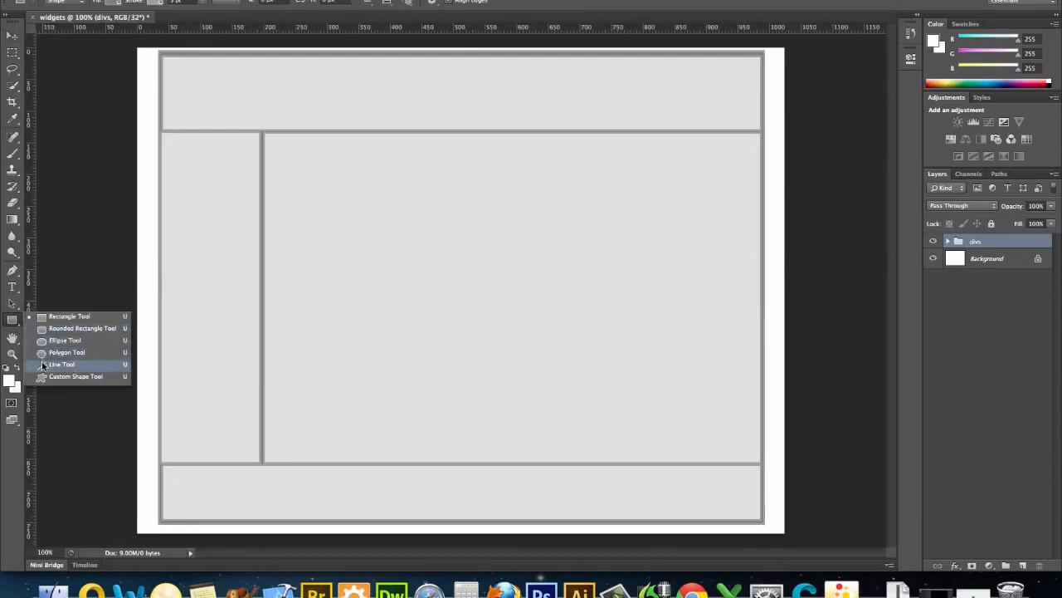
pyautogui.click(62, 363)
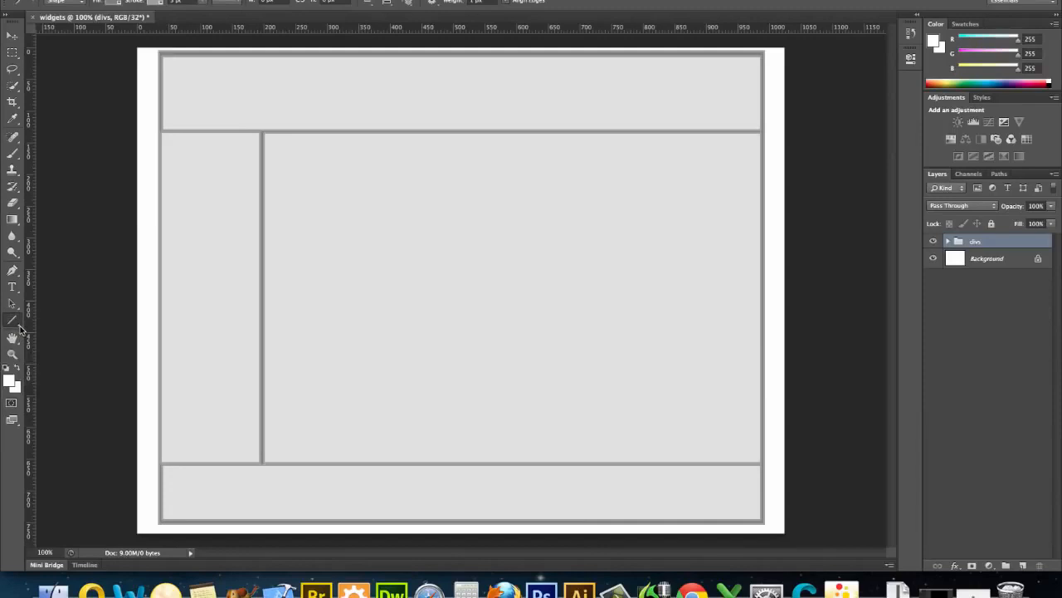
pyautogui.moveTo(13, 322)
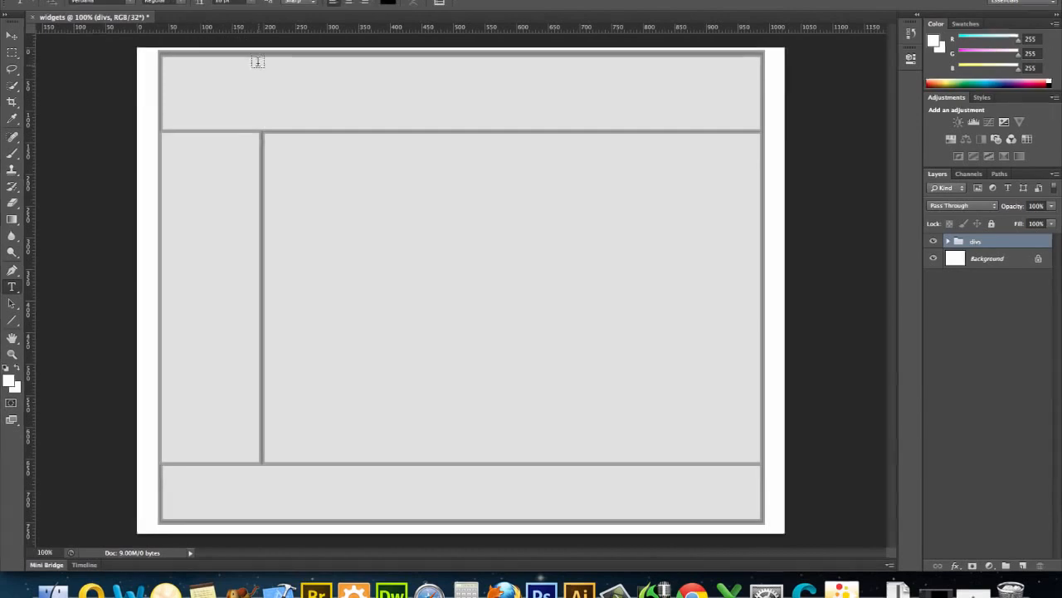
# Add a bold Verdana 'Wally's Widgets' heading and move it to the header's centre.
pyautogui.click(248, 34)
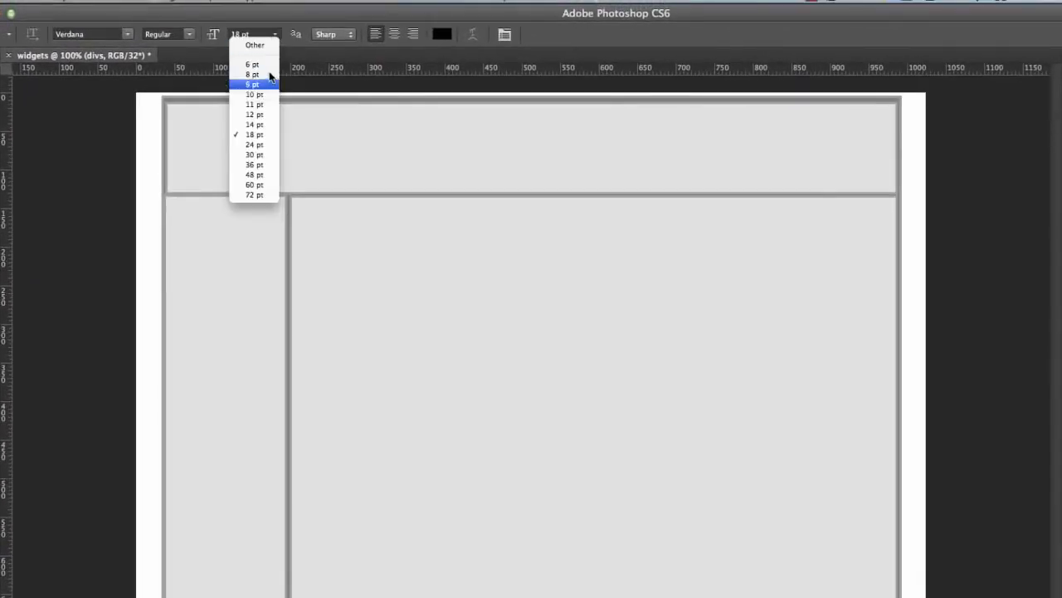
pyautogui.click(254, 175)
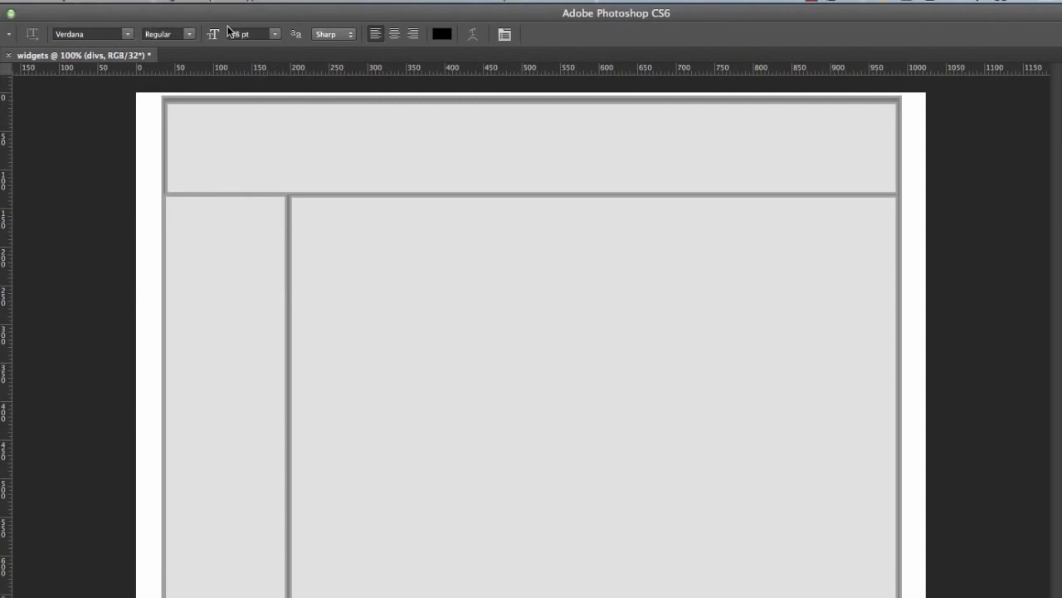
pyautogui.click(166, 34)
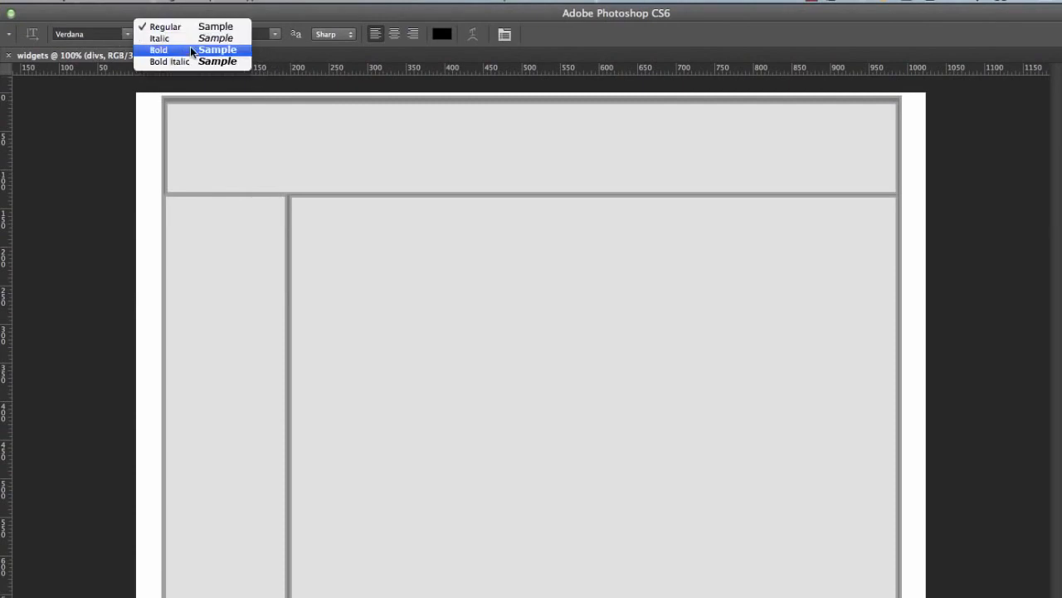
pyautogui.click(158, 49)
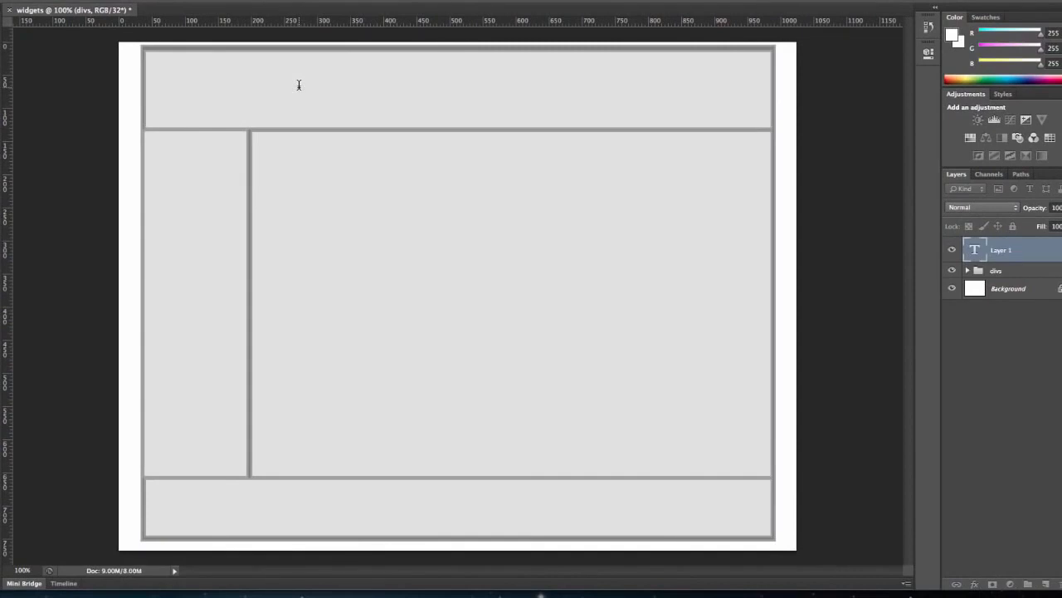
pyautogui.write('Wally’s Wid')
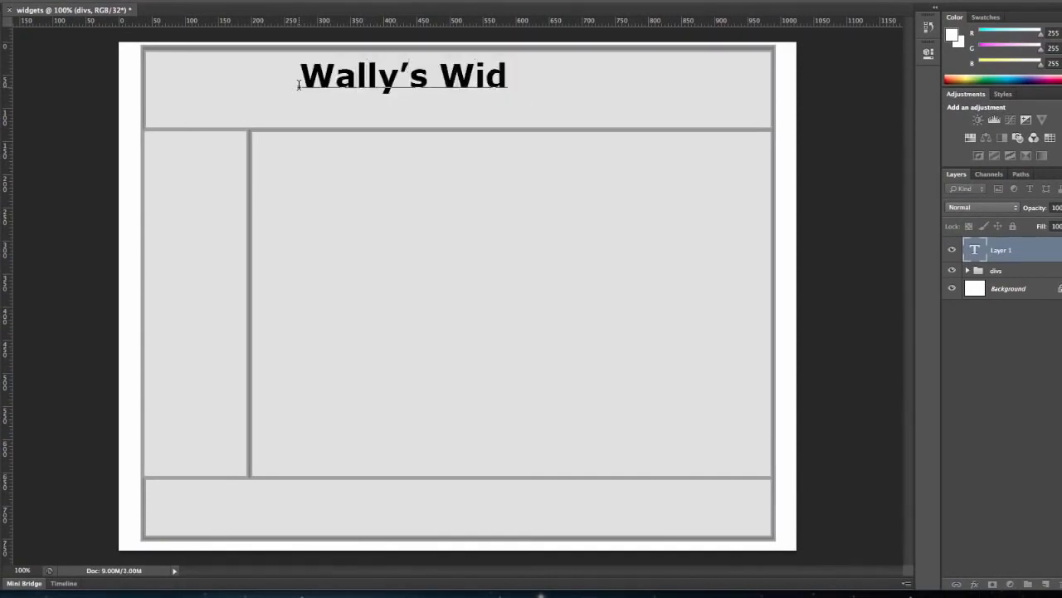
pyautogui.write('gets')
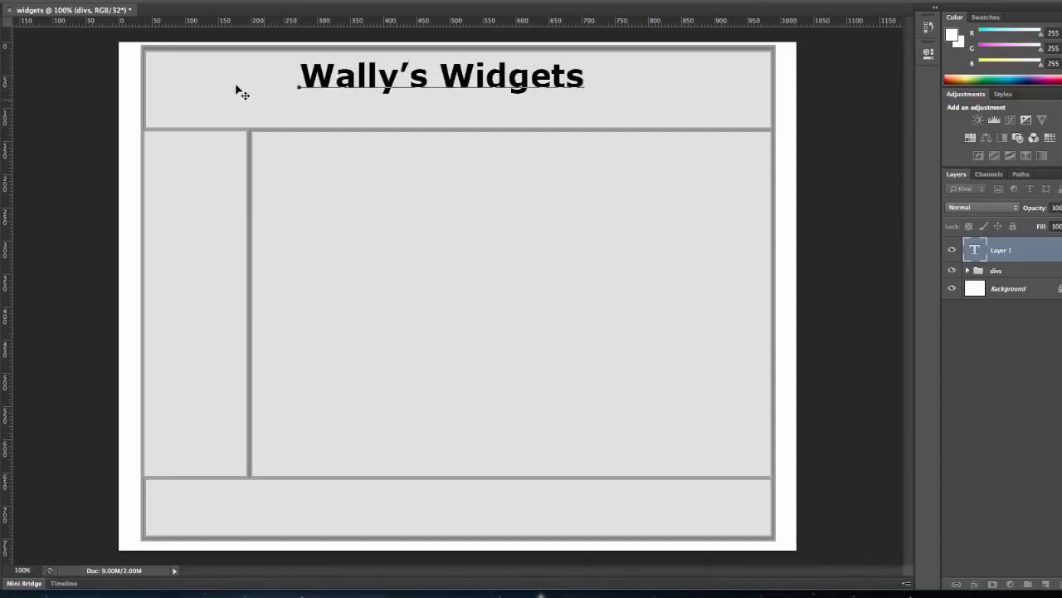
pyautogui.click(440, 77)
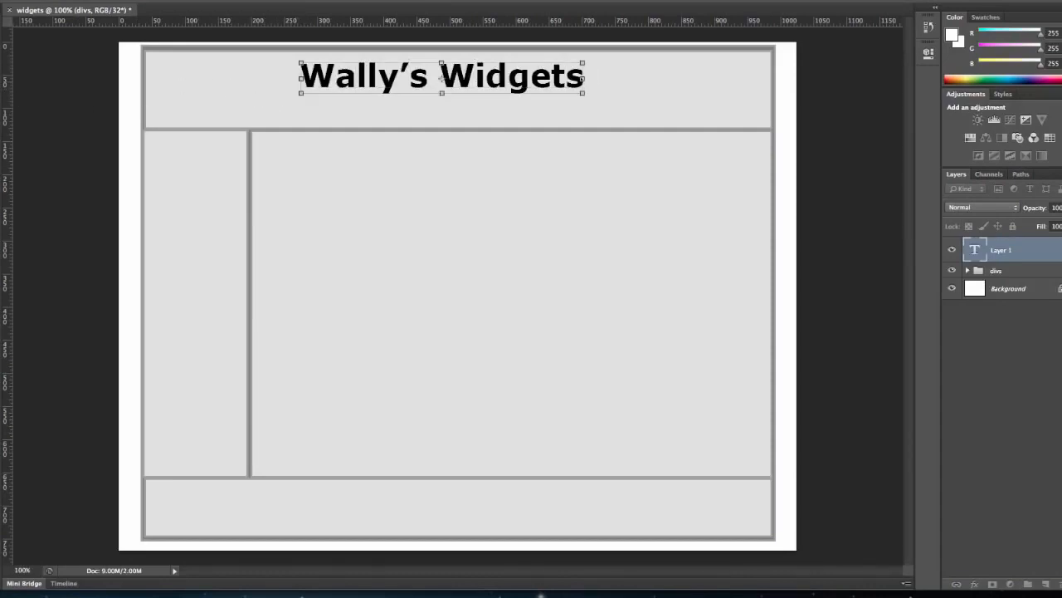
pyautogui.moveTo(440, 74); pyautogui.dragTo(458, 87)
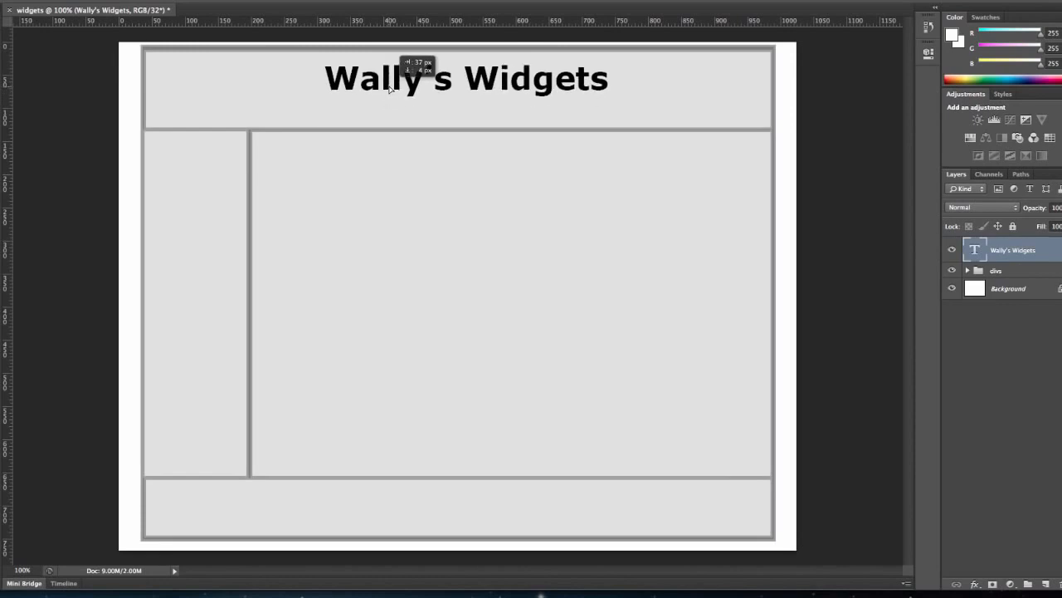
# Nudge the heading into place and draw a small rounded-rectangle button below it on the left.
pyautogui.moveTo(467, 78); pyautogui.dragTo(469, 72)
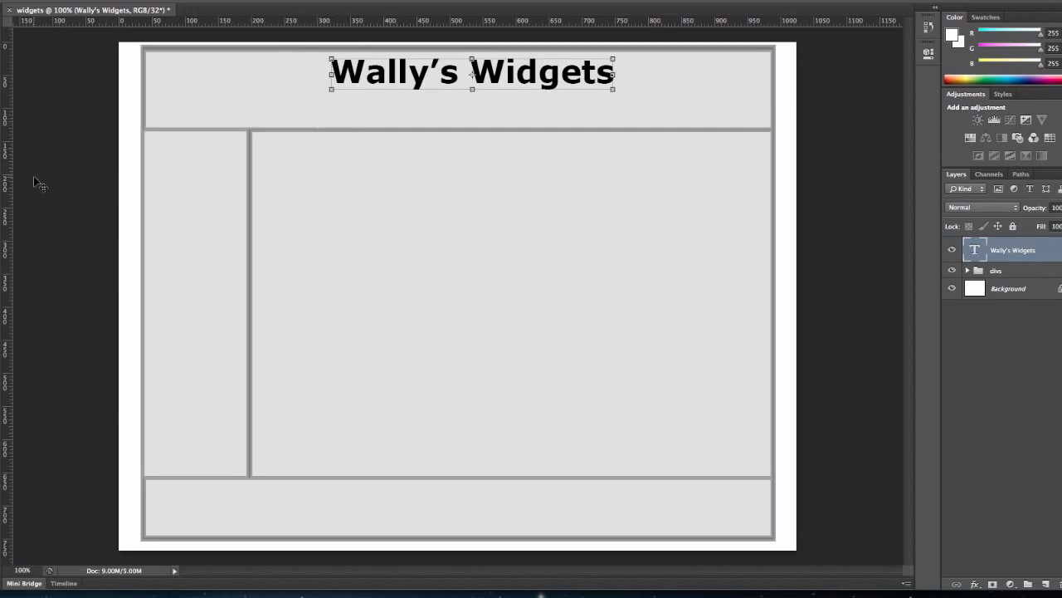
pyautogui.moveTo(324, 120)
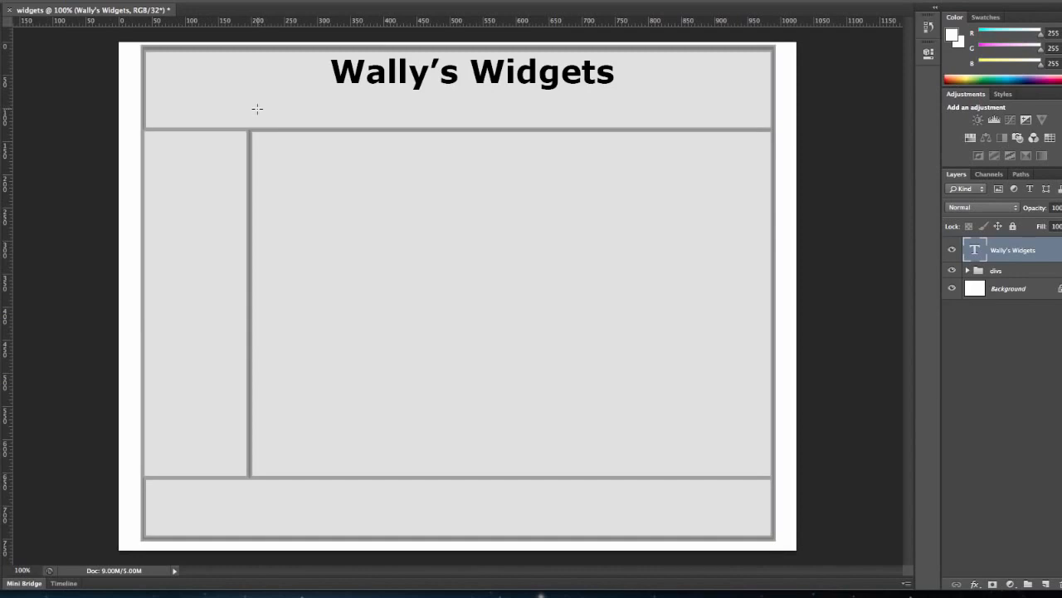
pyautogui.moveTo(257, 109); pyautogui.dragTo(332, 124)
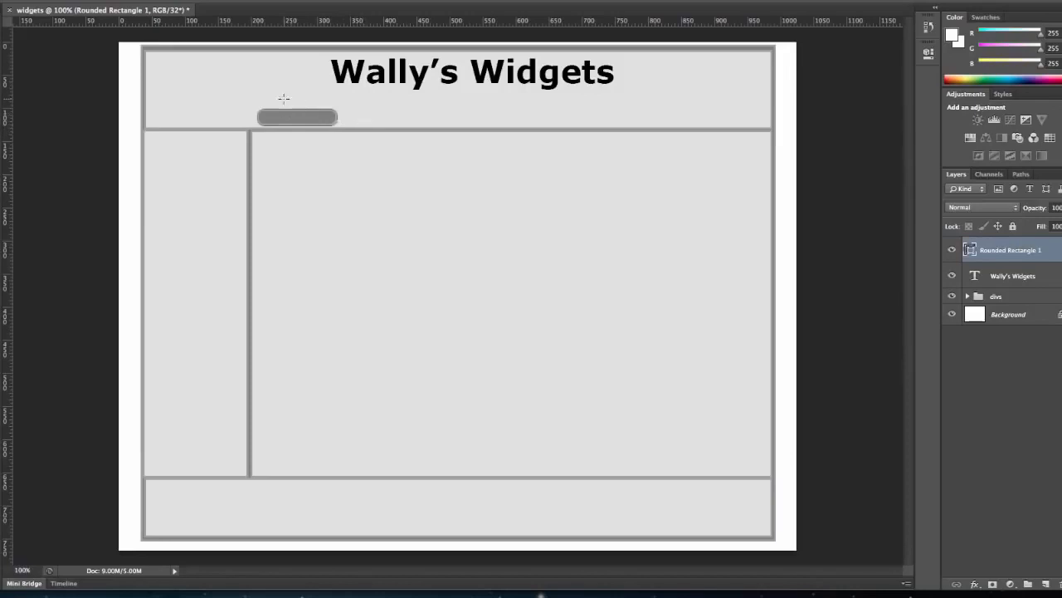
# Arrange the button copies in a line, grouping three toward the header's right end.
pyautogui.click(297, 116)
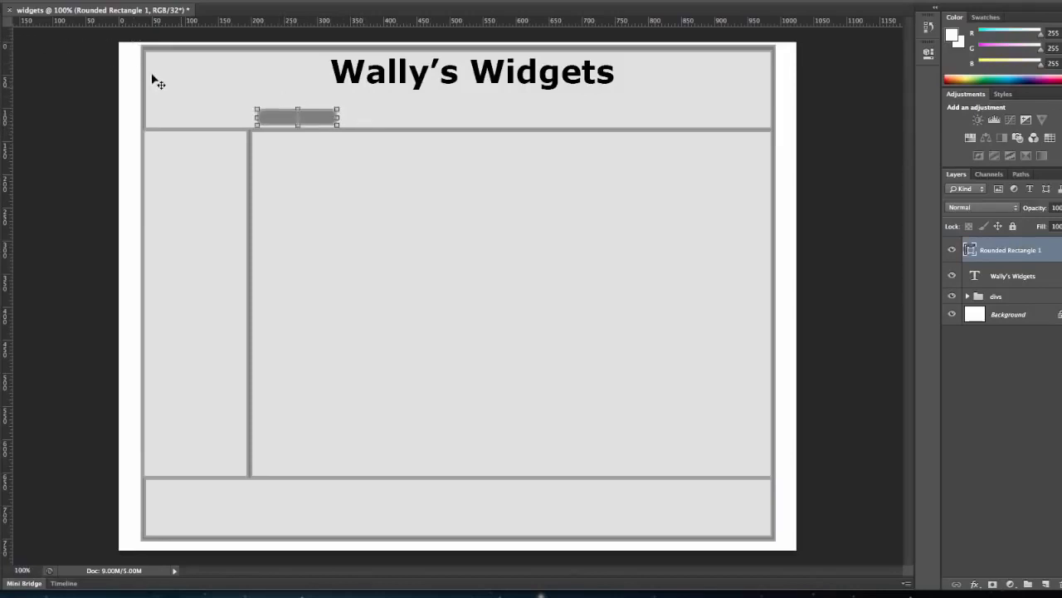
pyautogui.moveTo(211, 112)
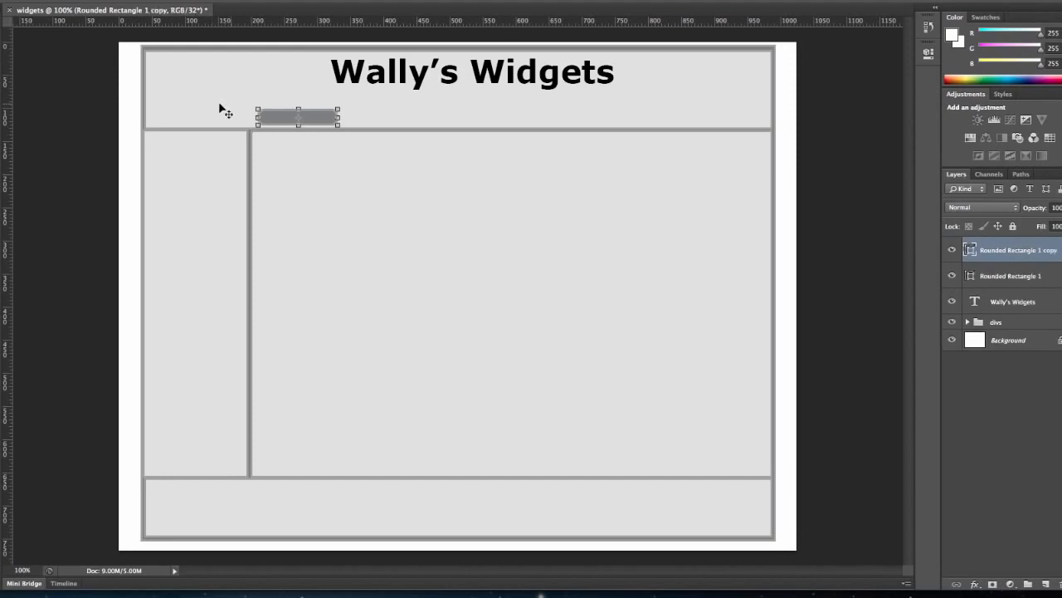
pyautogui.moveTo(296, 116); pyautogui.dragTo(378, 116)
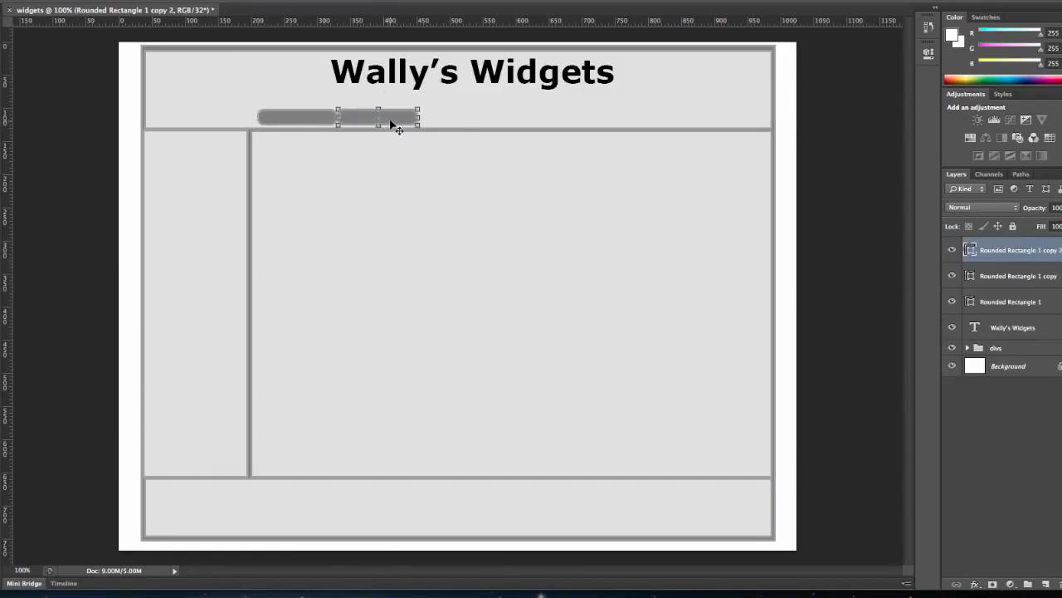
pyautogui.moveTo(377, 116); pyautogui.dragTo(473, 120)
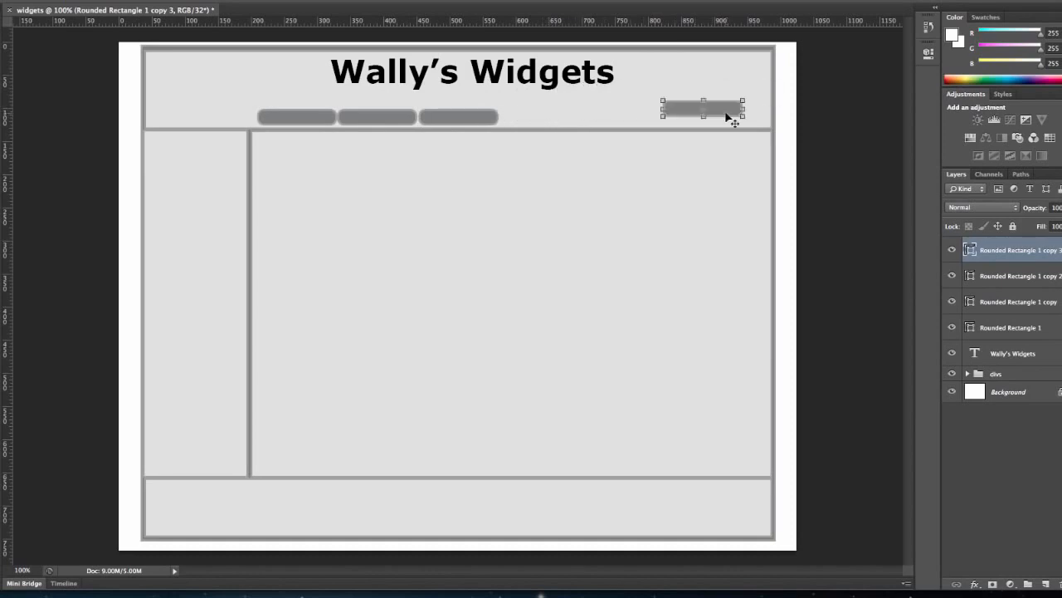
pyautogui.moveTo(702, 107); pyautogui.dragTo(702, 116)
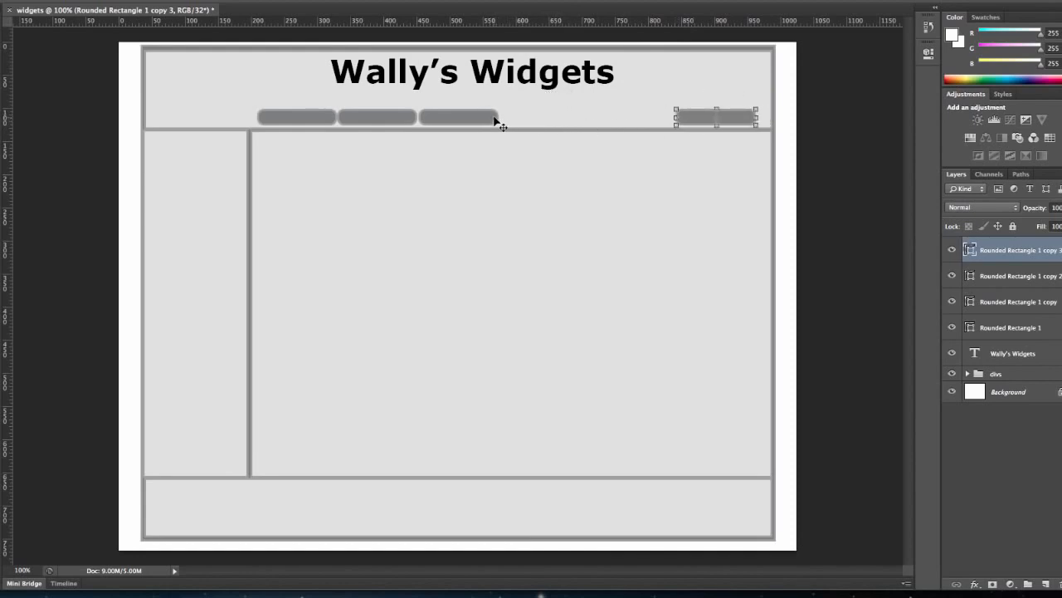
pyautogui.click(1013, 274)
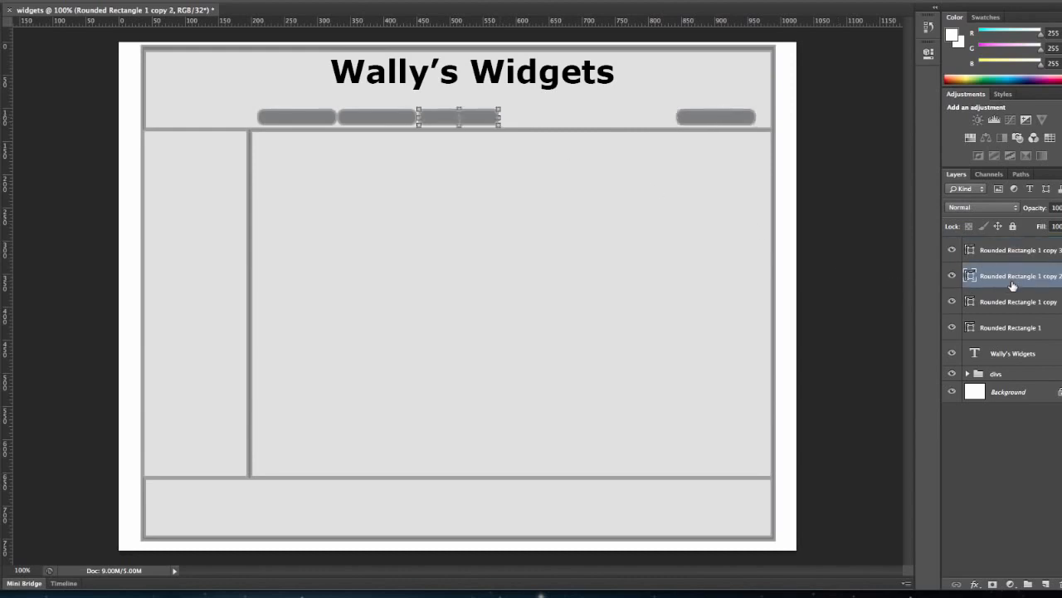
pyautogui.moveTo(494, 123)
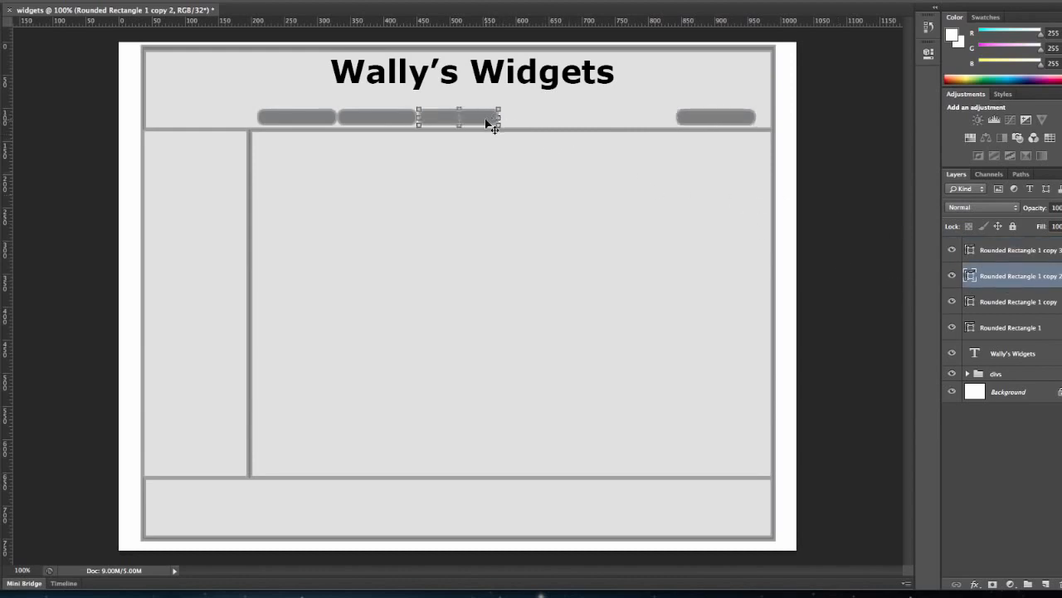
pyautogui.moveTo(459, 116); pyautogui.dragTo(574, 117)
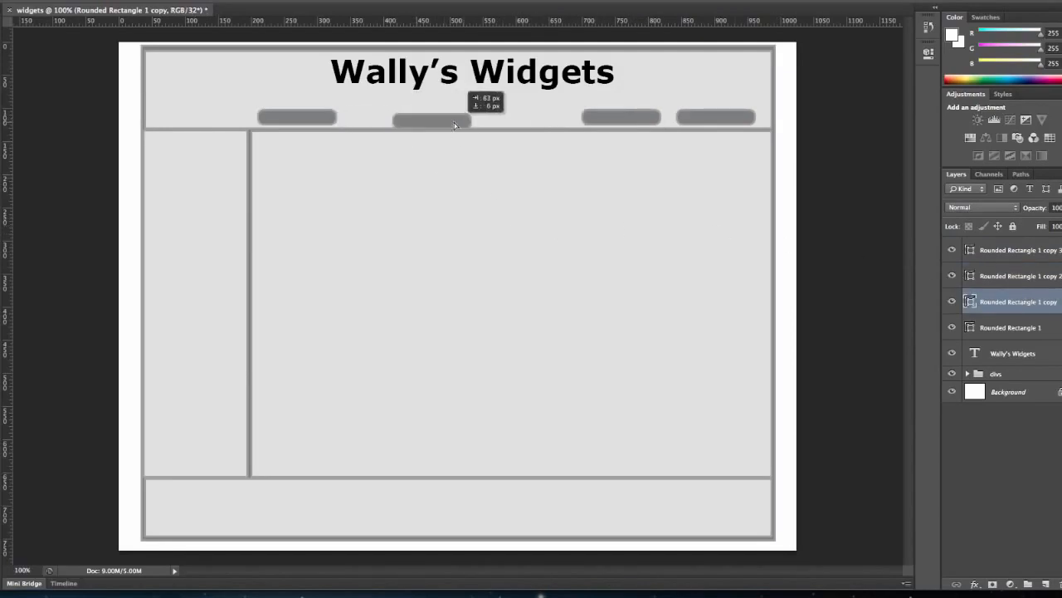
pyautogui.moveTo(432, 117); pyautogui.dragTo(523, 117)
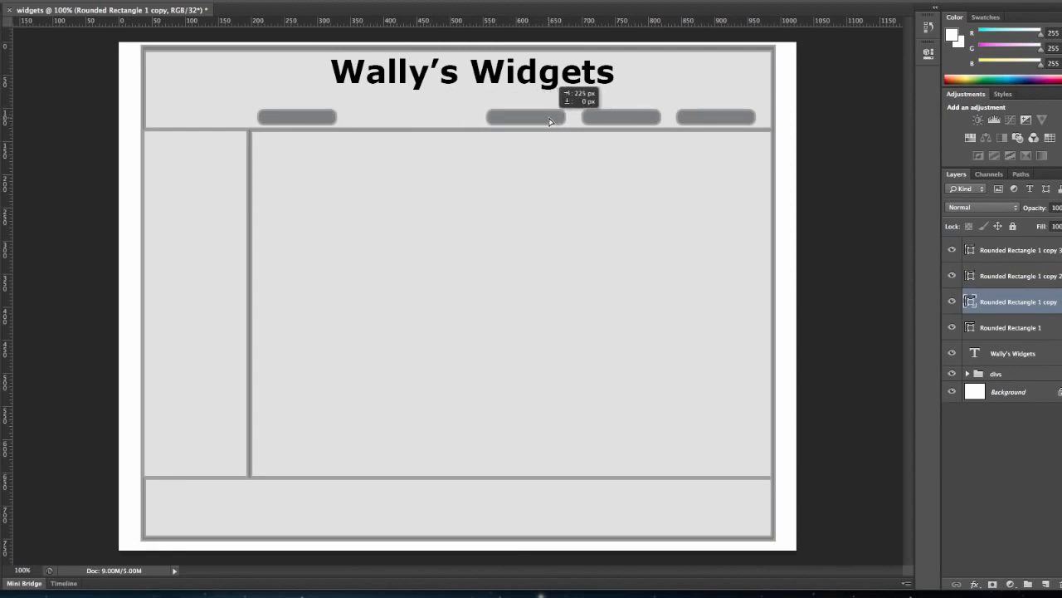
pyautogui.moveTo(525, 116); pyautogui.dragTo(340, 123)
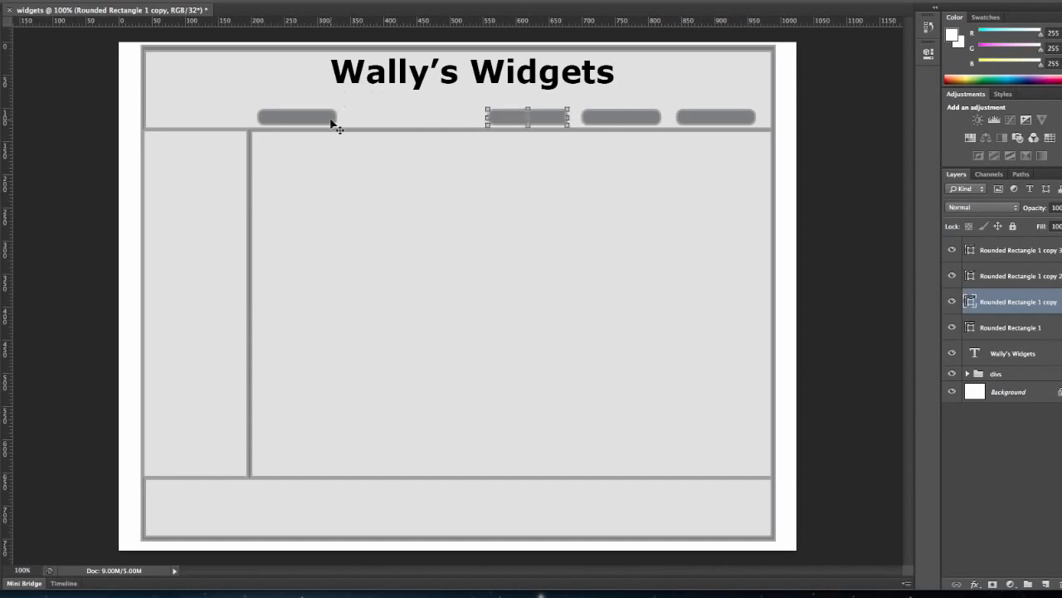
pyautogui.moveTo(386, 139)
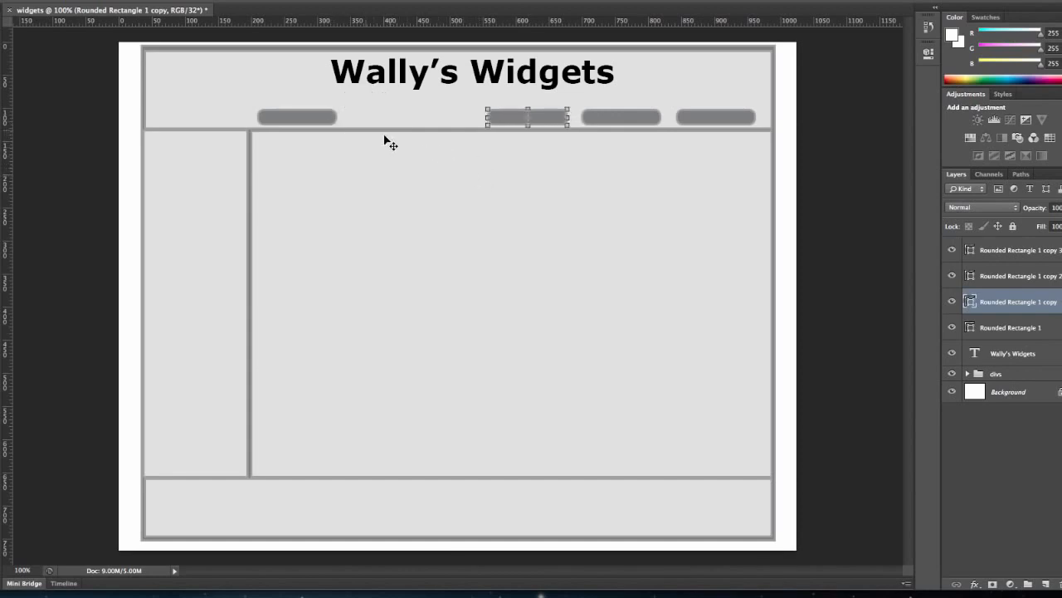
pyautogui.moveTo(352, 133)
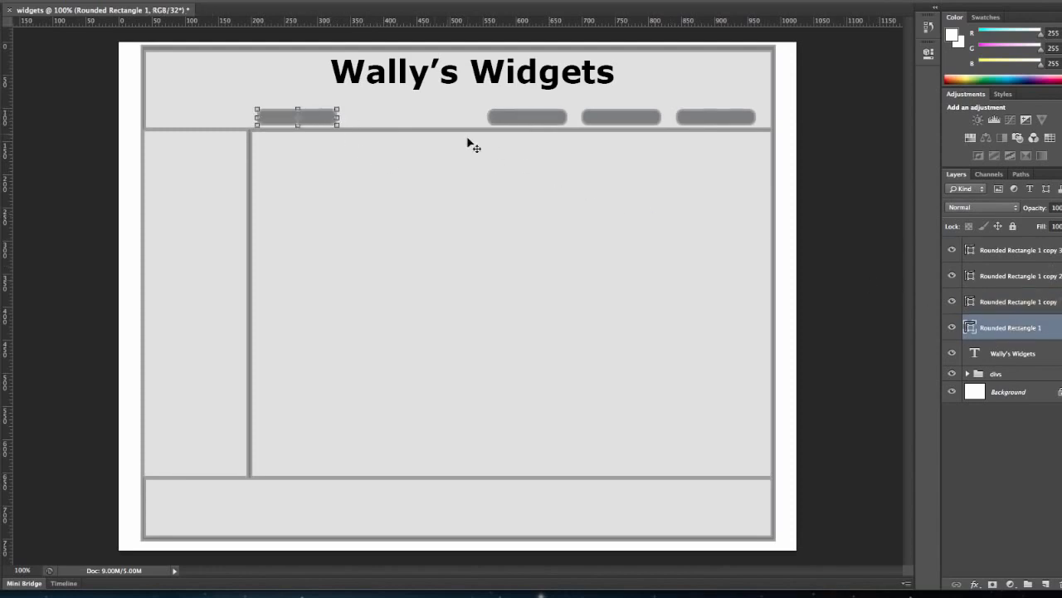
# Move the original Rounded Rectangle 1 button beside the other three buttons.
pyautogui.moveTo(297, 116); pyautogui.dragTo(391, 116)
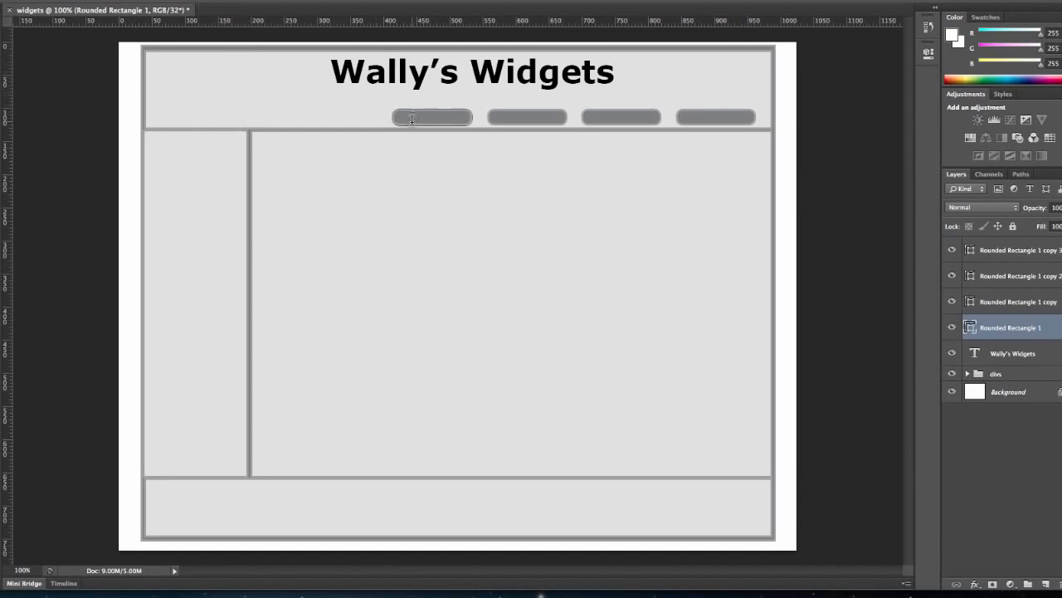
# Add a 'Home' text label and position it on the first button.
pyautogui.click(430, 117)
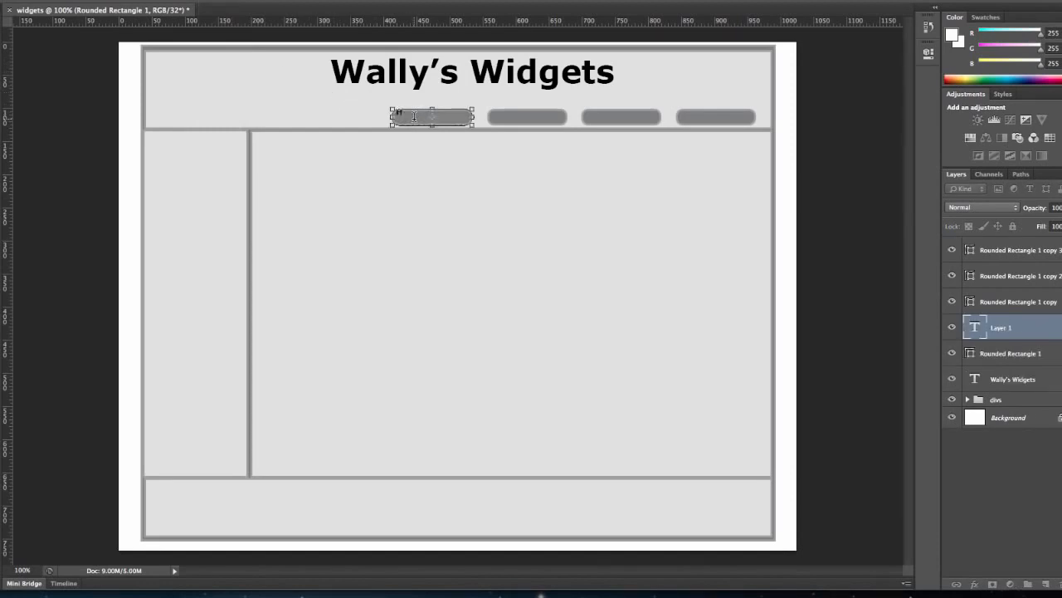
pyautogui.write('Home')
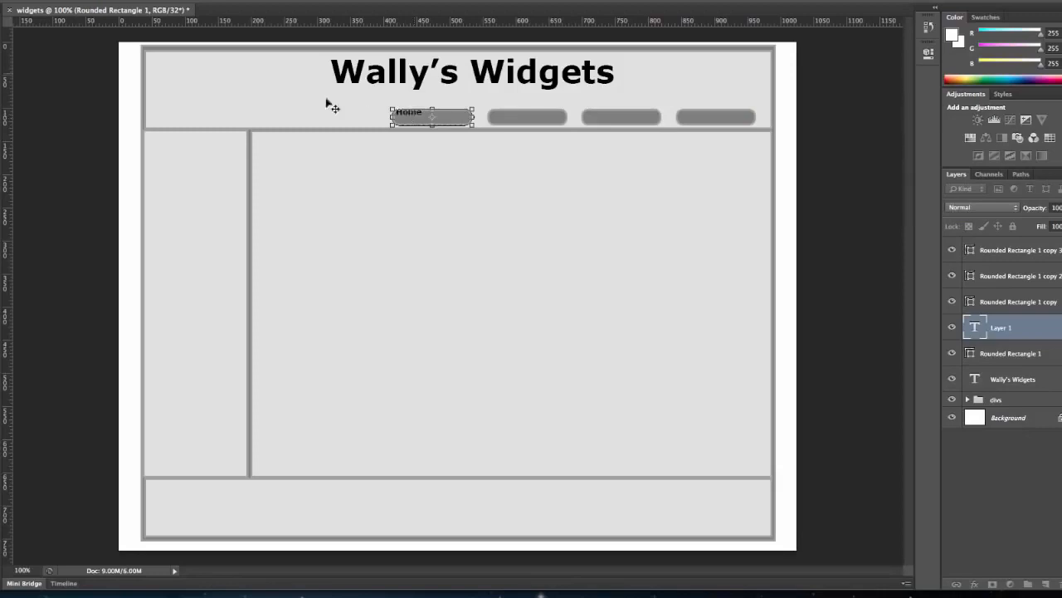
pyautogui.write('Home')
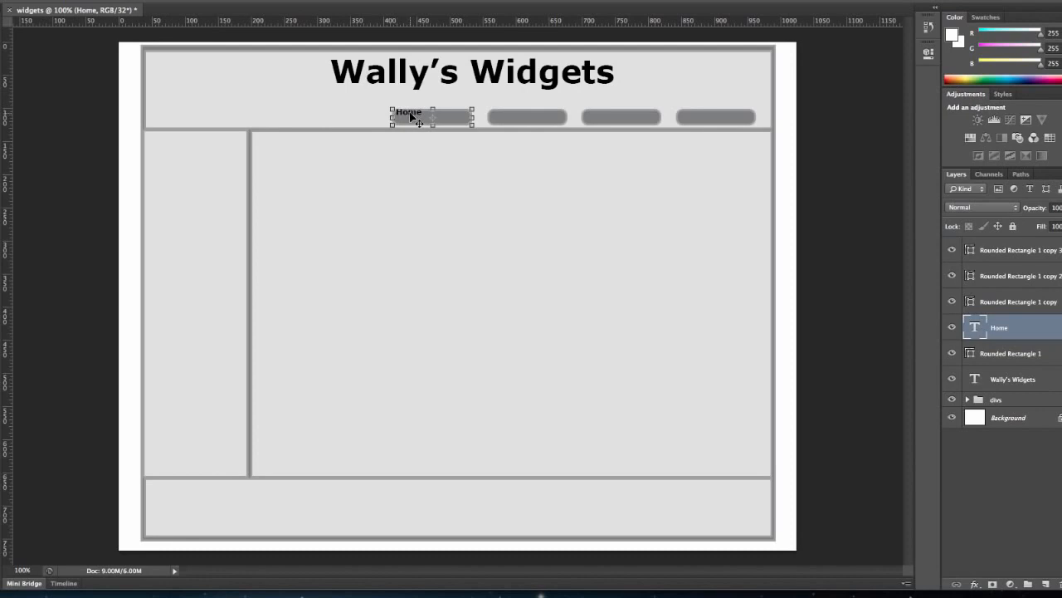
pyautogui.moveTo(407, 112); pyautogui.dragTo(435, 116)
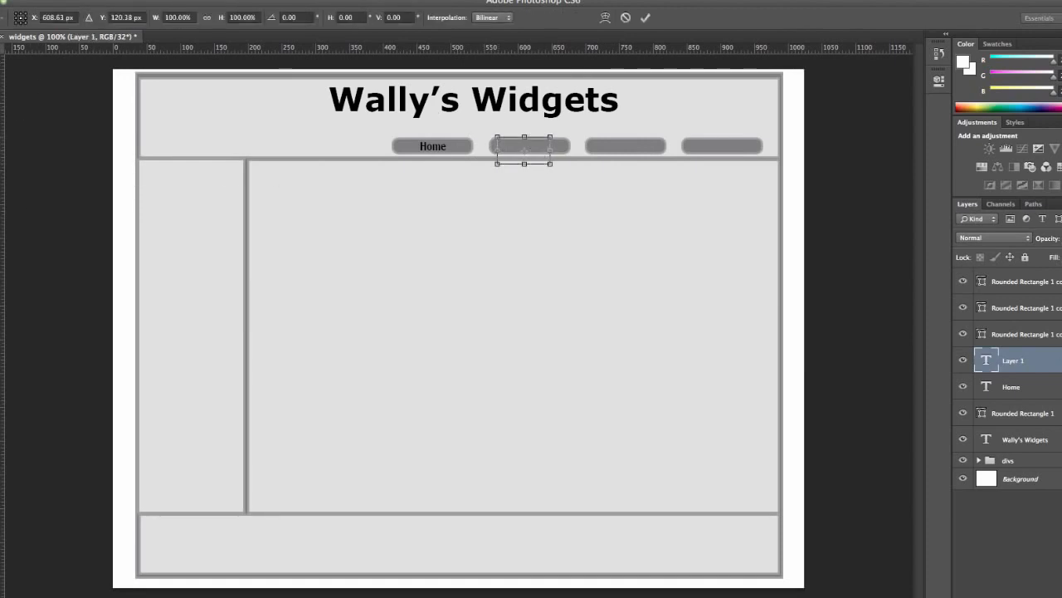
pyautogui.moveTo(1051, 355)
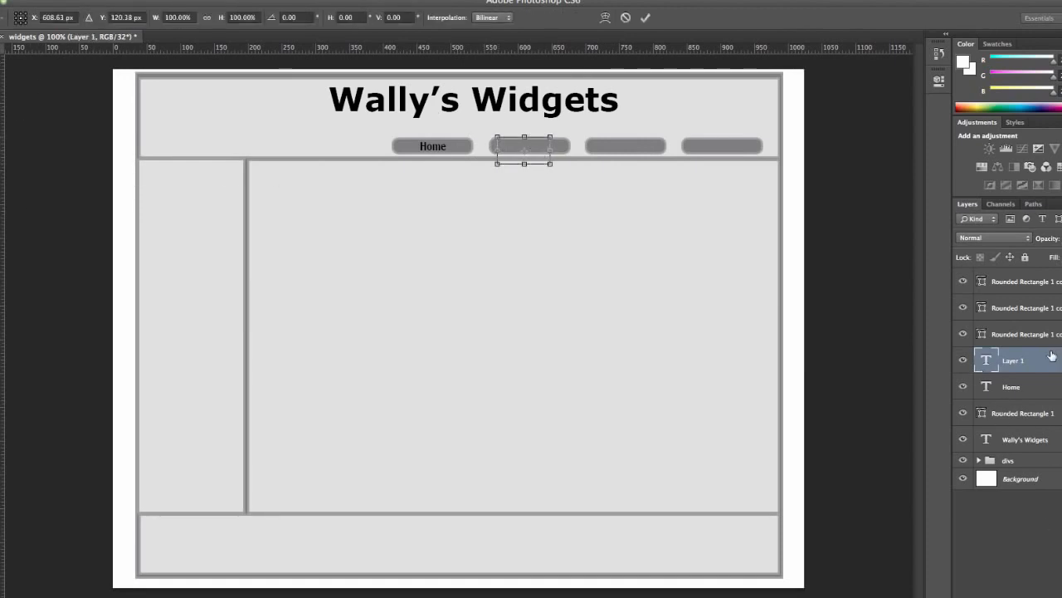
# Type a 'Sales' label on the second button as its own text layer.
pyautogui.click(986, 360)
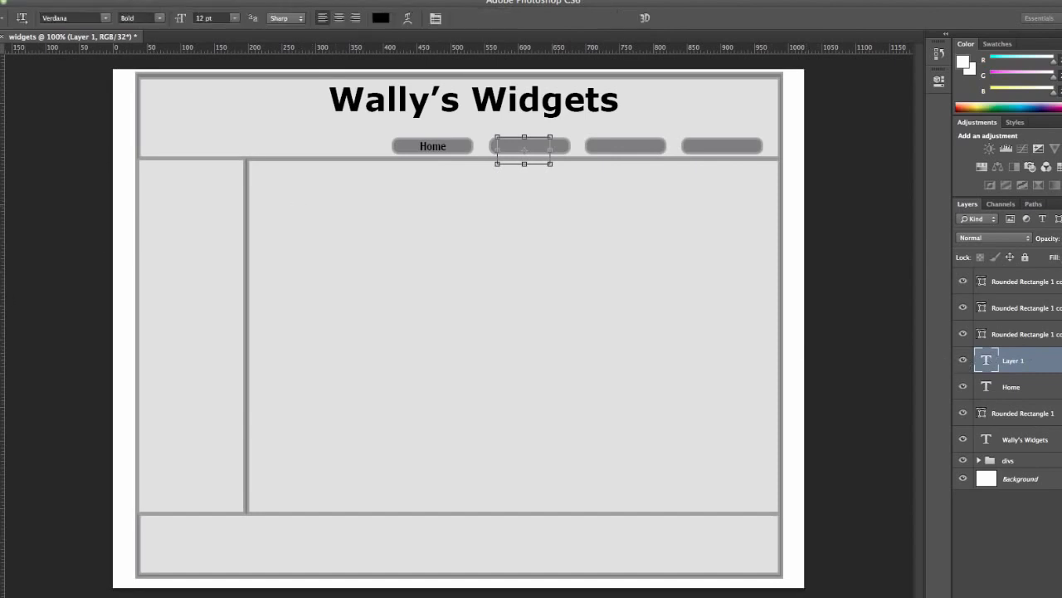
pyautogui.click(529, 145)
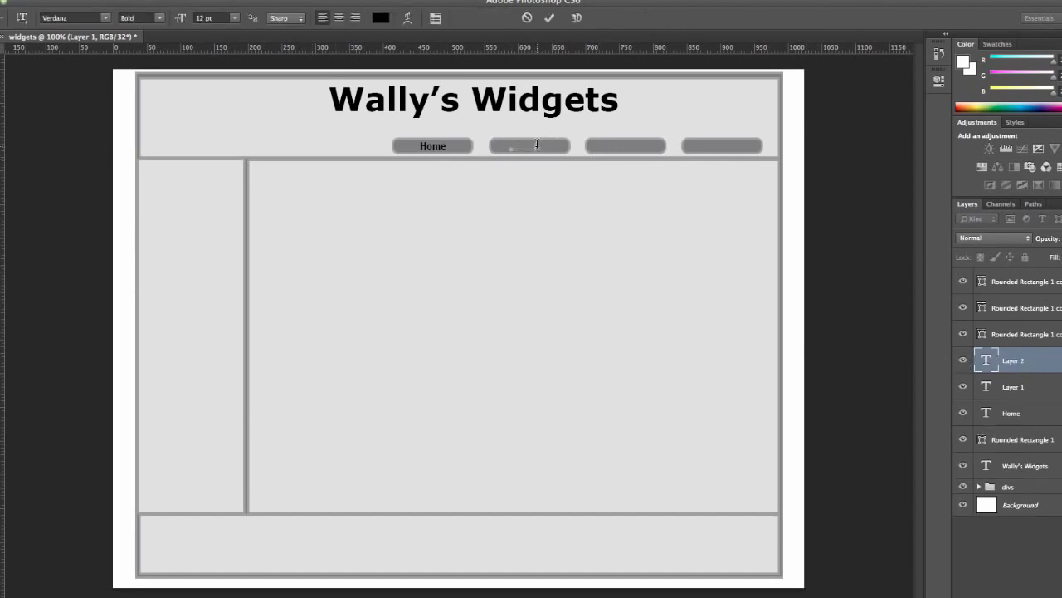
pyautogui.moveTo(440, 42)
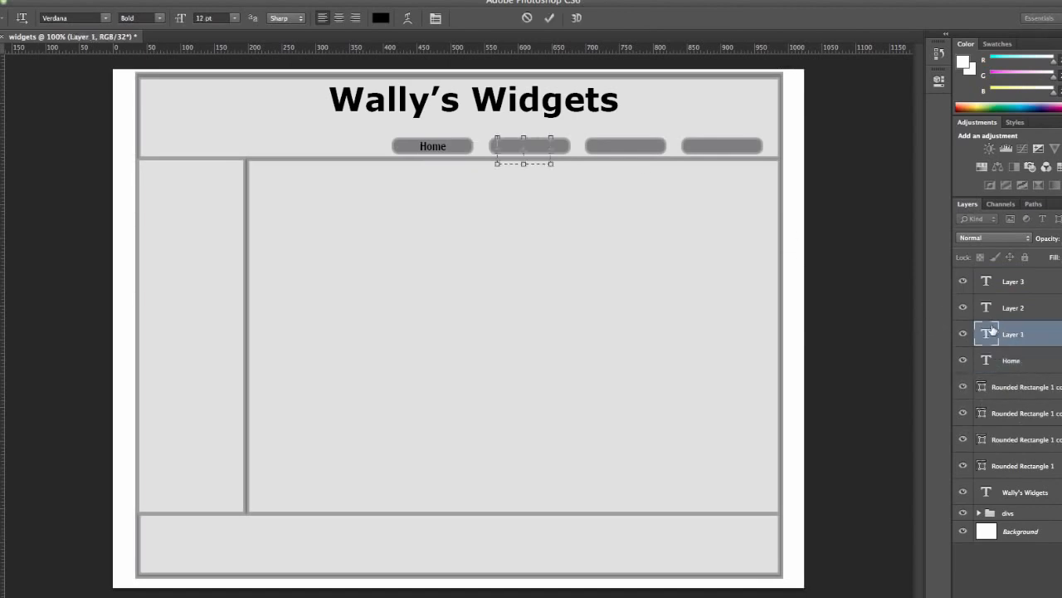
pyautogui.write('Sales')
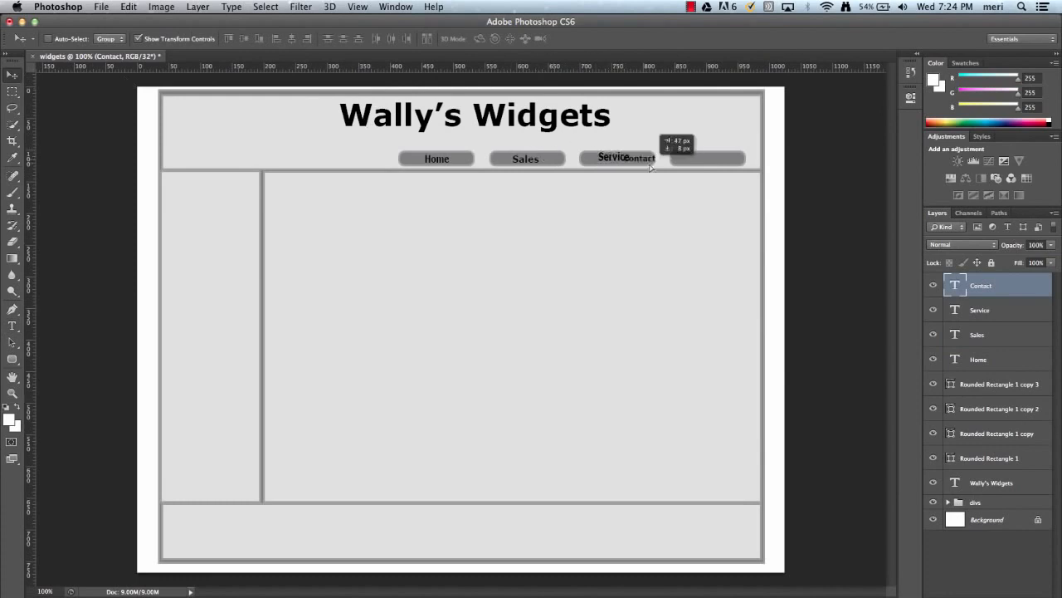
# Move Contact onto the fourth button and lock the Contact, Service and Sales layers.
pyautogui.moveTo(639, 158); pyautogui.dragTo(707, 158)
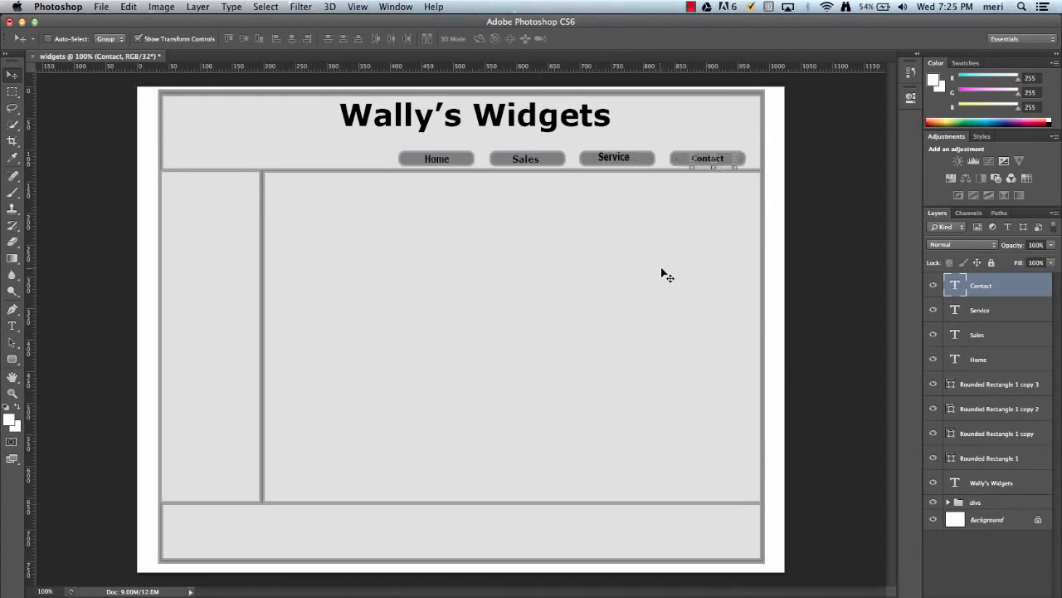
pyautogui.moveTo(644, 278)
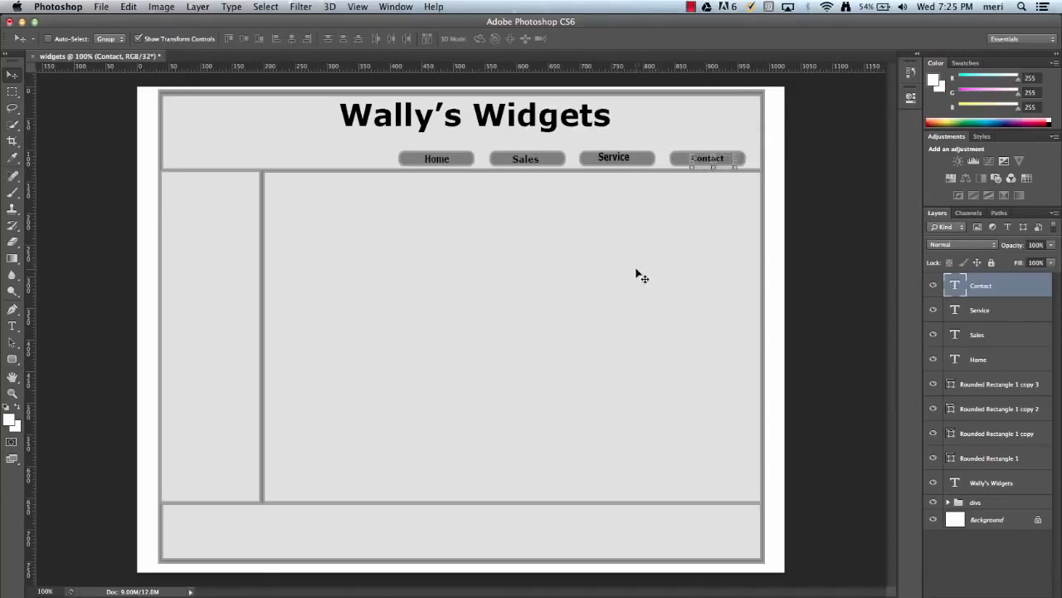
pyautogui.moveTo(808, 248)
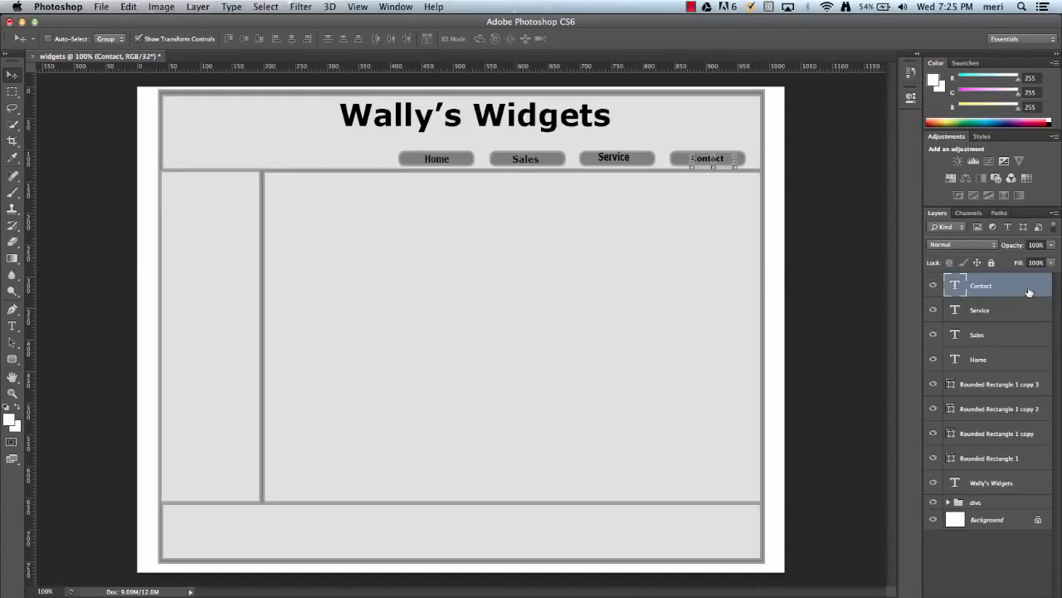
pyautogui.click(979, 309)
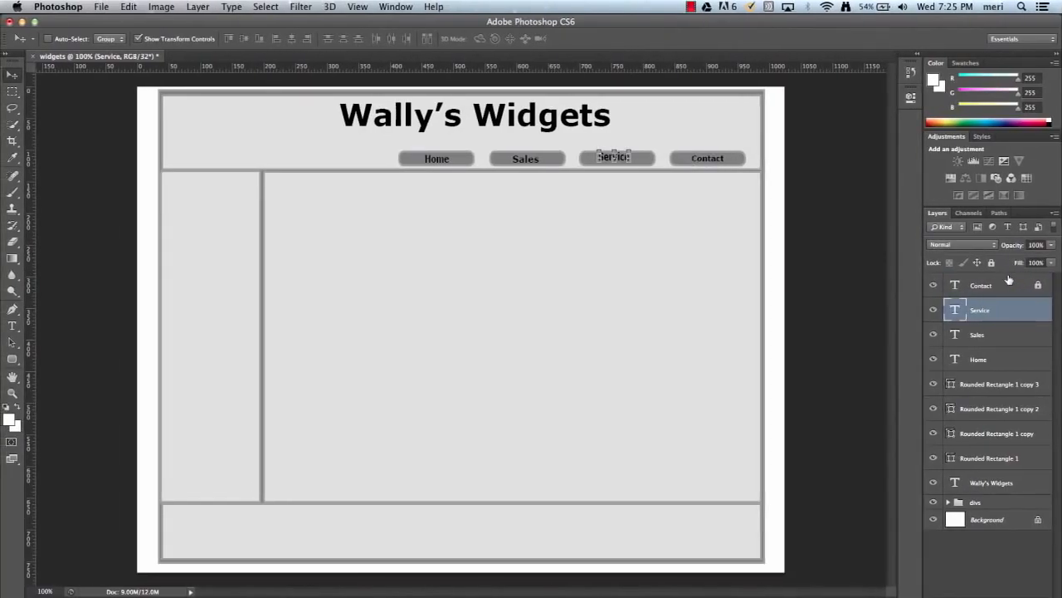
pyautogui.click(977, 334)
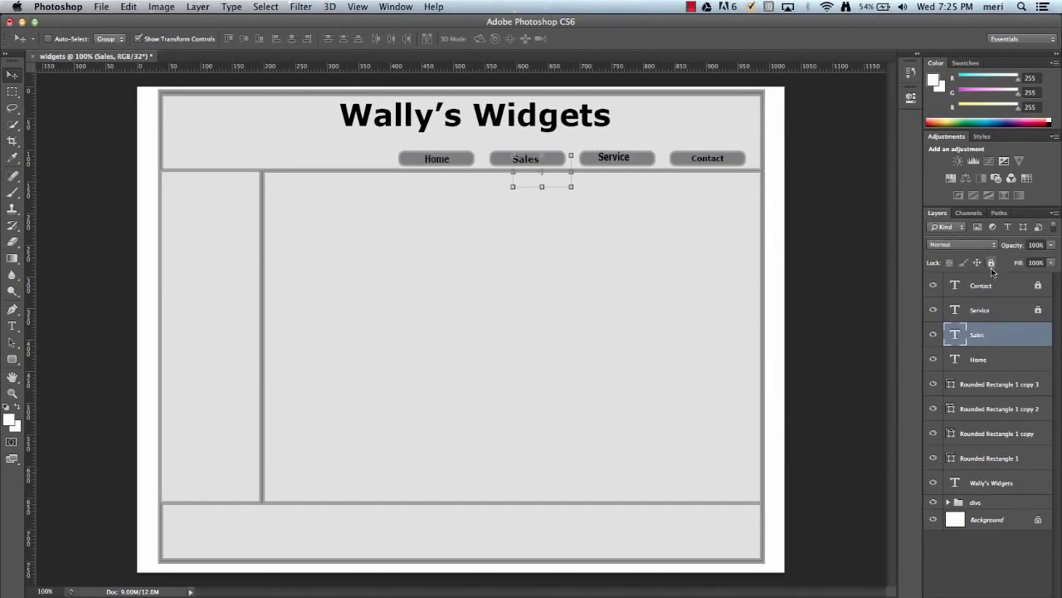
pyautogui.click(978, 358)
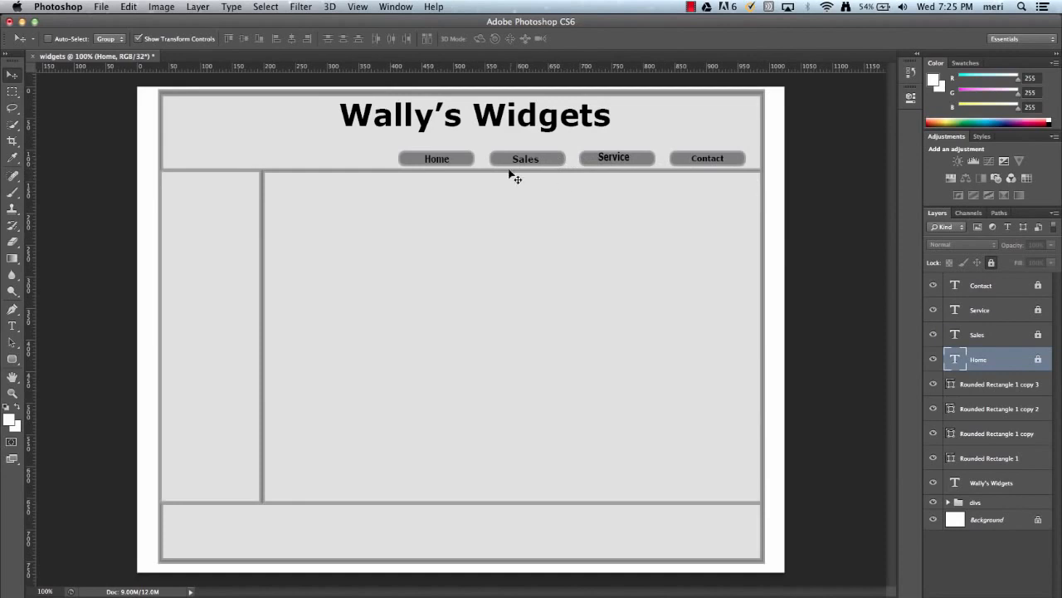
pyautogui.moveTo(446, 205)
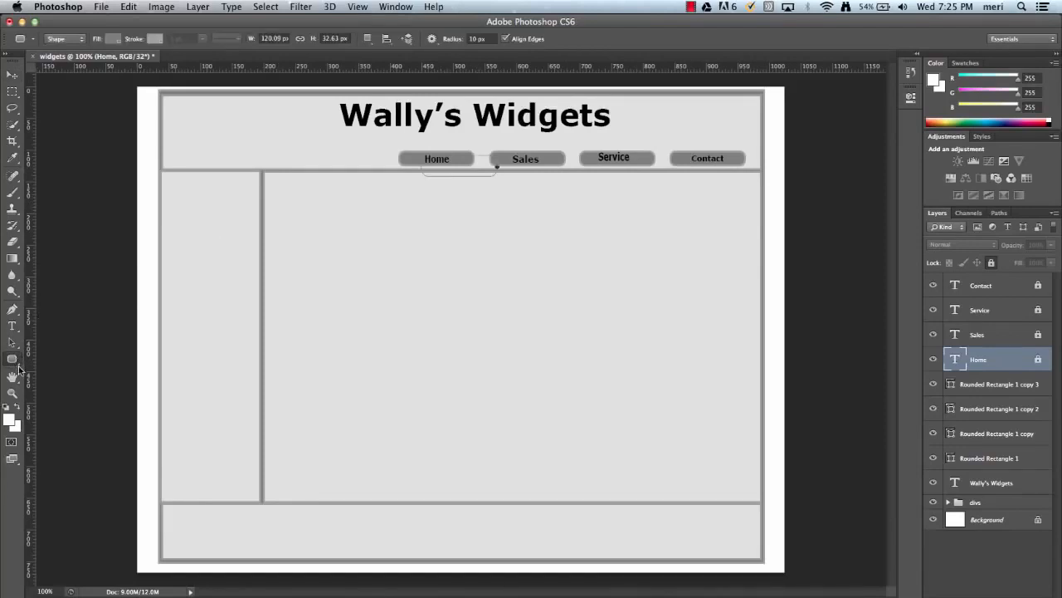
# Draw a white-filled rectangle logo box in the header's top-left corner.
pyautogui.click(12, 342)
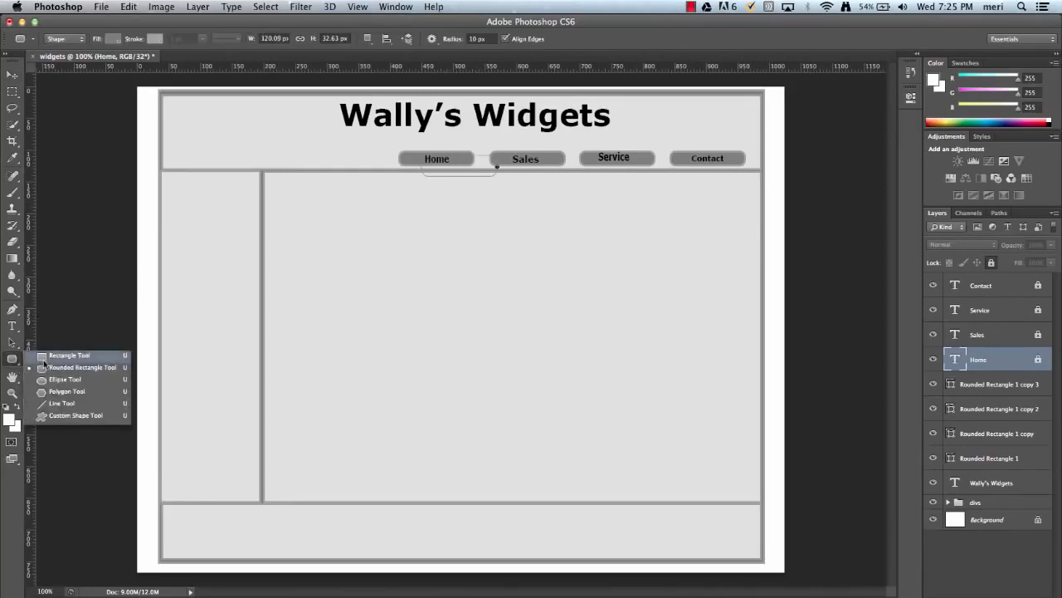
pyautogui.click(69, 355)
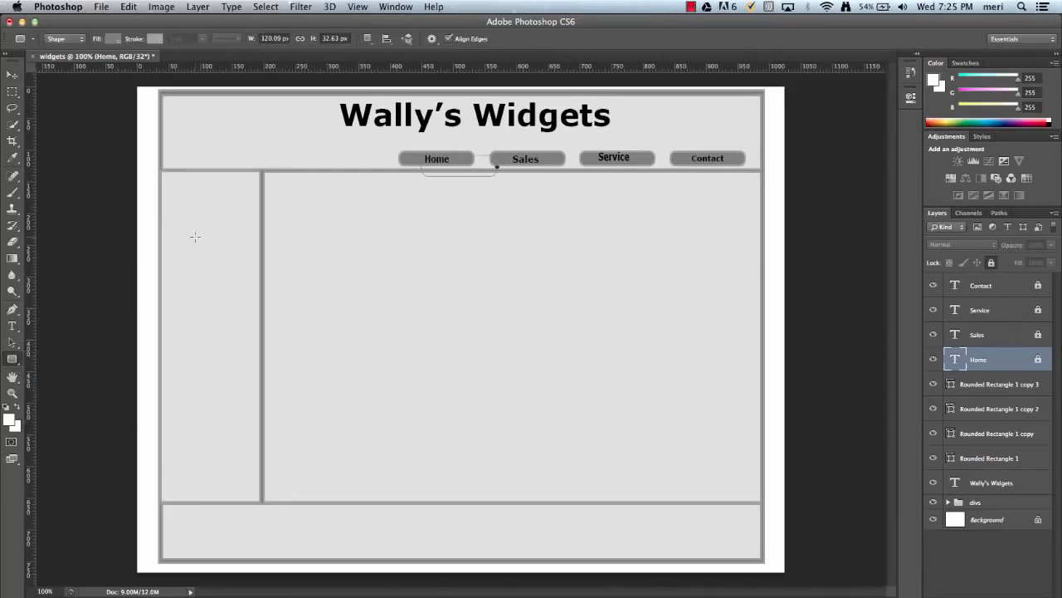
pyautogui.moveTo(181, 104)
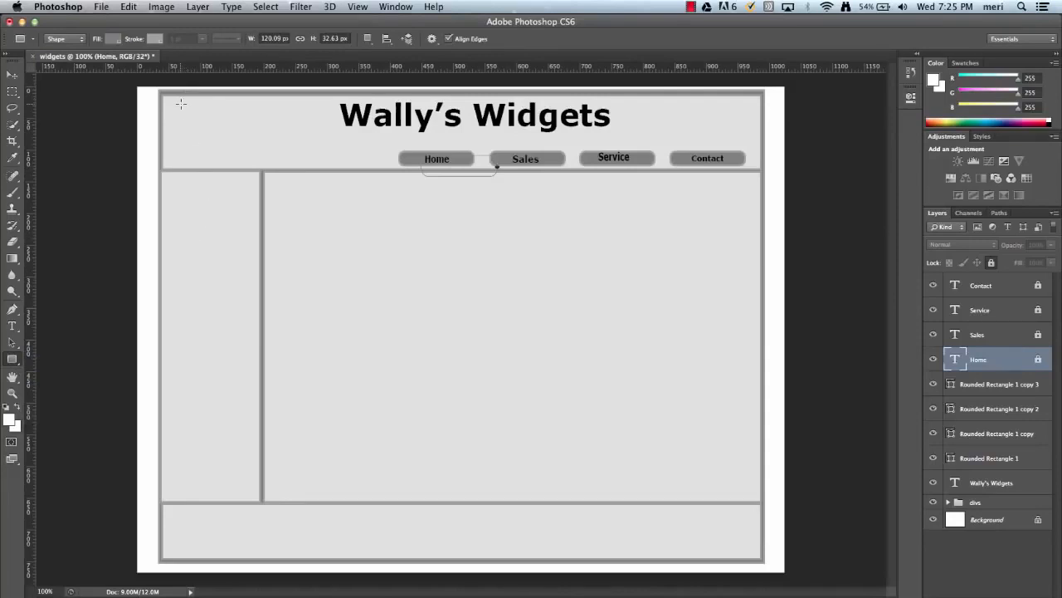
pyautogui.moveTo(181, 104); pyautogui.dragTo(253, 160)
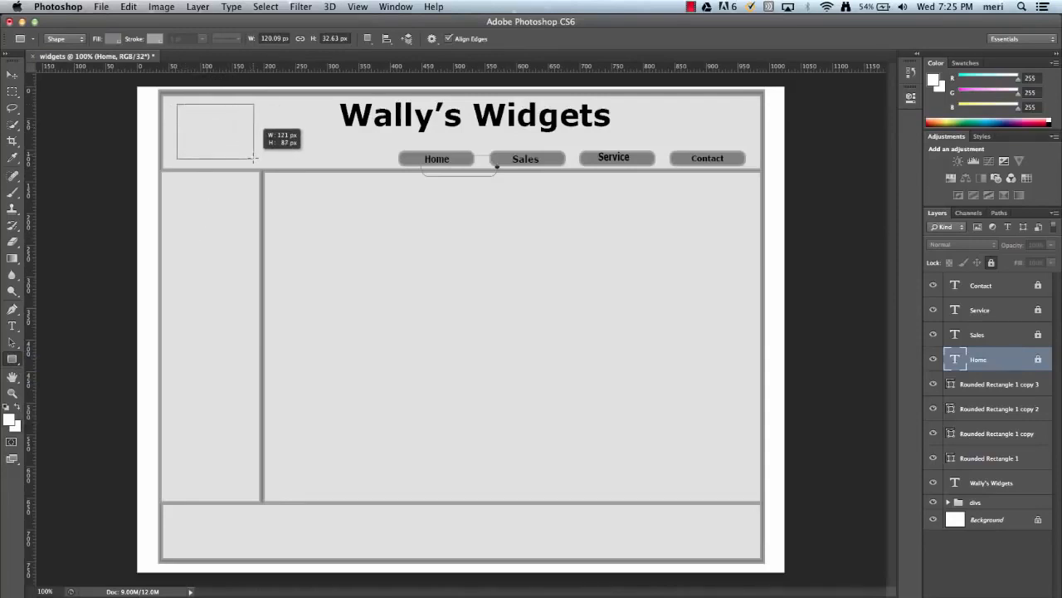
pyautogui.moveTo(177, 106); pyautogui.dragTo(260, 159)
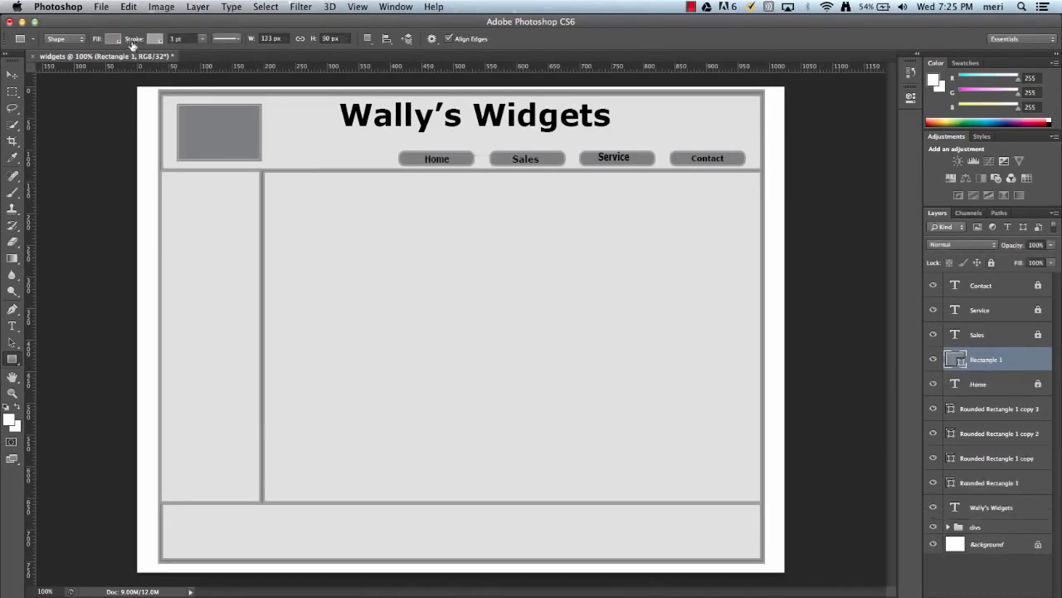
pyautogui.click(98, 38)
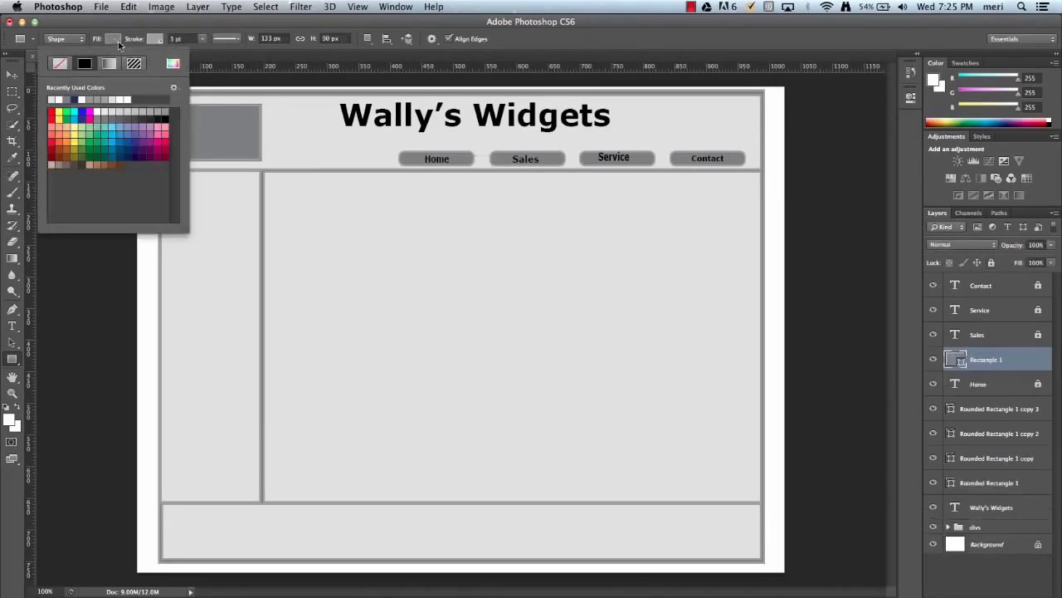
pyautogui.click(84, 63)
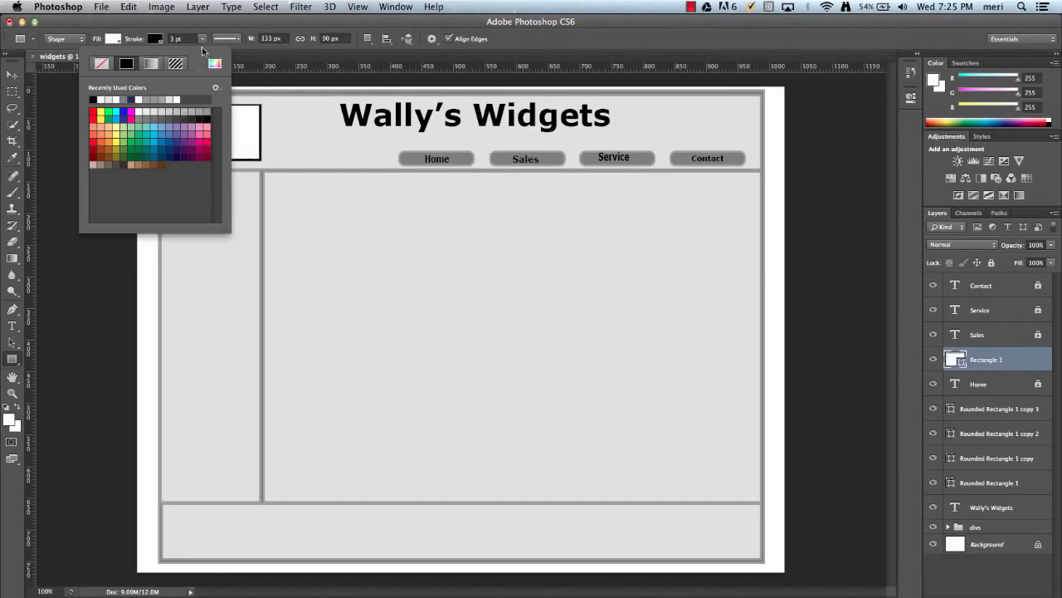
pyautogui.moveTo(263, 146)
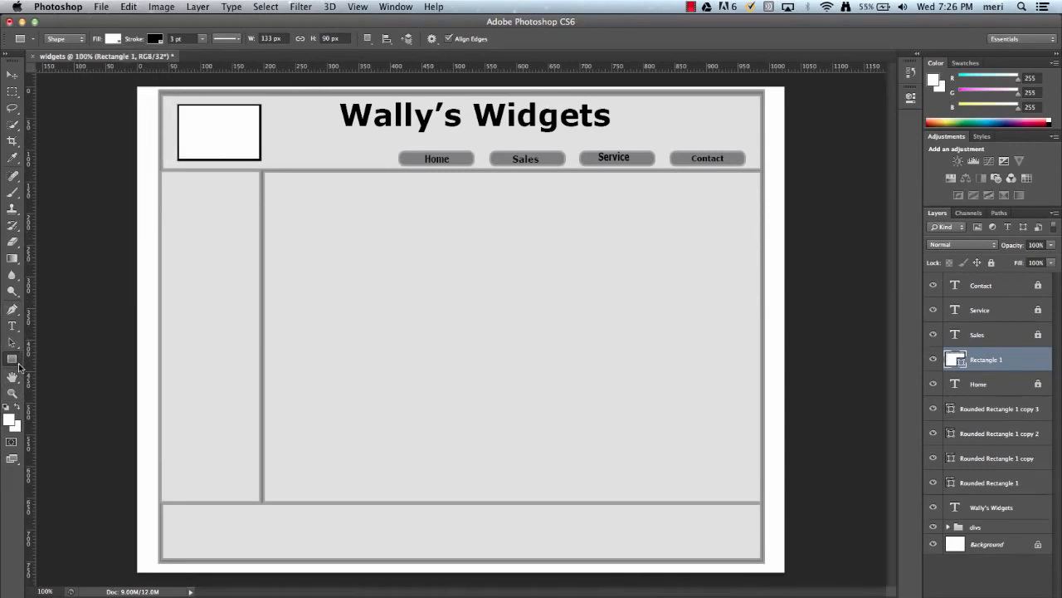
pyautogui.moveTo(12, 358)
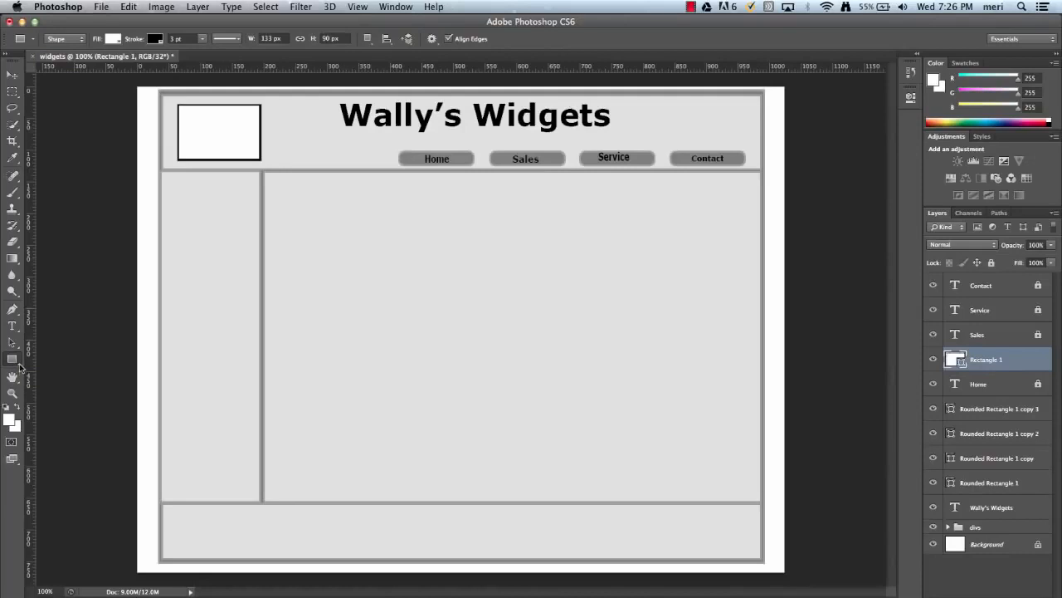
pyautogui.click(12, 359)
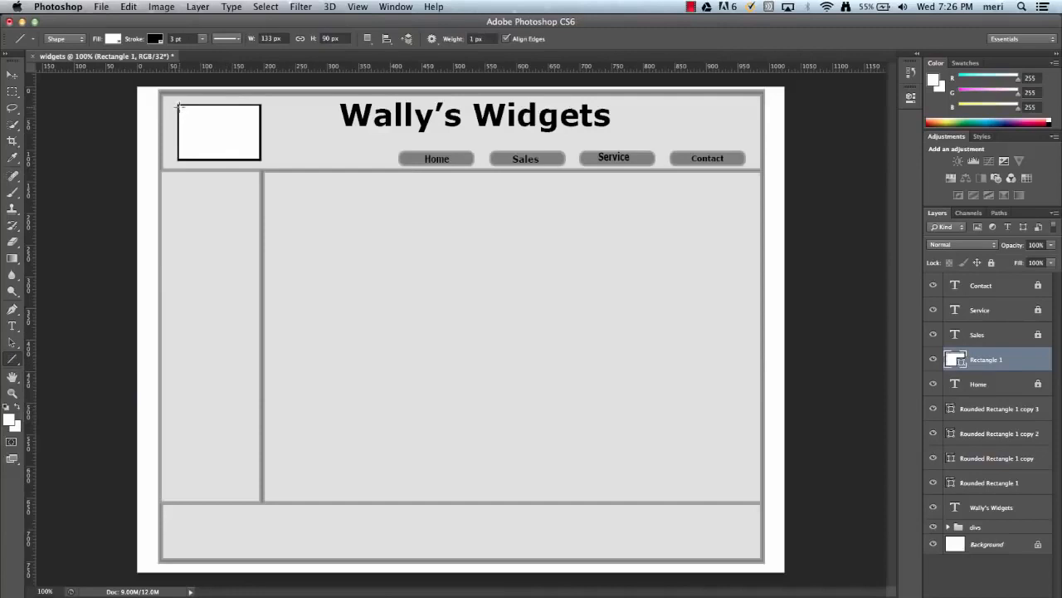
# Remove the logo box's fill and draw a diagonal line across it.
pyautogui.click(113, 38)
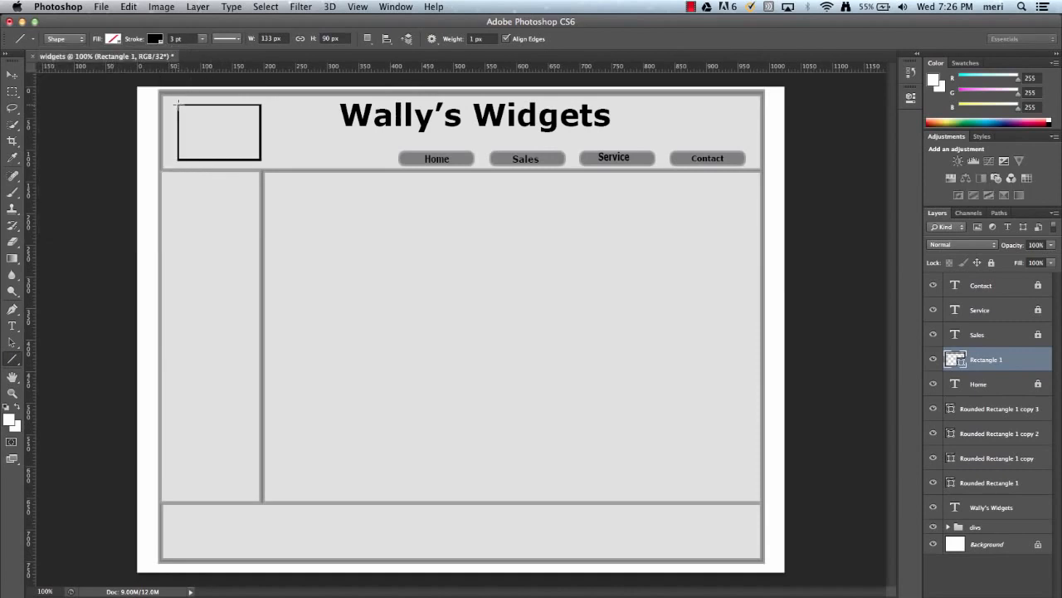
pyautogui.moveTo(176, 104); pyautogui.dragTo(257, 158)
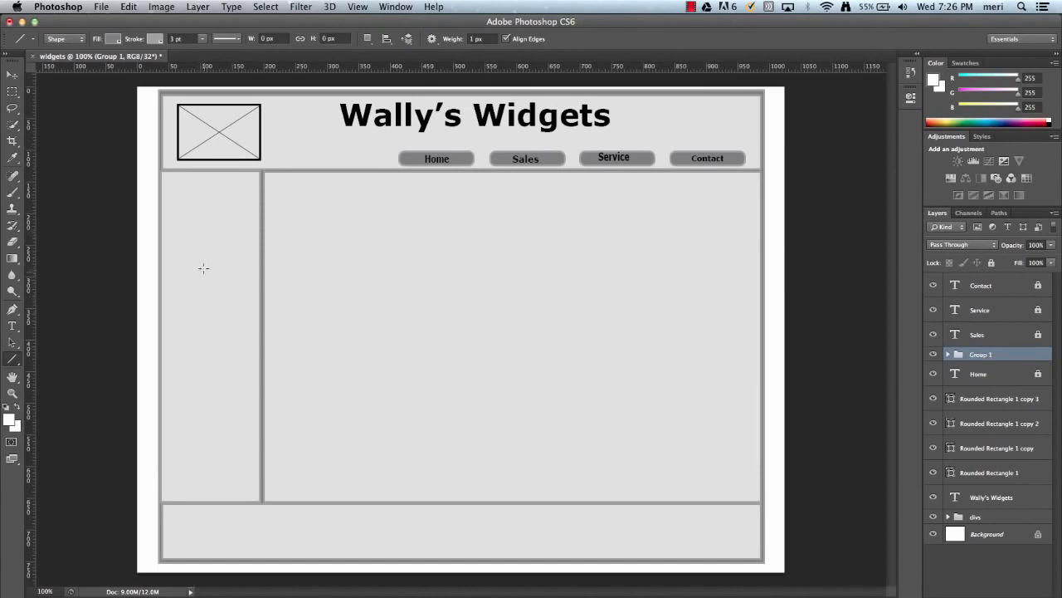
pyautogui.moveTo(105, 274)
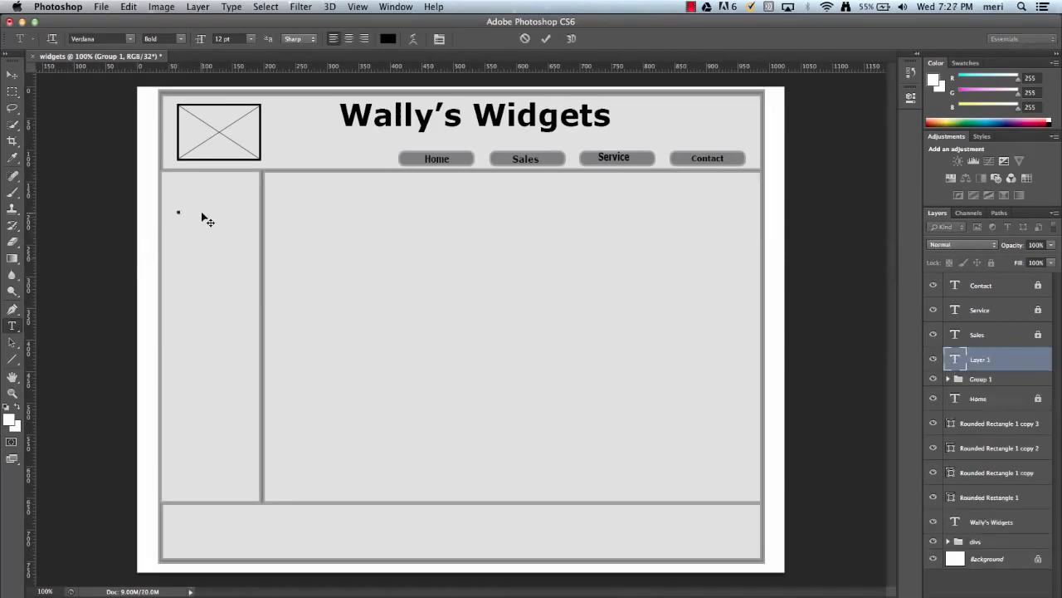
# Add enlarged 'Link' text entries to the left sidebar.
pyautogui.write('link')
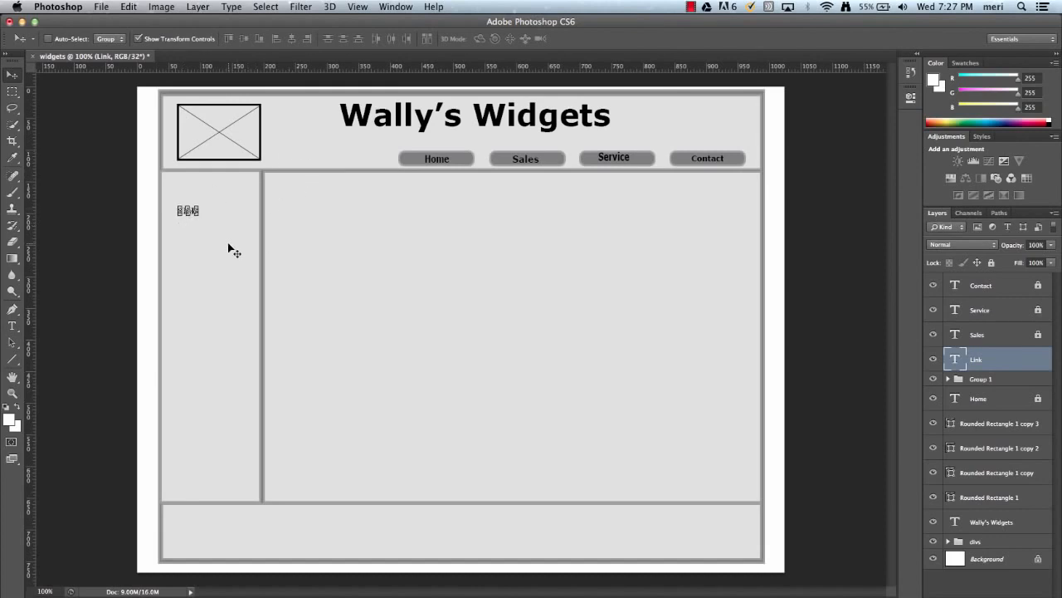
pyautogui.moveTo(246, 247)
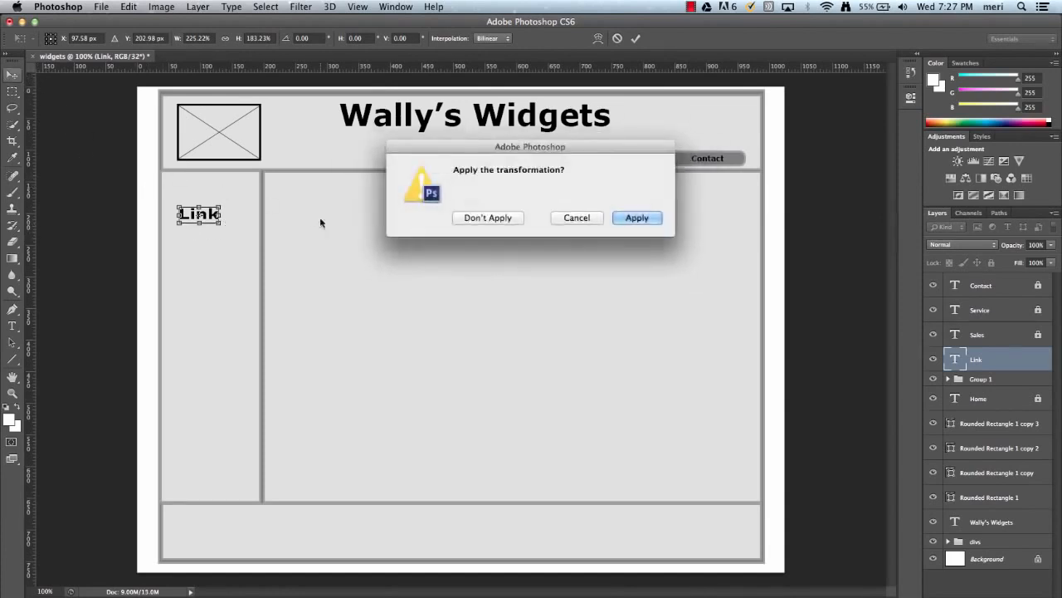
pyautogui.click(637, 218)
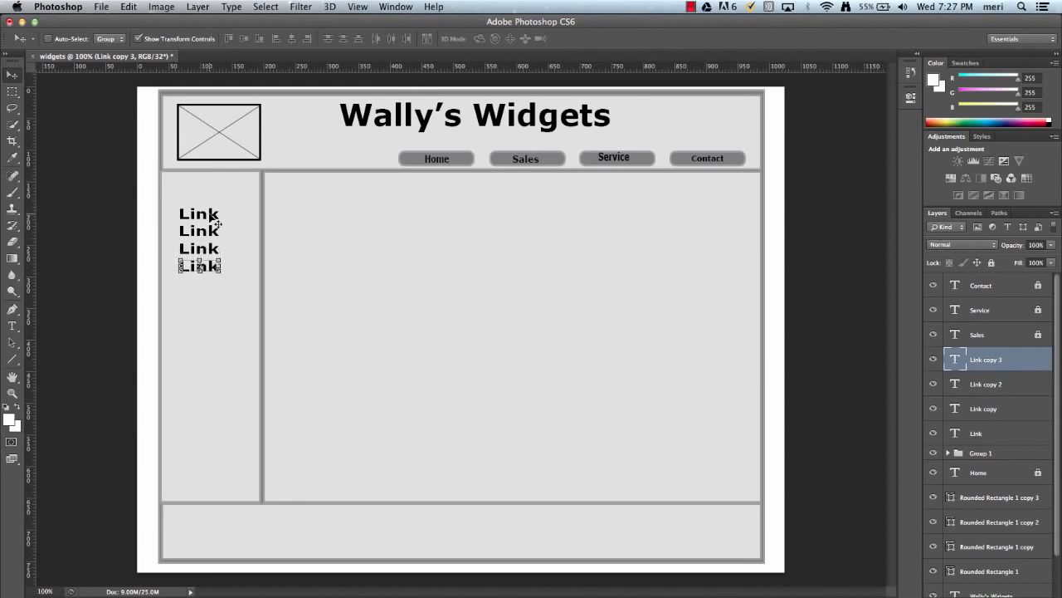
pyautogui.moveTo(206, 292)
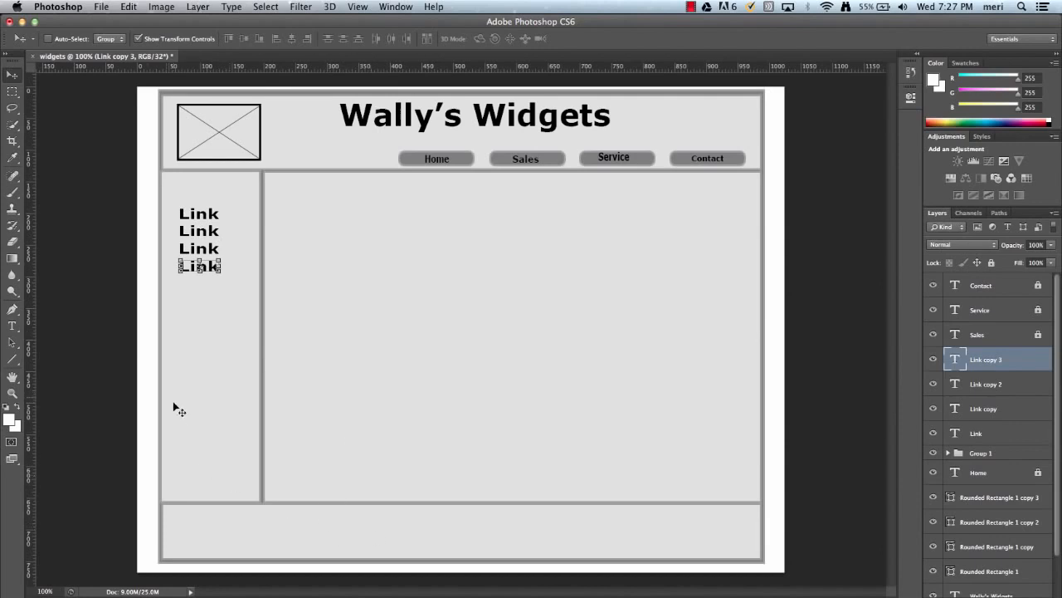
pyautogui.click(12, 327)
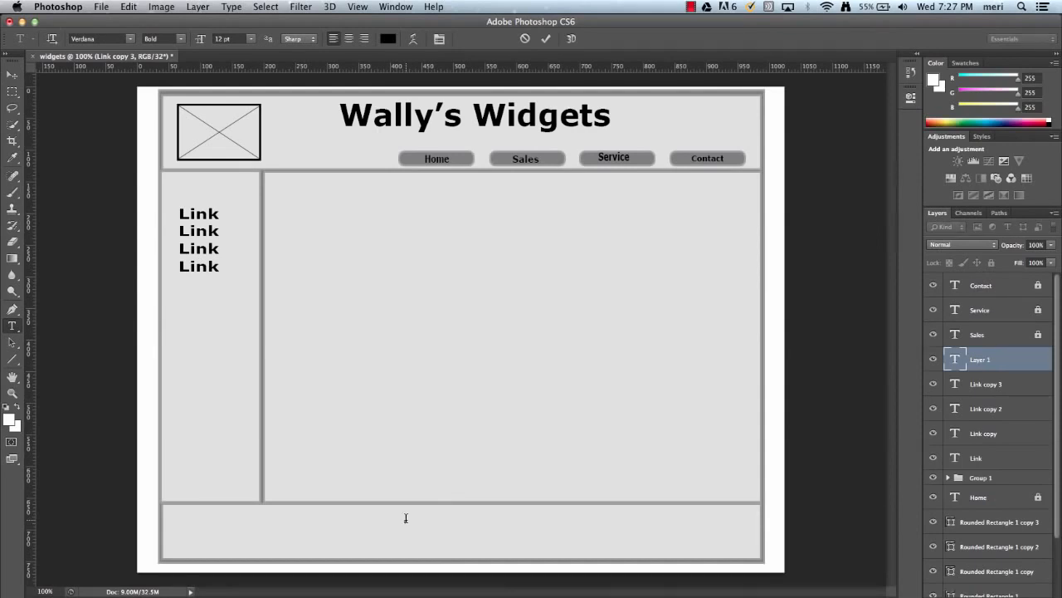
# Type footer lines 'Wally's Widgets 102 Main Street' and 'Any Town, IL, 600000'.
pyautogui.write('Wally’s Widgets 102')
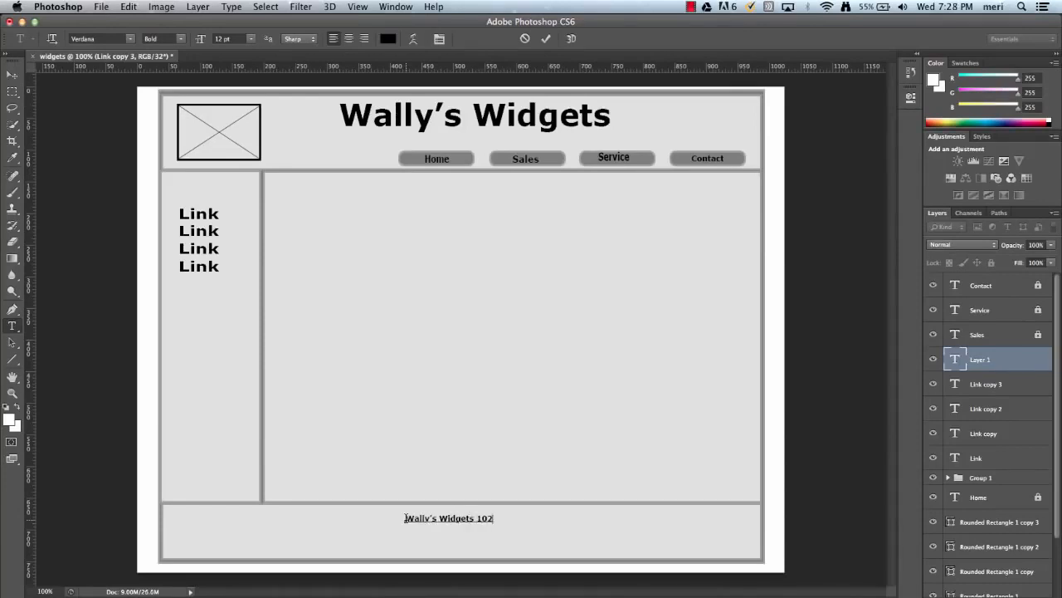
pyautogui.write('Main')
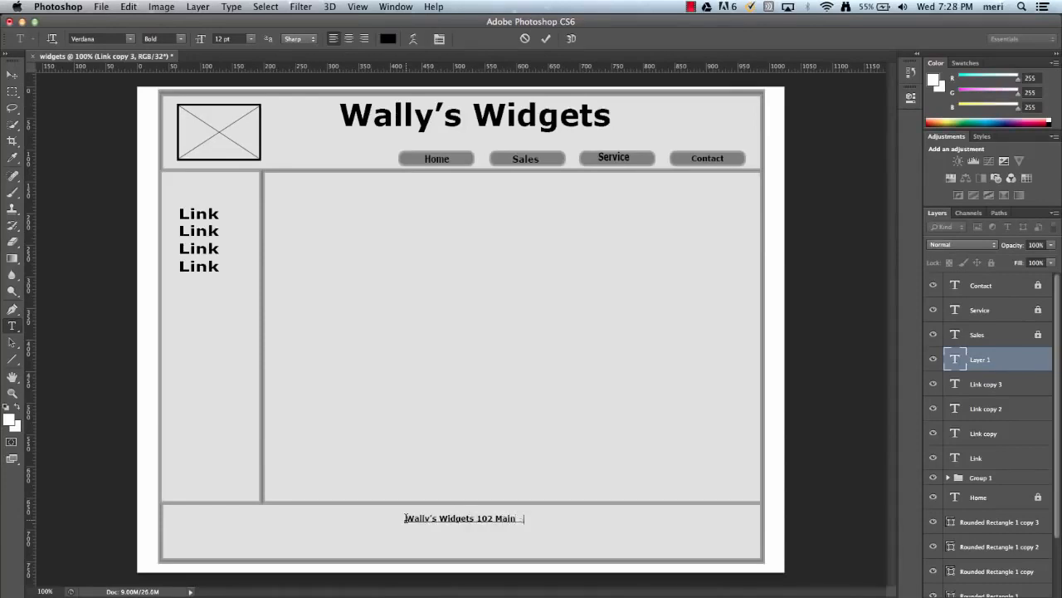
pyautogui.write('Street')
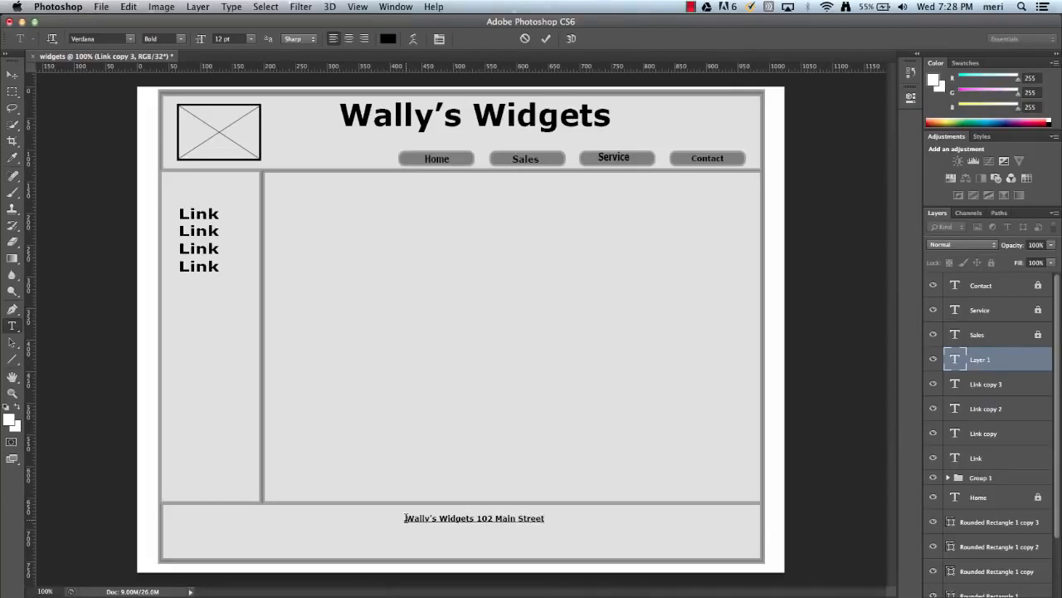
pyautogui.moveTo(79, 336)
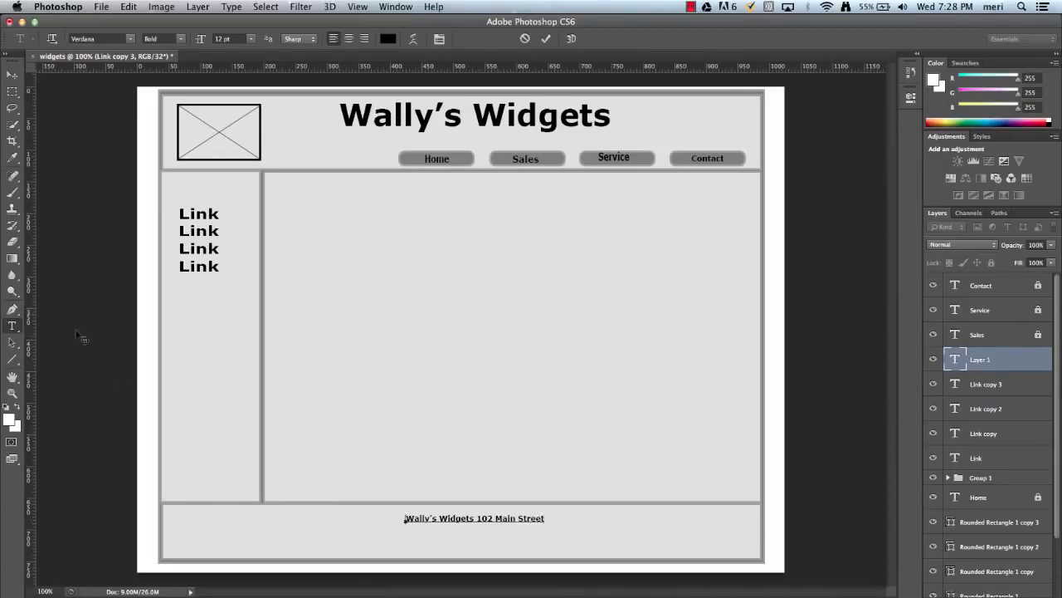
pyautogui.moveTo(419, 540)
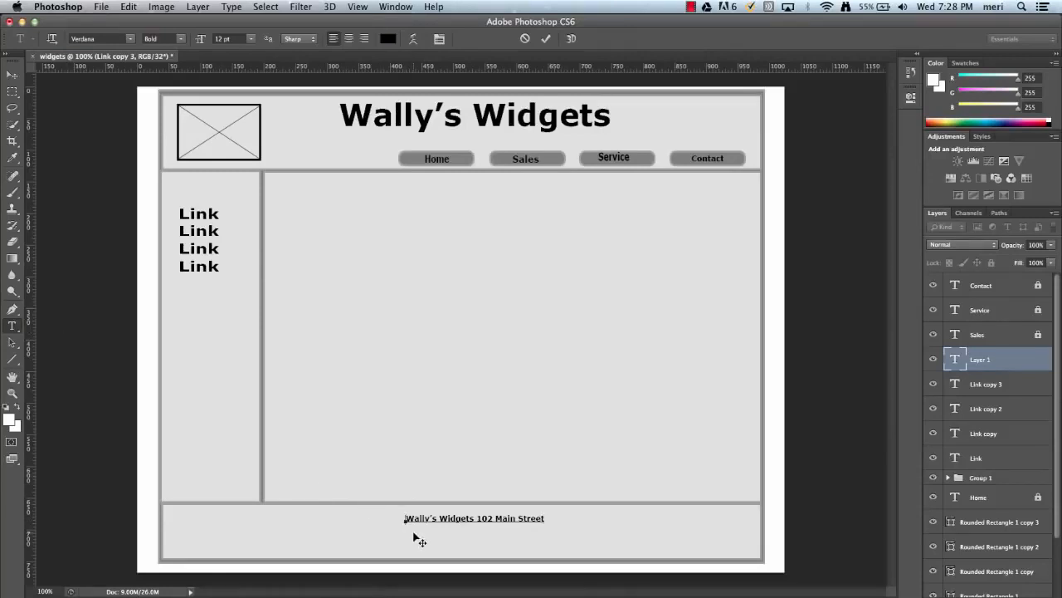
pyautogui.moveTo(477, 541)
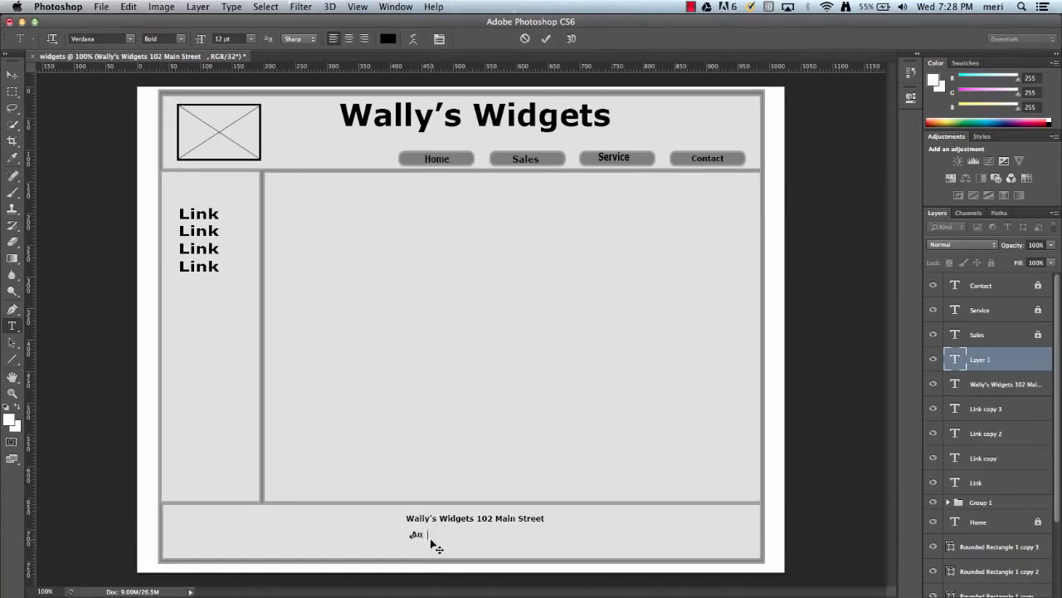
pyautogui.write('Any Town, TJ 000000')
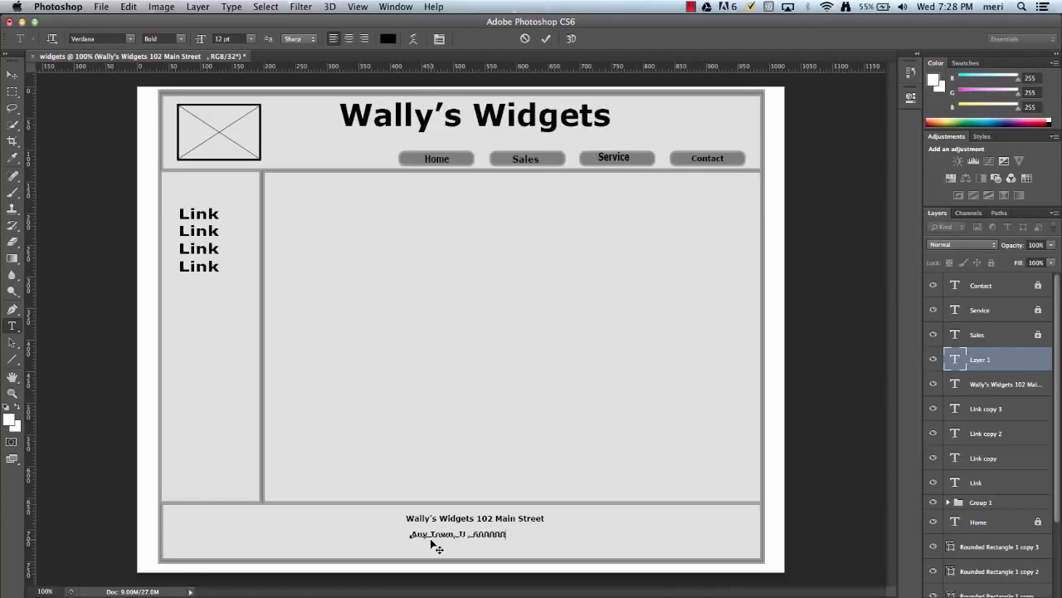
pyautogui.moveTo(361, 558)
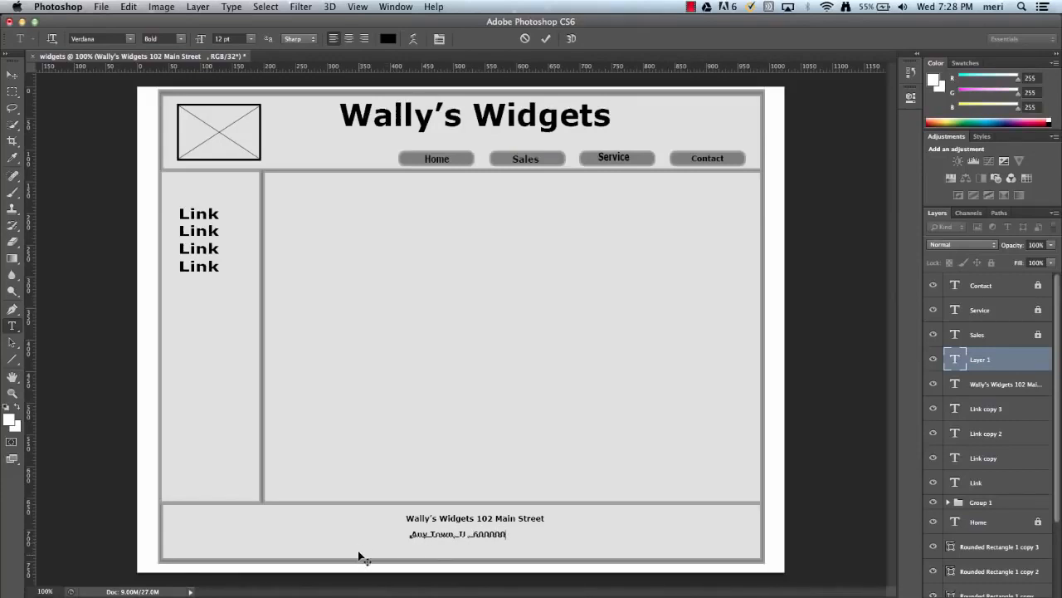
pyautogui.moveTo(432, 548)
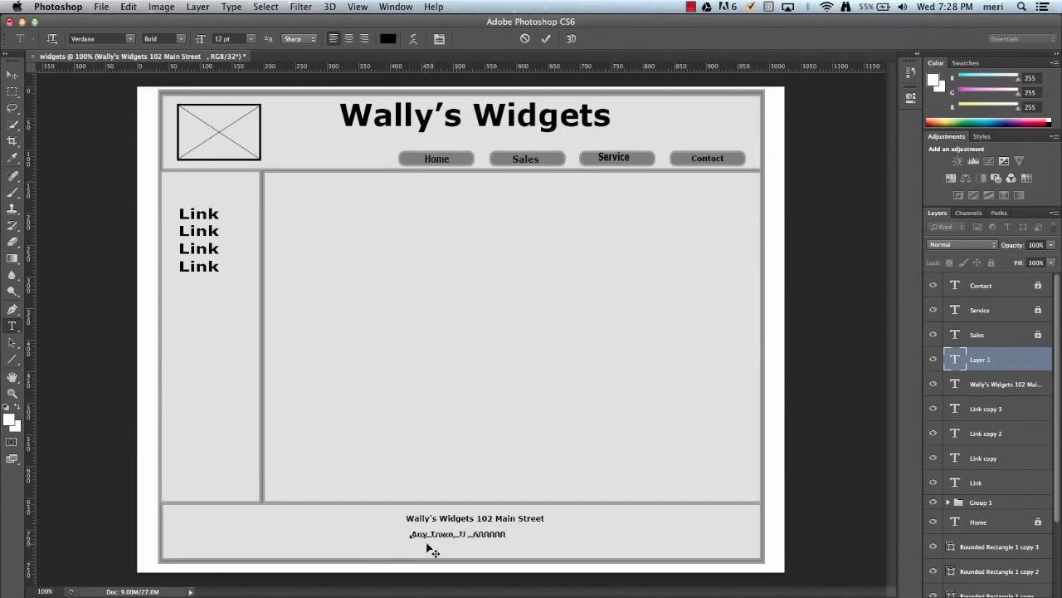
pyautogui.moveTo(423, 544)
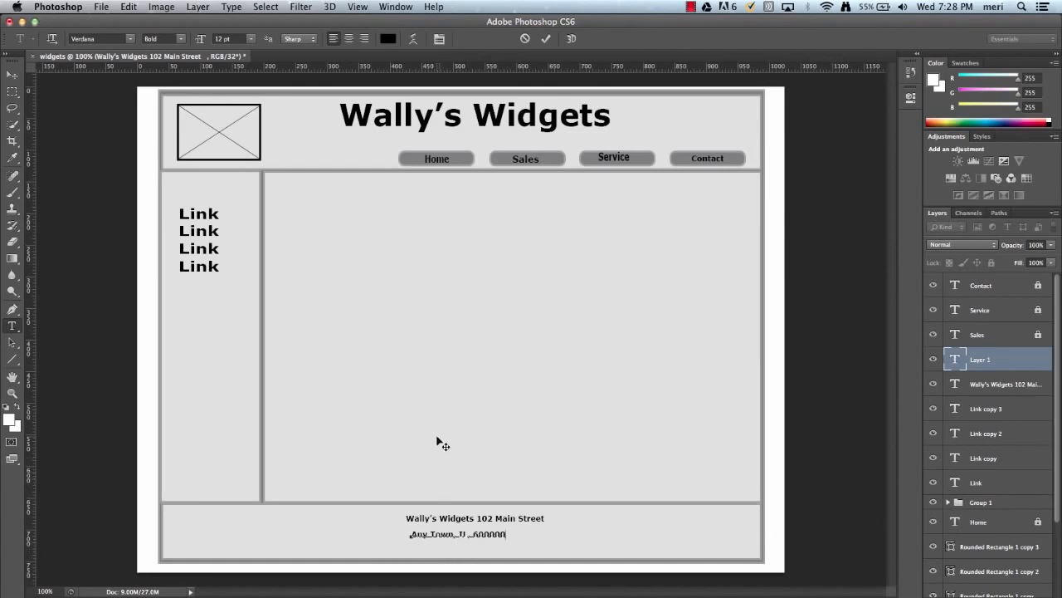
pyautogui.moveTo(560, 349)
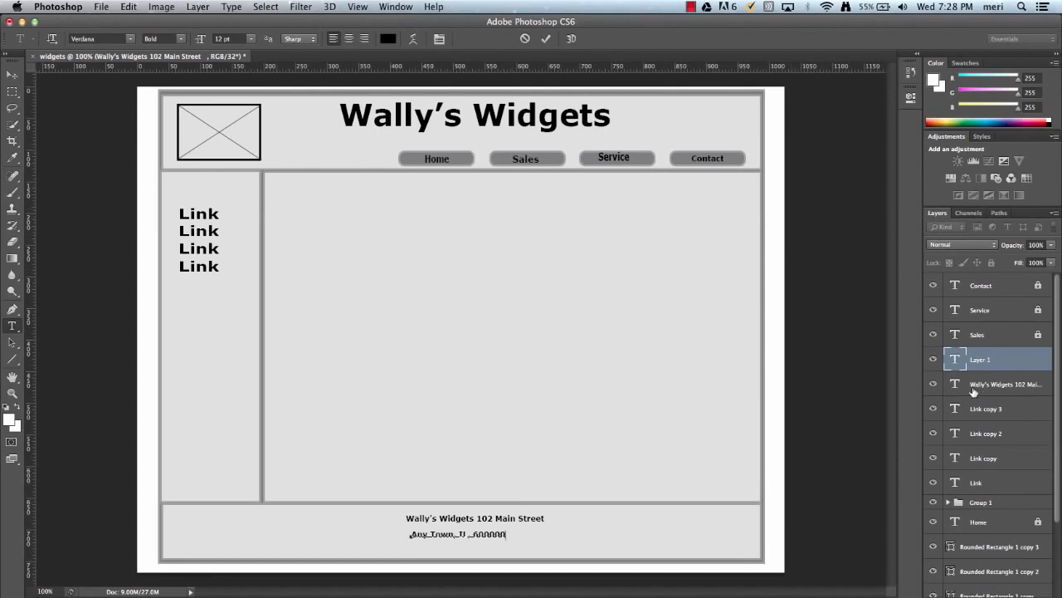
pyautogui.moveTo(969, 388)
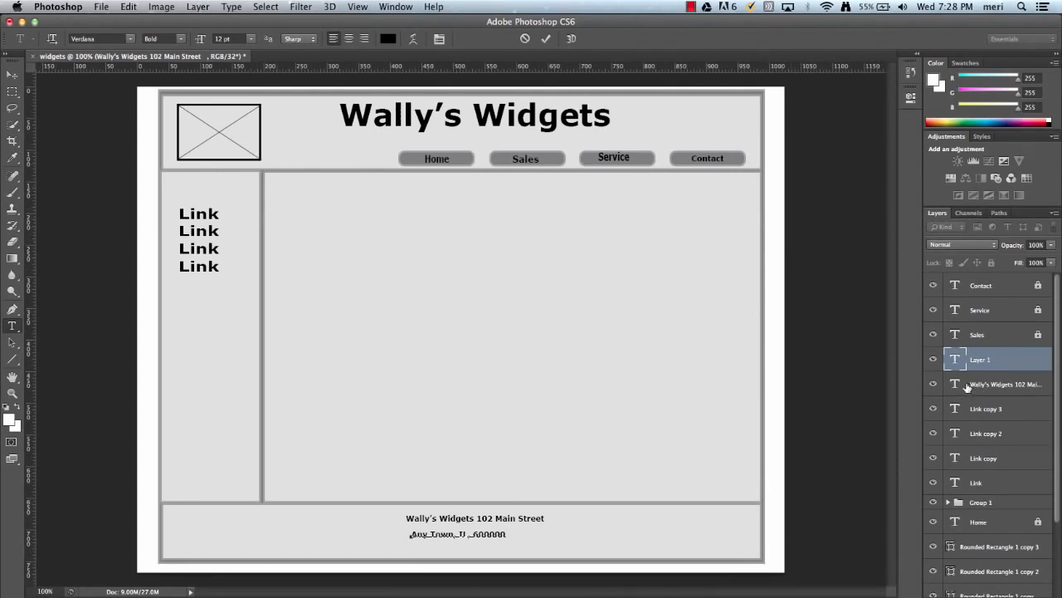
pyautogui.write('Any Town, IL, 600000')
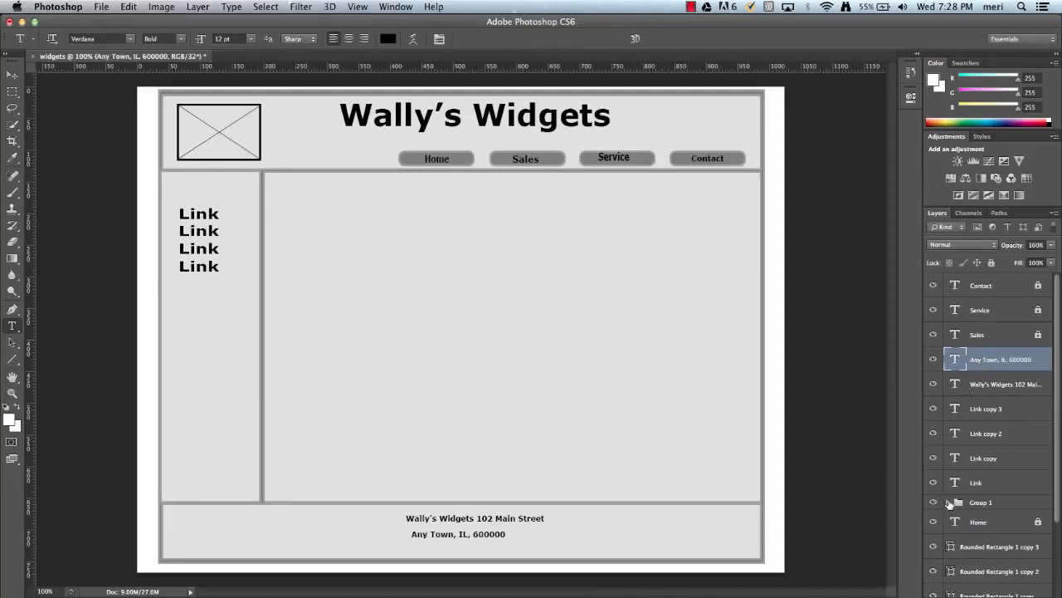
pyautogui.click(981, 501)
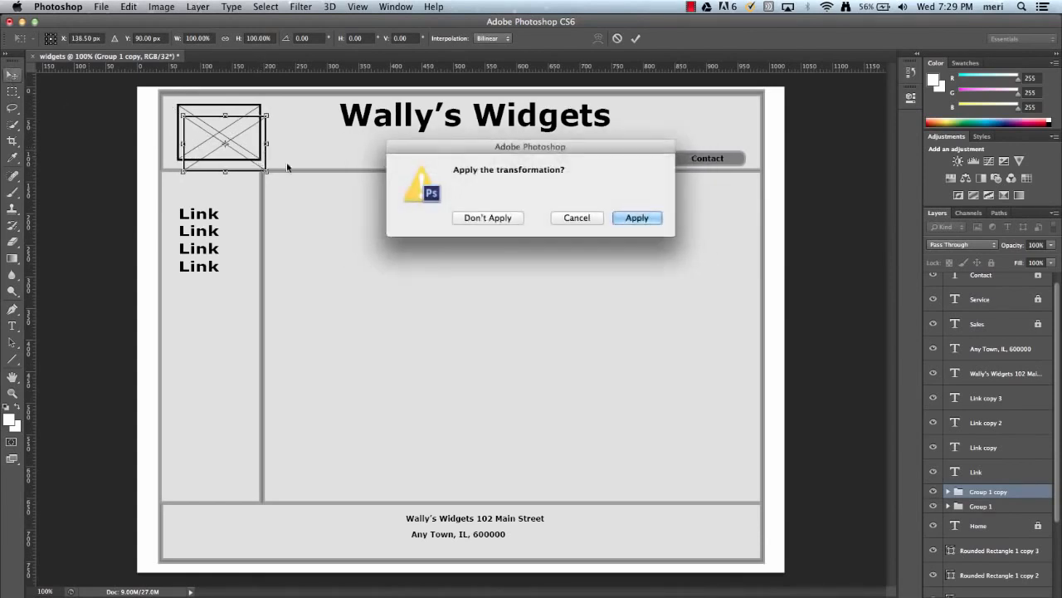
# Confirm the placeholder copy's transform, then enlarge and widen it in the content area.
pyautogui.click(637, 217)
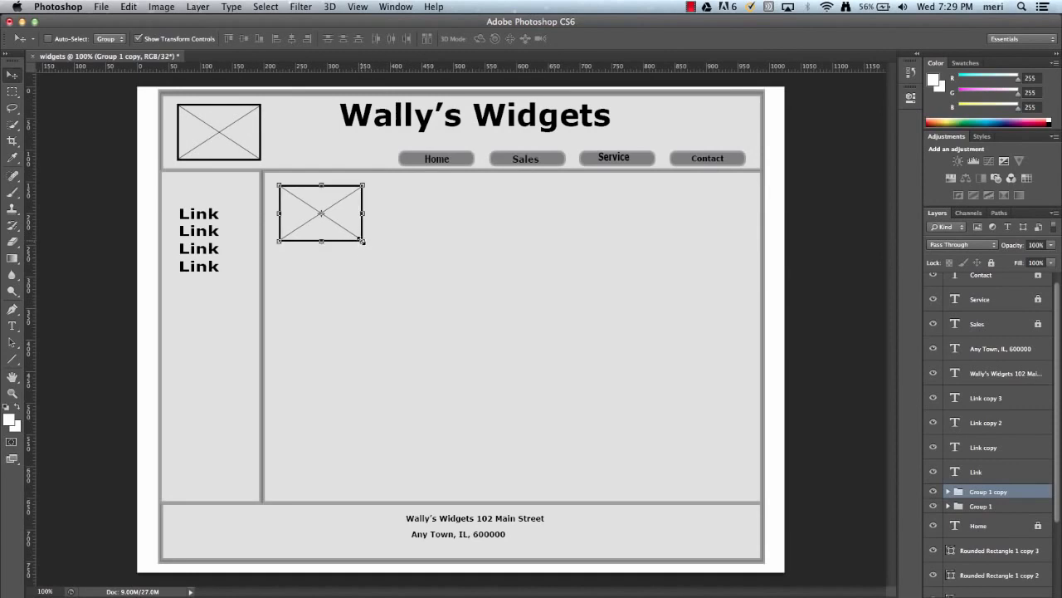
pyautogui.moveTo(365, 241); pyautogui.dragTo(421, 296)
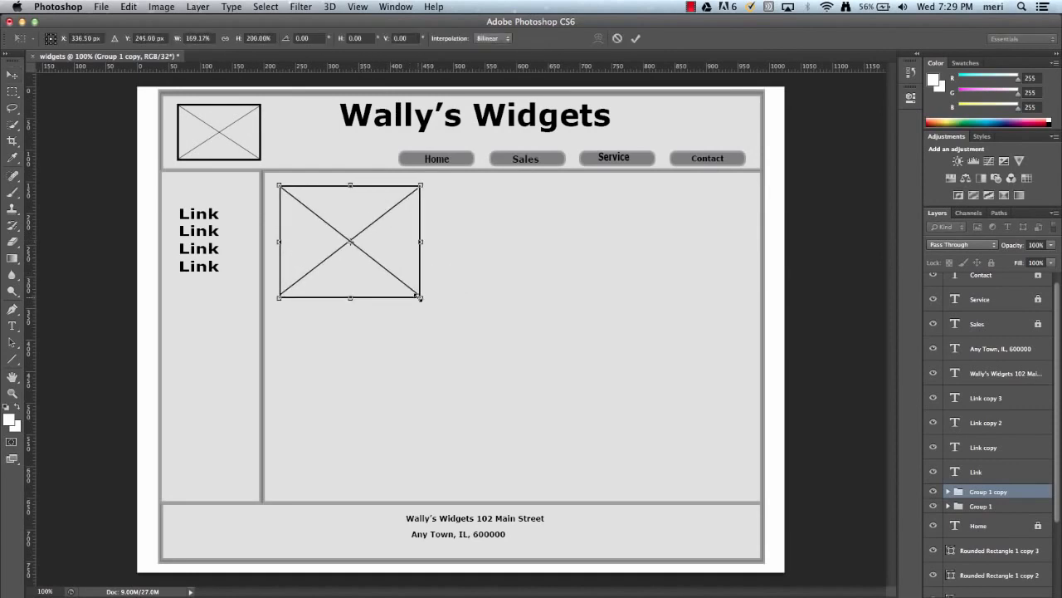
pyautogui.moveTo(420, 241); pyautogui.dragTo(436, 241)
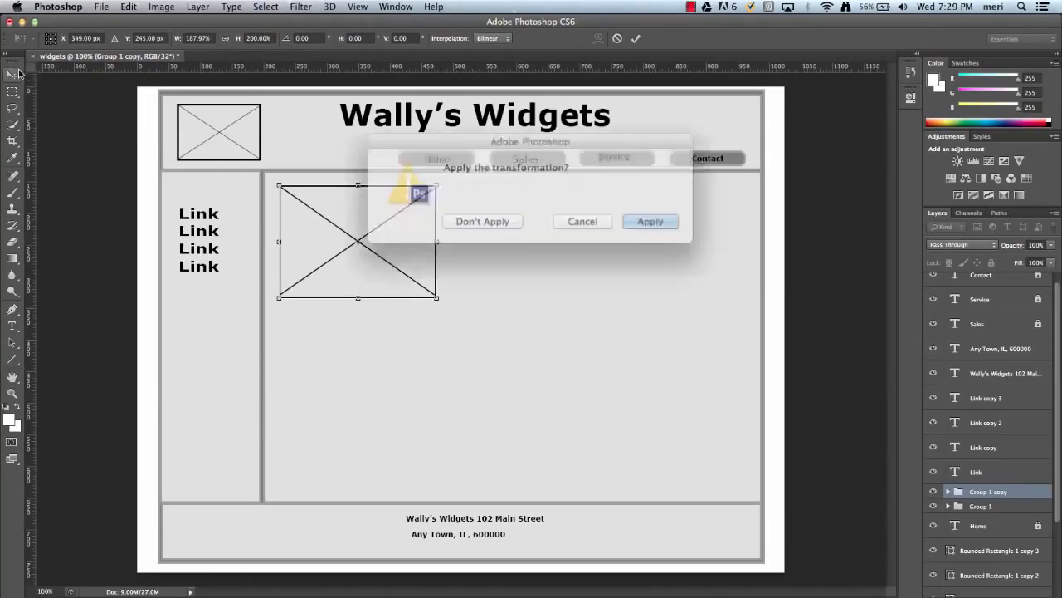
pyautogui.click(650, 221)
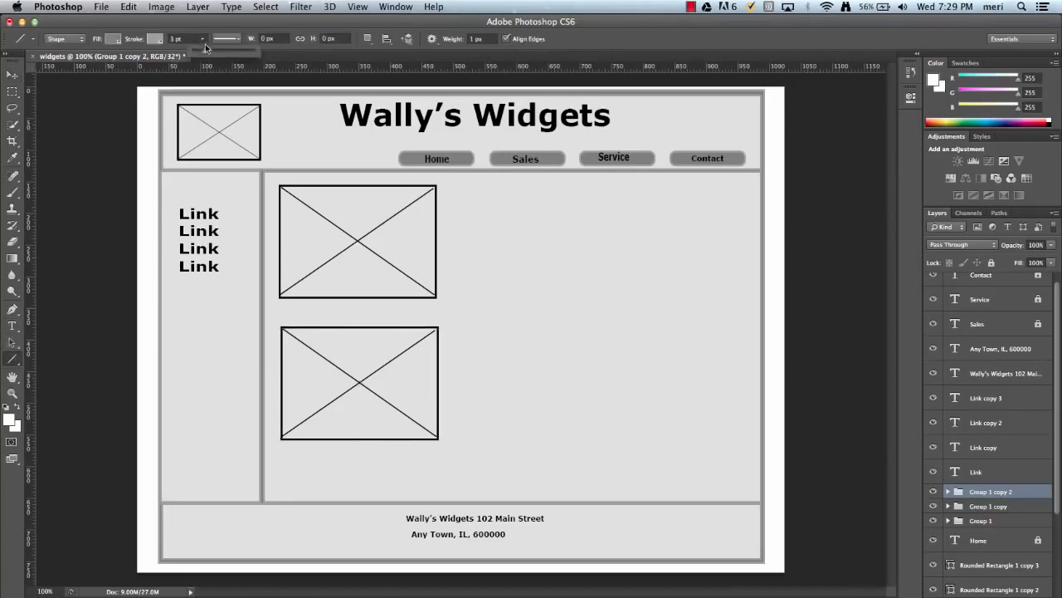
# Set the Line tool stroke weight to about 6 points.
pyautogui.click(181, 39)
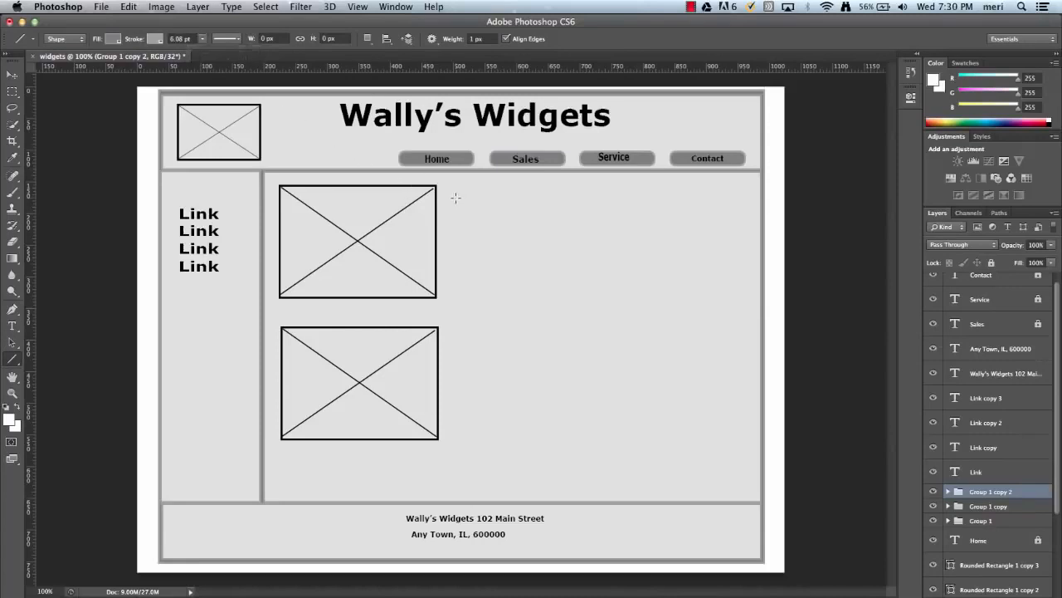
# Draw a paragraph of thin horizontal text lines beside the upper image placeholder.
pyautogui.moveTo(455, 198); pyautogui.dragTo(641, 198)
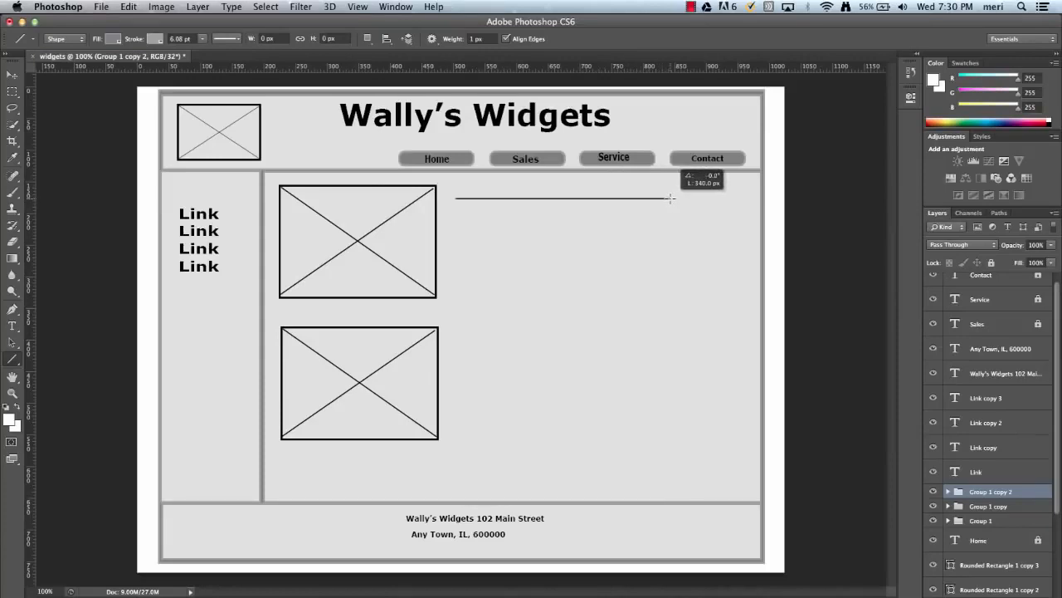
pyautogui.moveTo(668, 198); pyautogui.dragTo(726, 199)
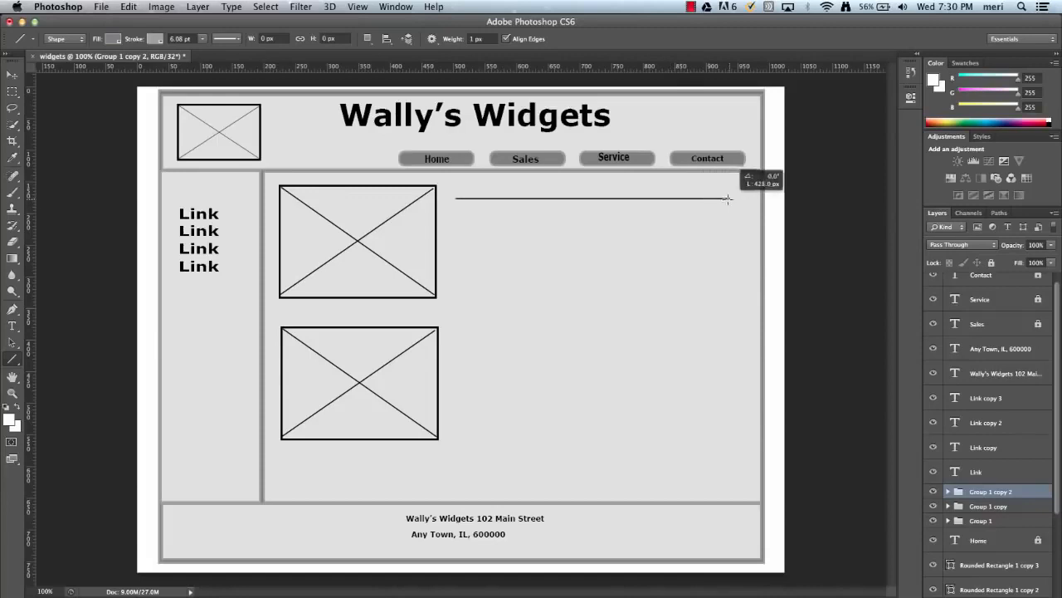
pyautogui.moveTo(456, 199); pyautogui.dragTo(726, 200)
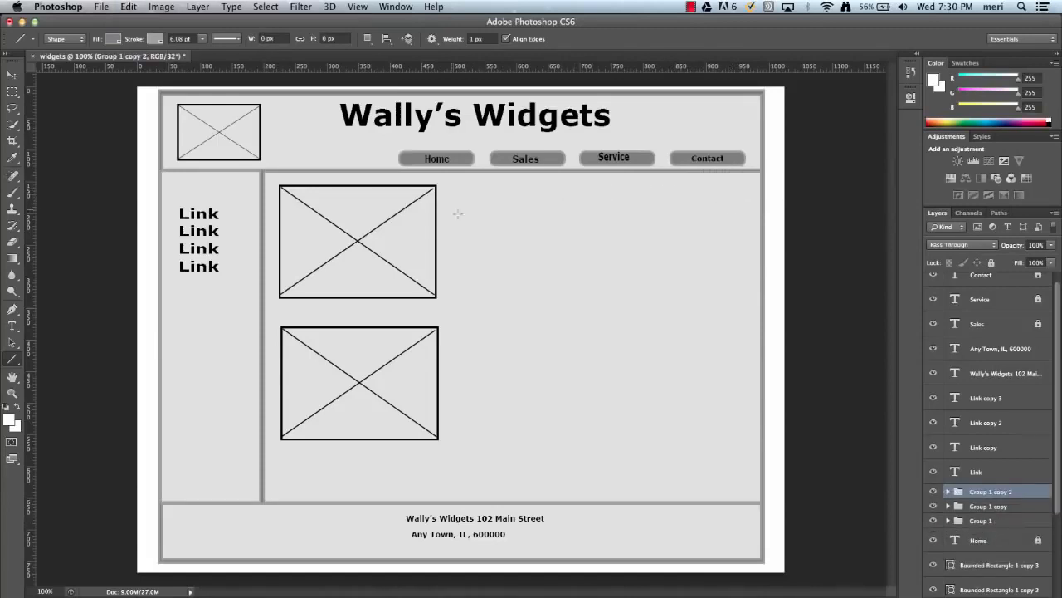
pyautogui.moveTo(454, 205); pyautogui.dragTo(526, 205)
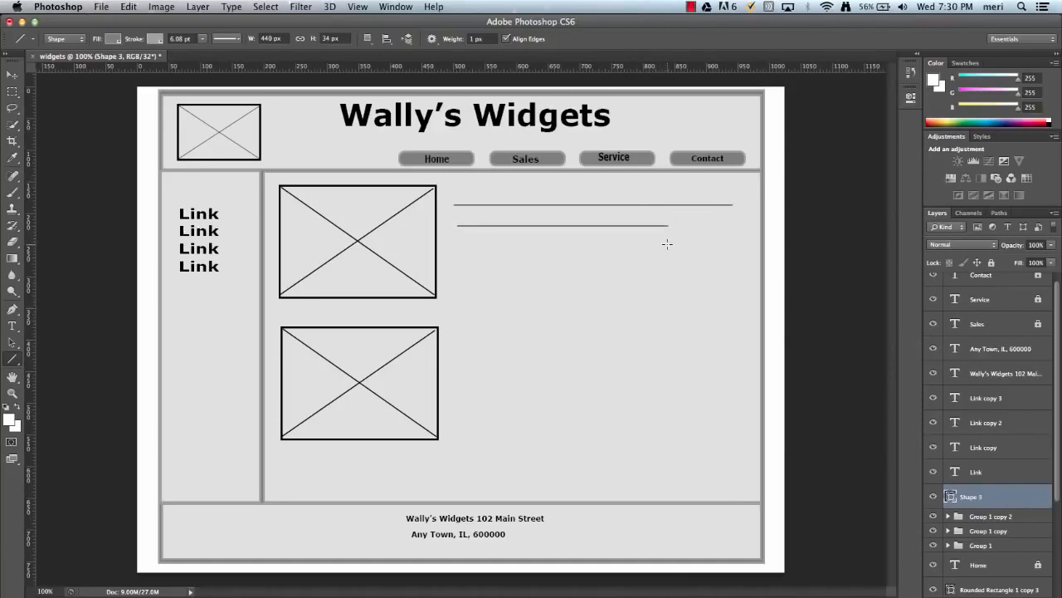
pyautogui.moveTo(460, 247)
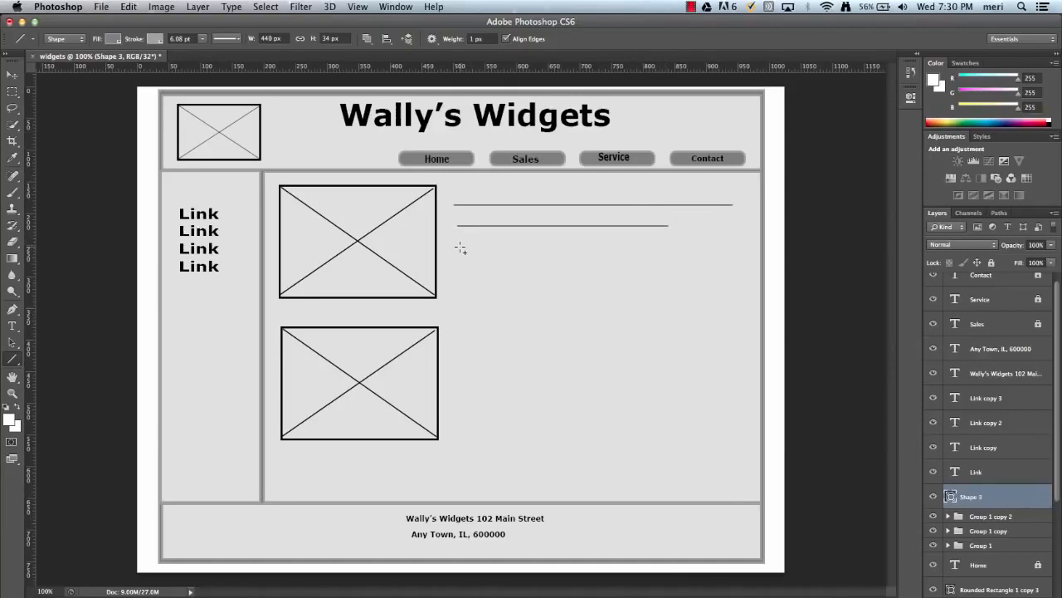
pyautogui.moveTo(458, 247); pyautogui.dragTo(614, 247)
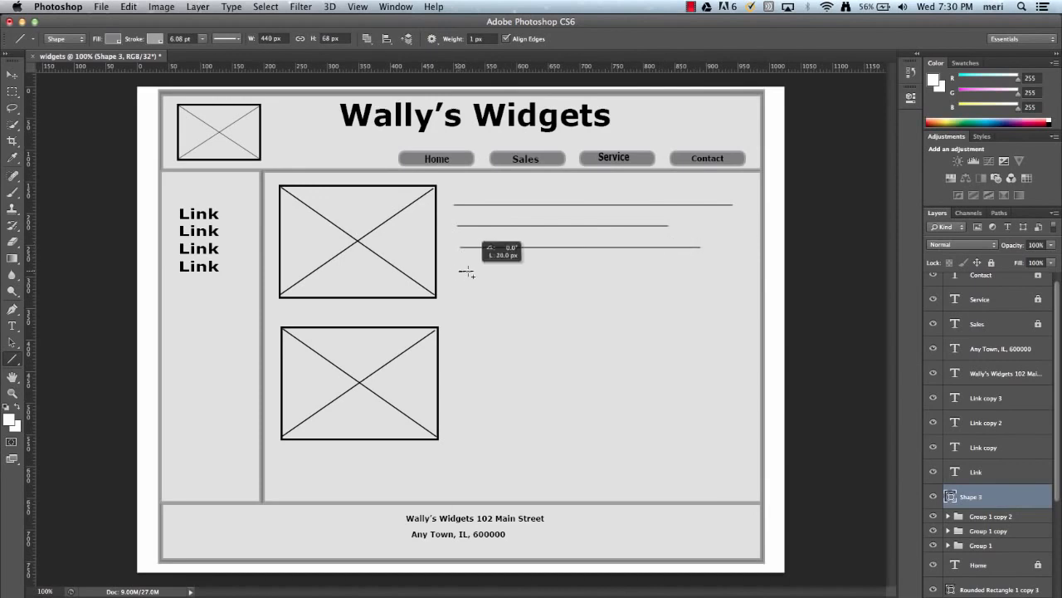
pyautogui.moveTo(469, 271); pyautogui.dragTo(720, 272)
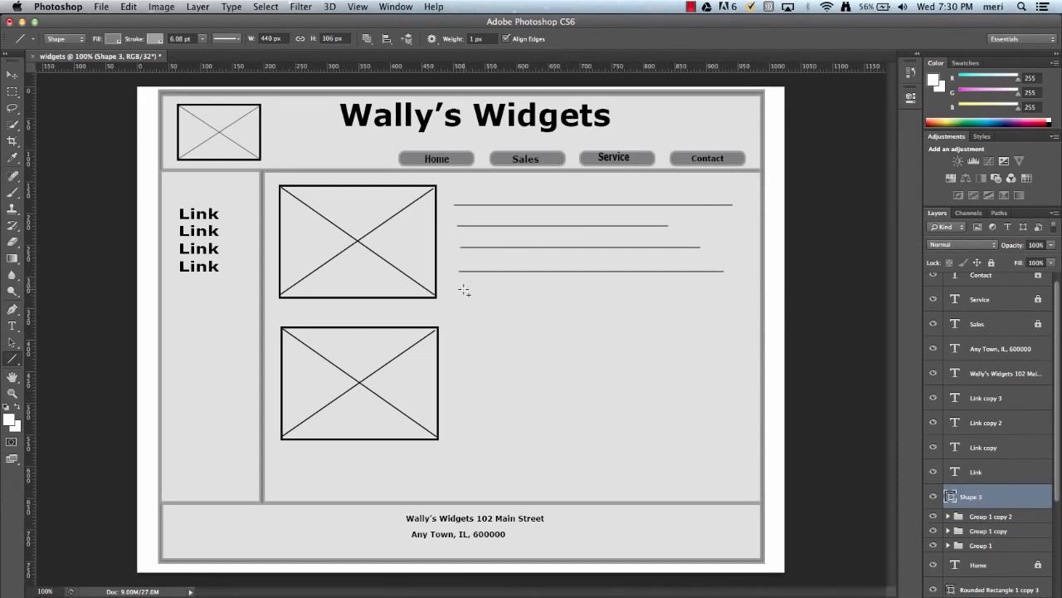
pyautogui.moveTo(463, 291); pyautogui.dragTo(681, 292)
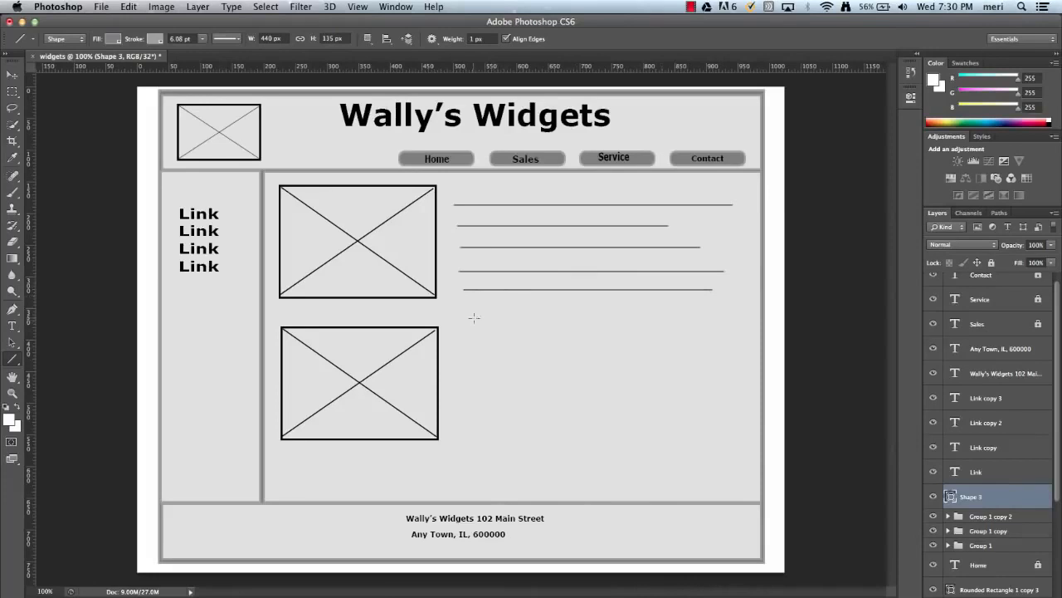
# Add a second paragraph of text lines beside the lower image placeholder.
pyautogui.moveTo(471, 319); pyautogui.dragTo(649, 319)
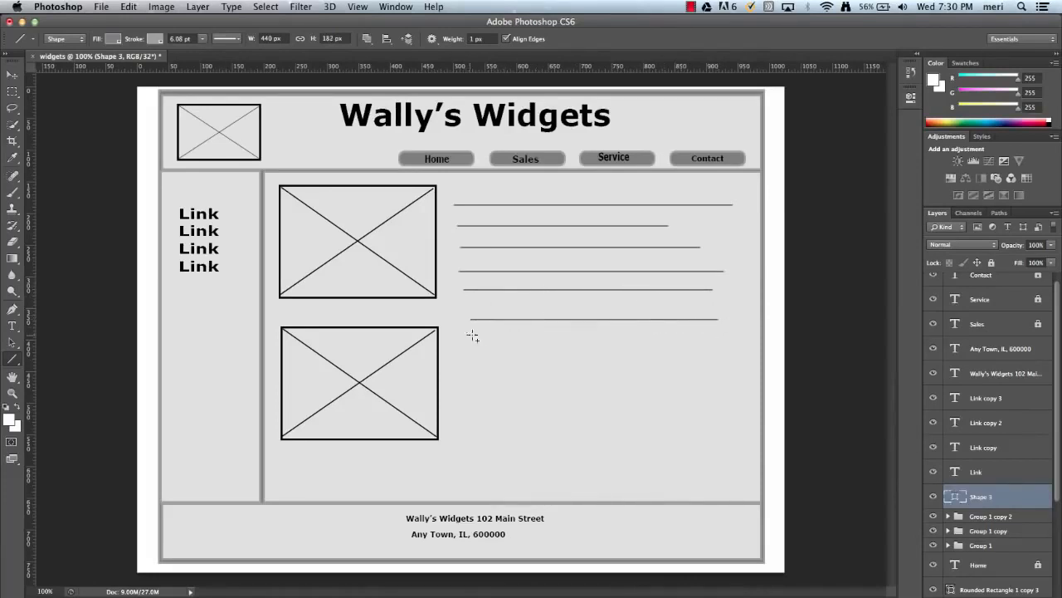
pyautogui.moveTo(469, 338); pyautogui.dragTo(689, 338)
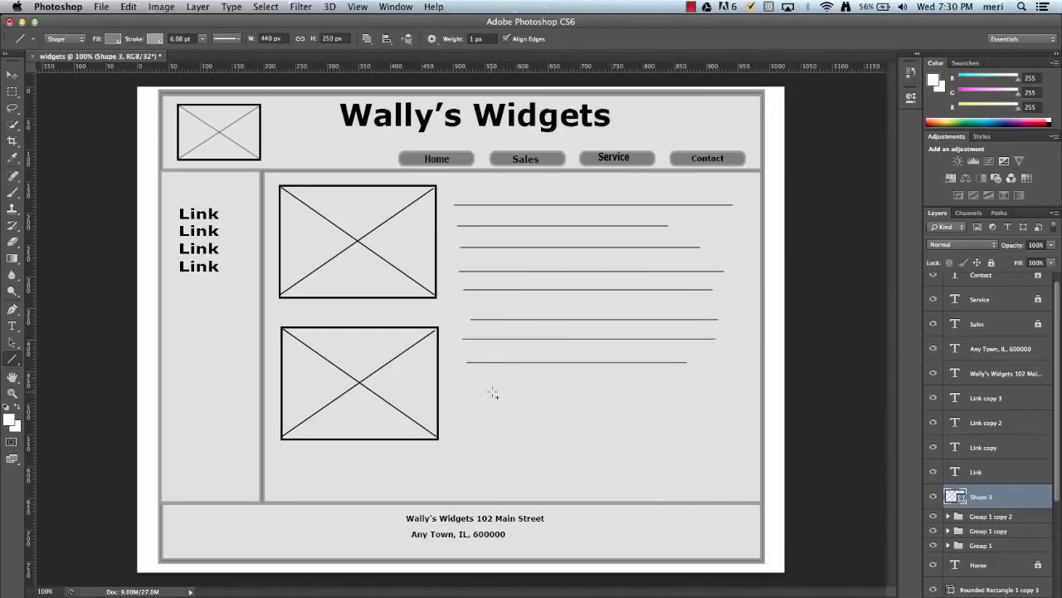
pyautogui.moveTo(494, 390); pyautogui.dragTo(668, 390)
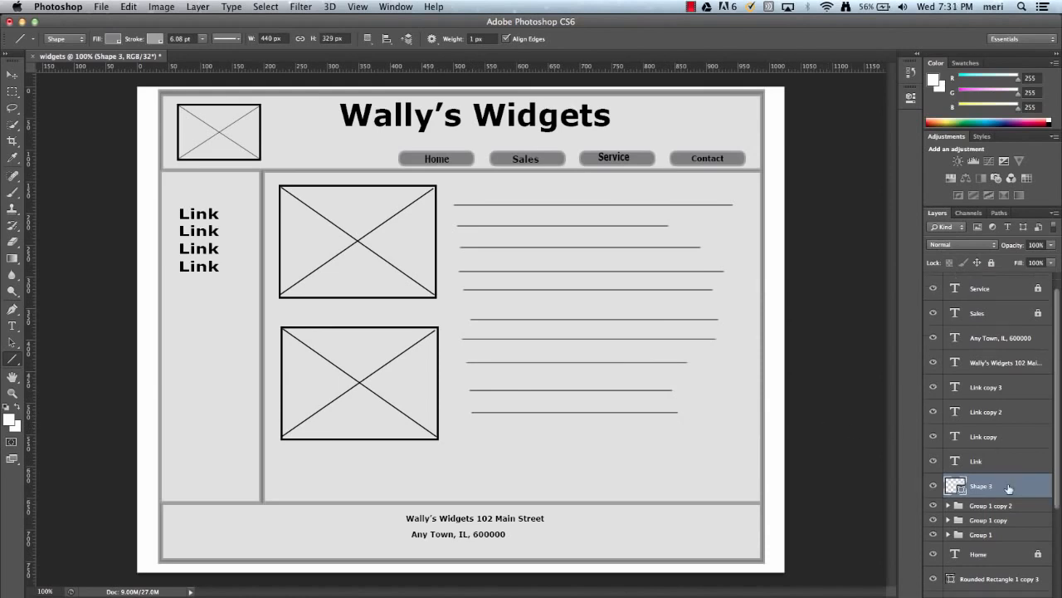
pyautogui.scroll(-3)
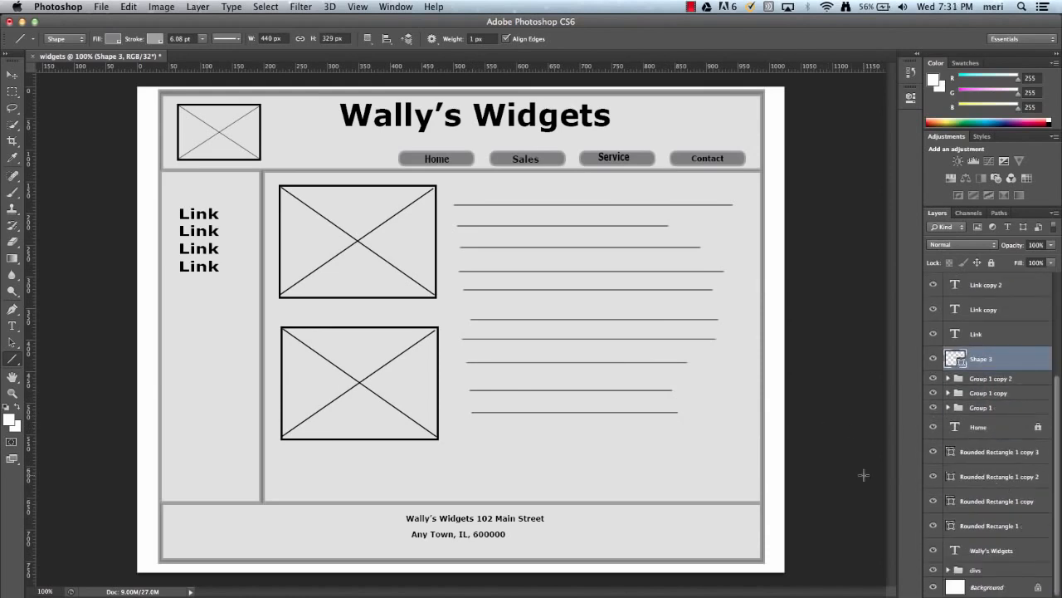
pyautogui.moveTo(614, 312)
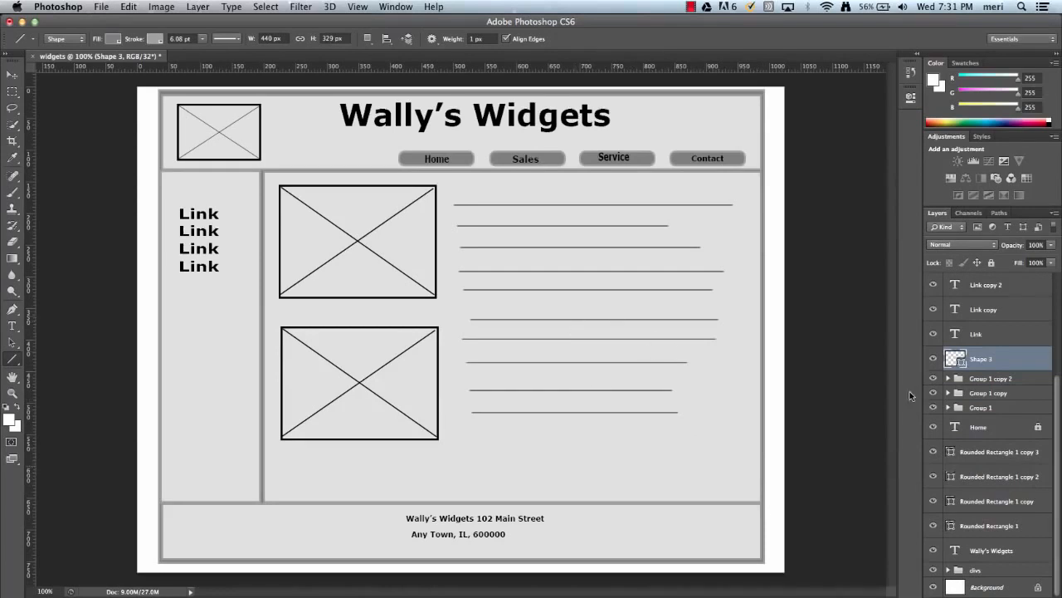
pyautogui.scroll(-3)
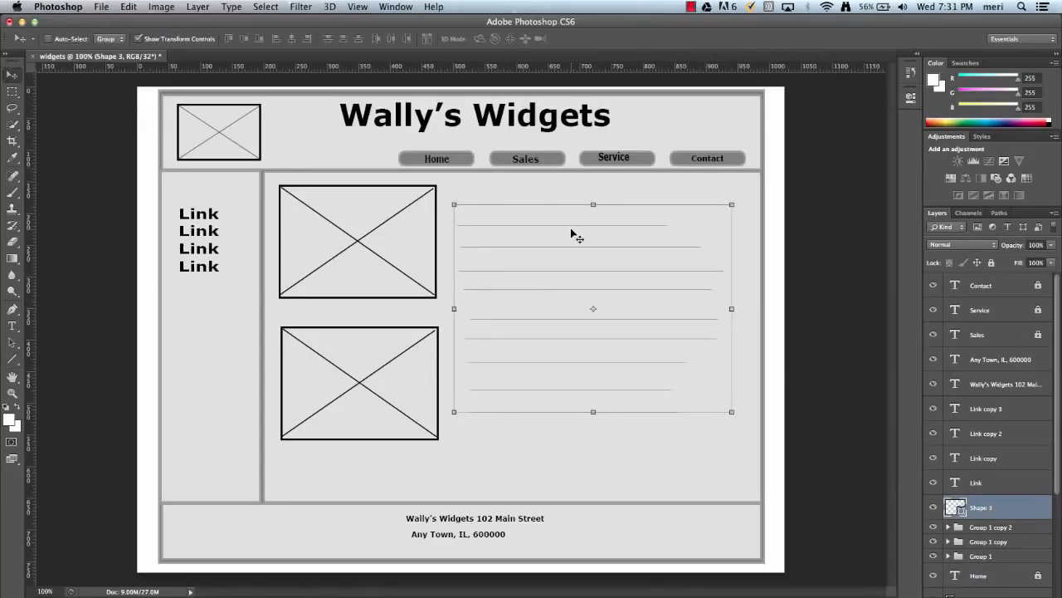
pyautogui.moveTo(569, 300)
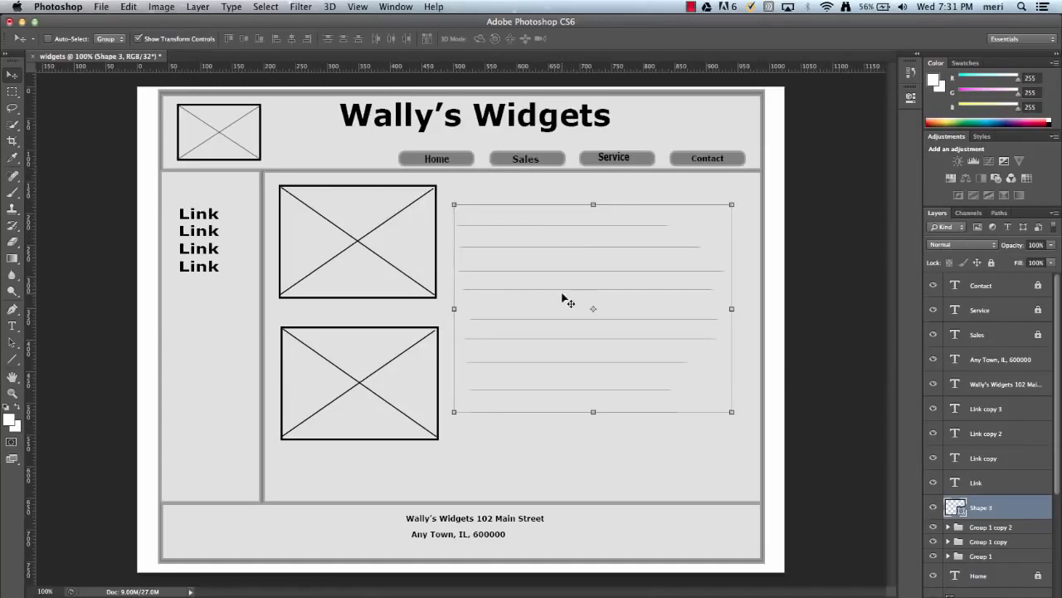
pyautogui.moveTo(480, 324)
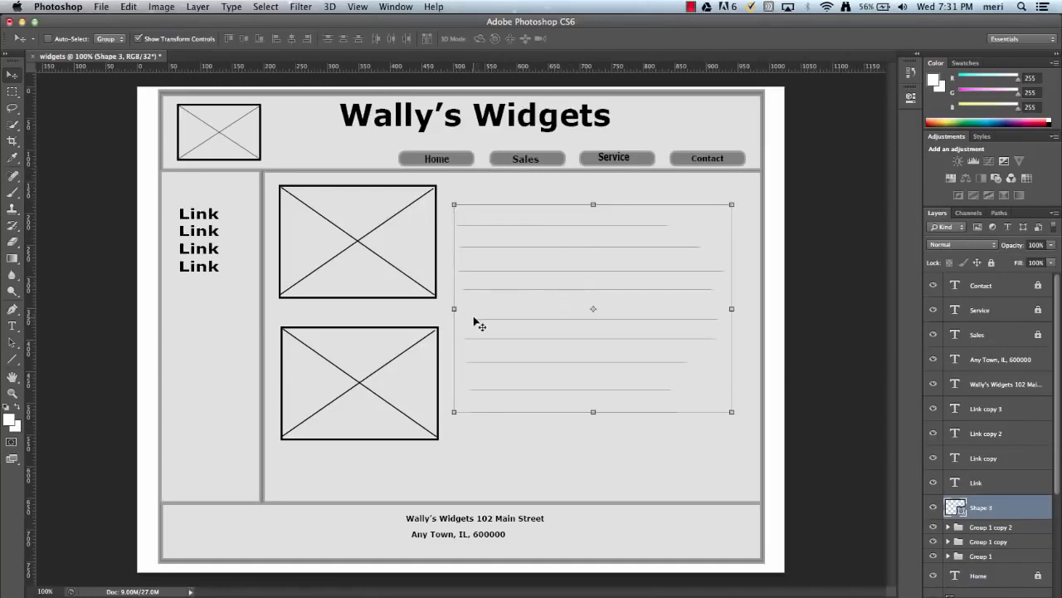
pyautogui.moveTo(545, 418)
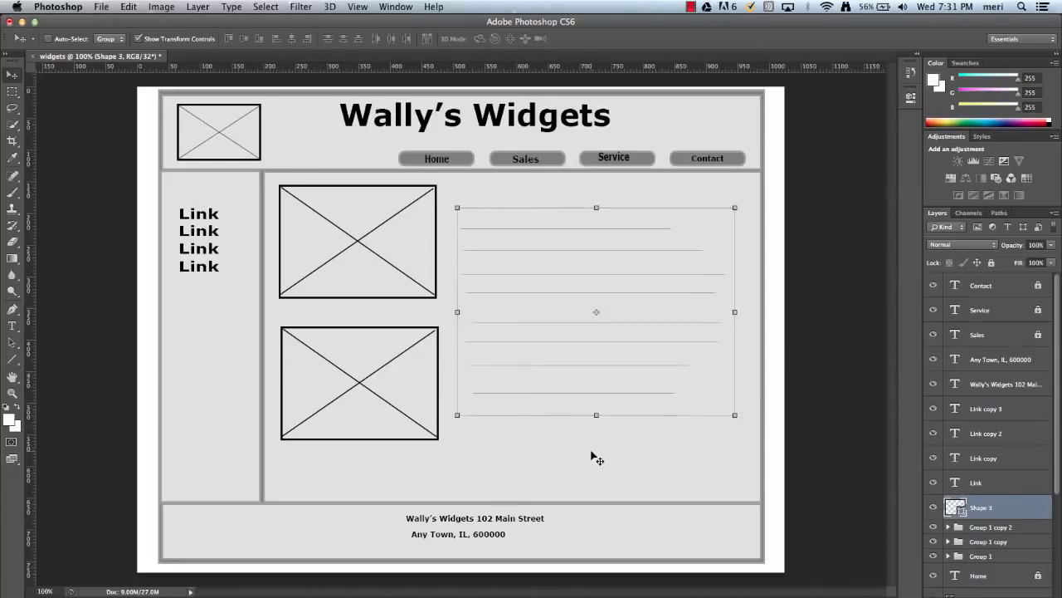
pyautogui.moveTo(670, 356)
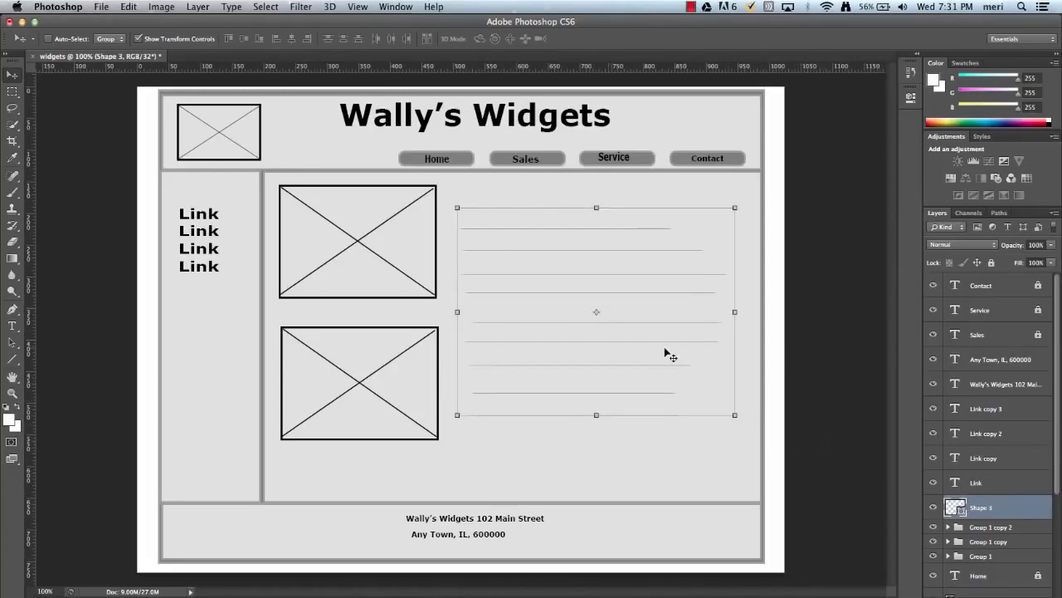
pyautogui.moveTo(386, 372)
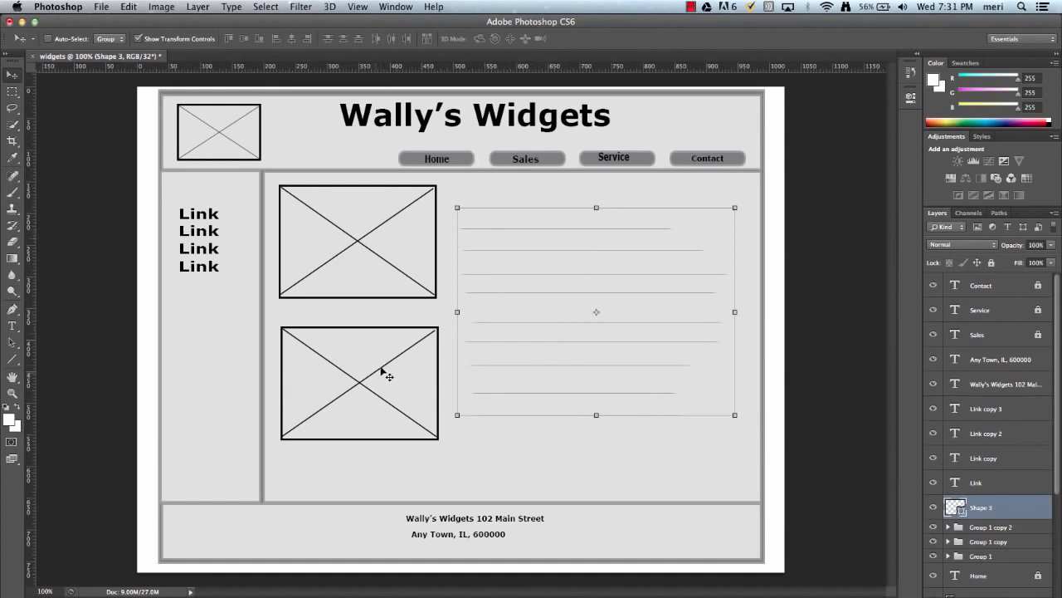
pyautogui.moveTo(244, 145)
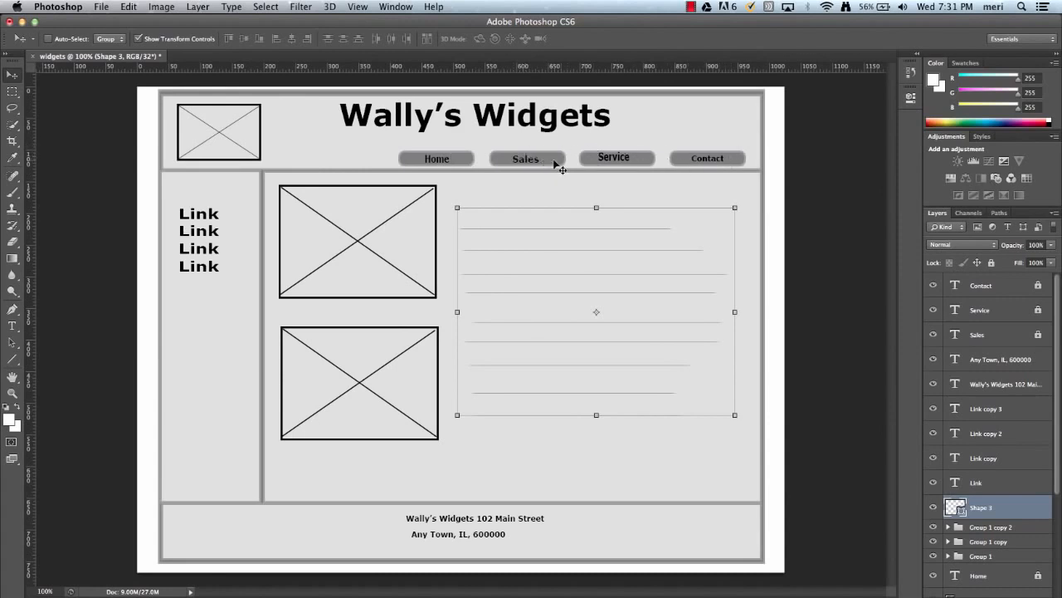
pyautogui.moveTo(515, 537)
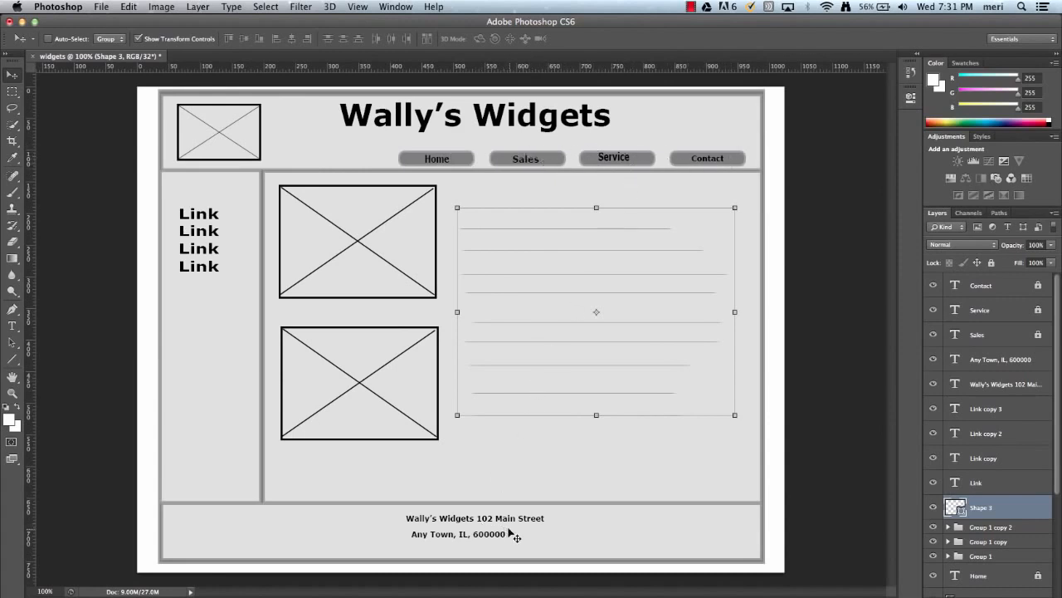
pyautogui.moveTo(274, 459)
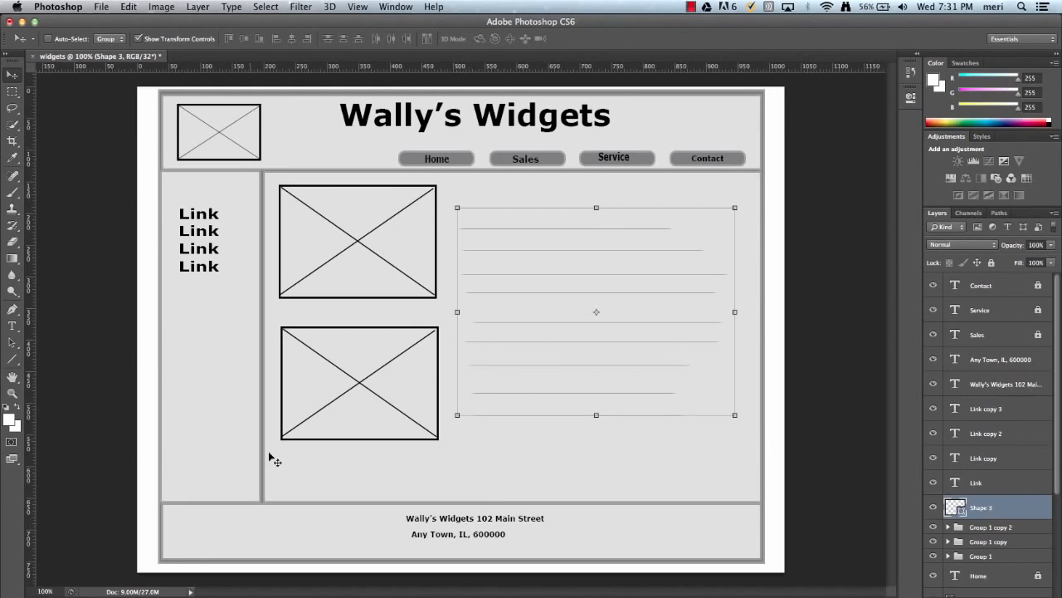
pyautogui.moveTo(202, 331)
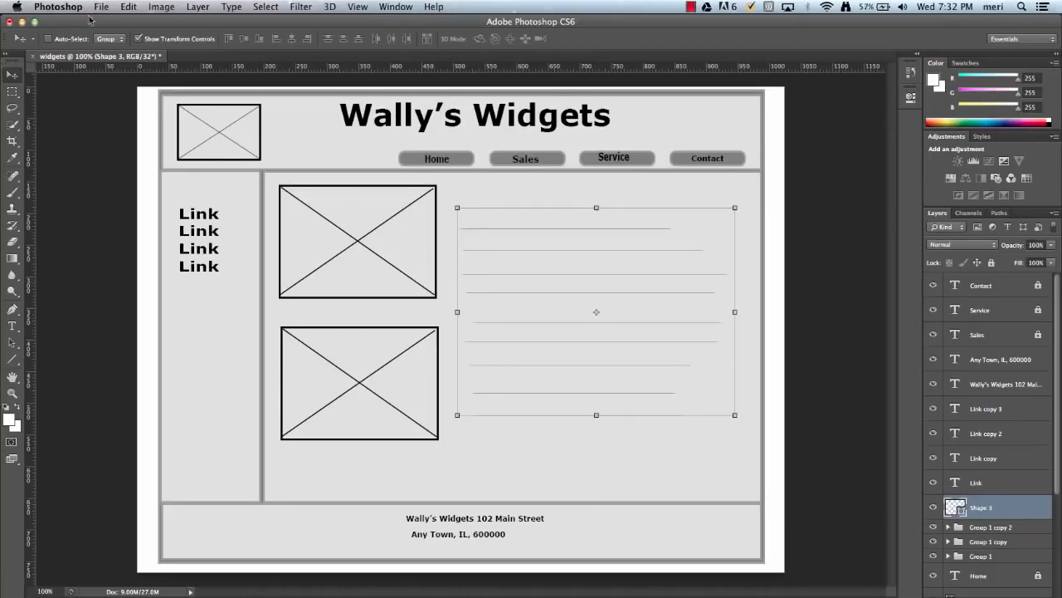
# Bring up Save As for widgets.psd in Photoshop format on the Desktop.
pyautogui.click(101, 6)
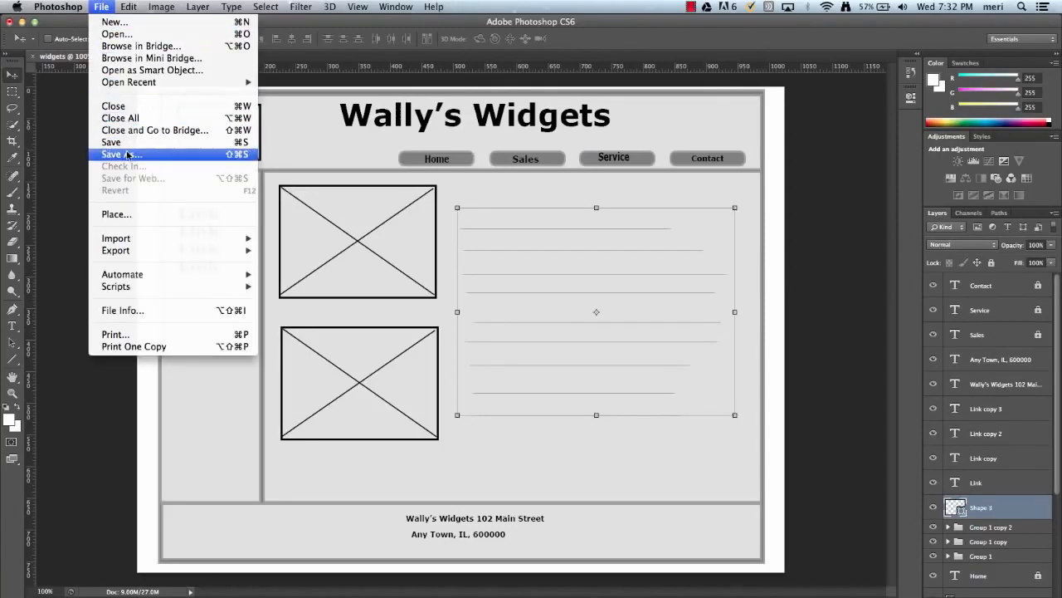
pyautogui.click(121, 154)
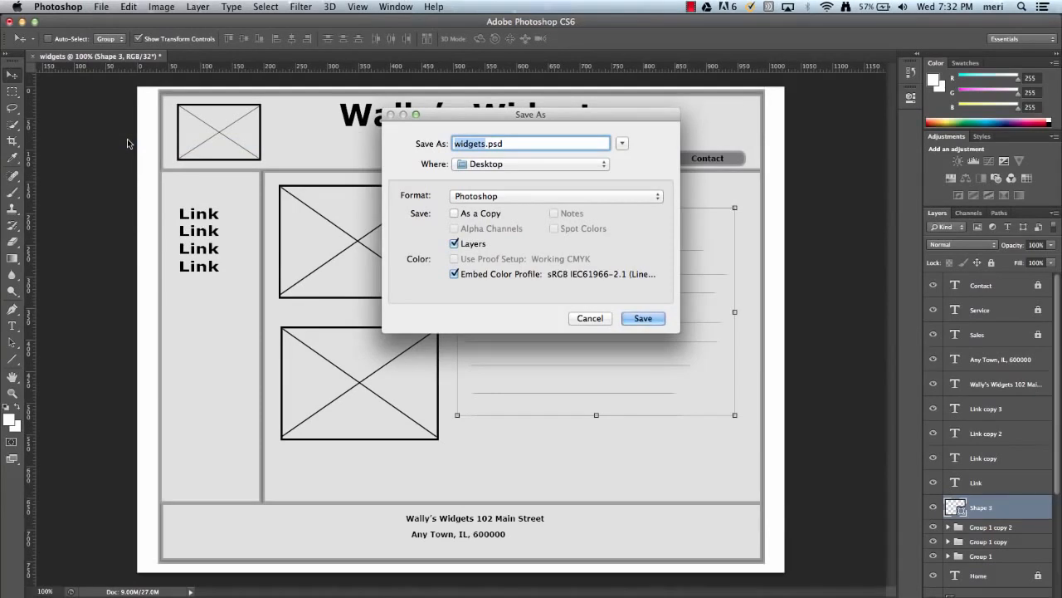
pyautogui.moveTo(739, 322)
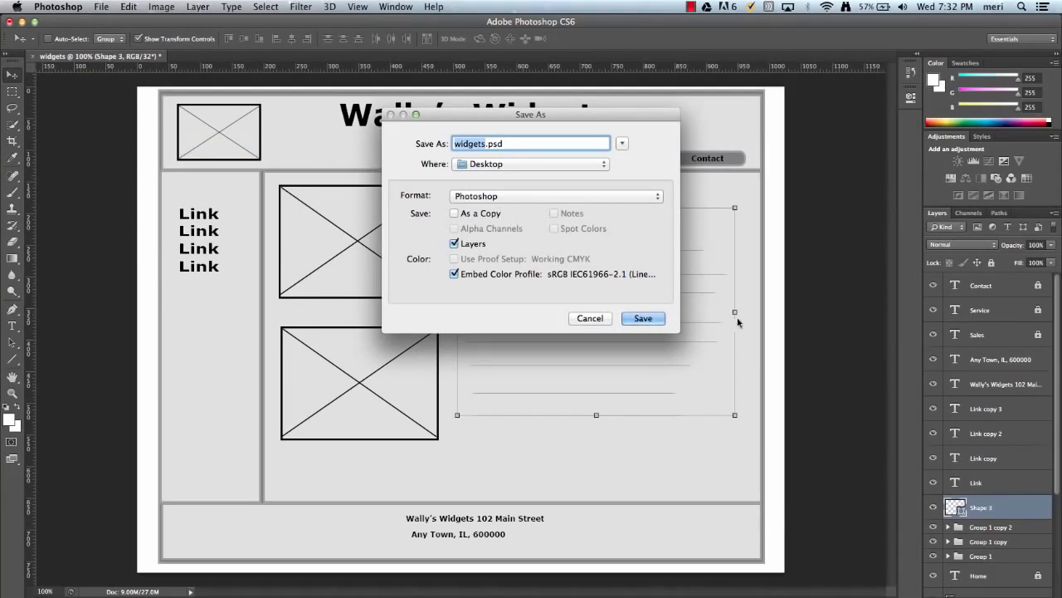